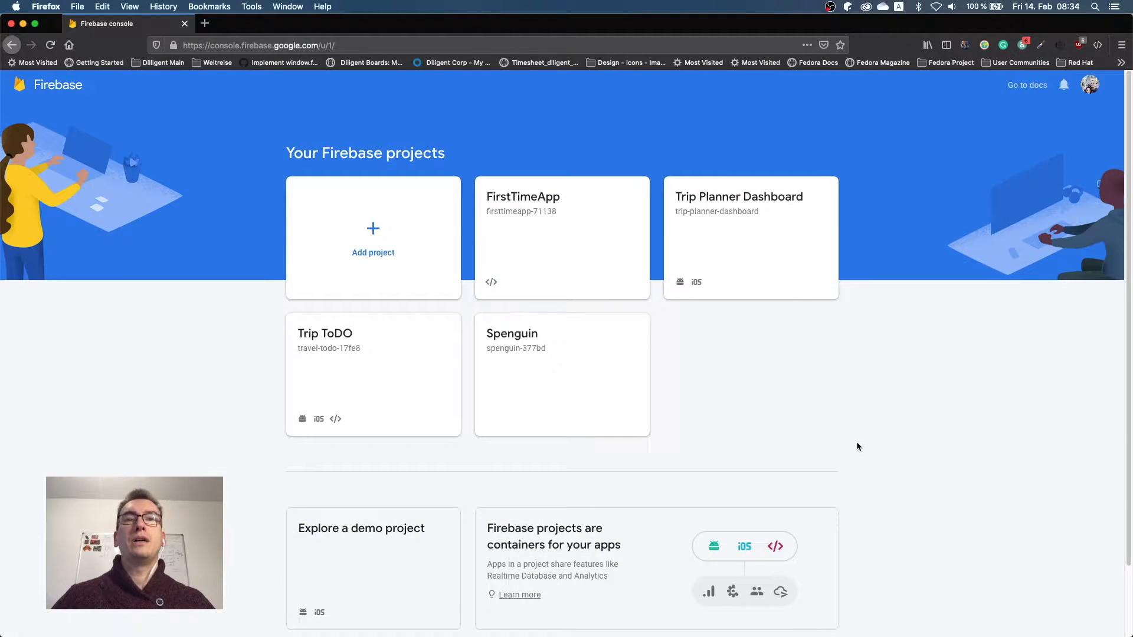
pyautogui.moveTo(281, 76)
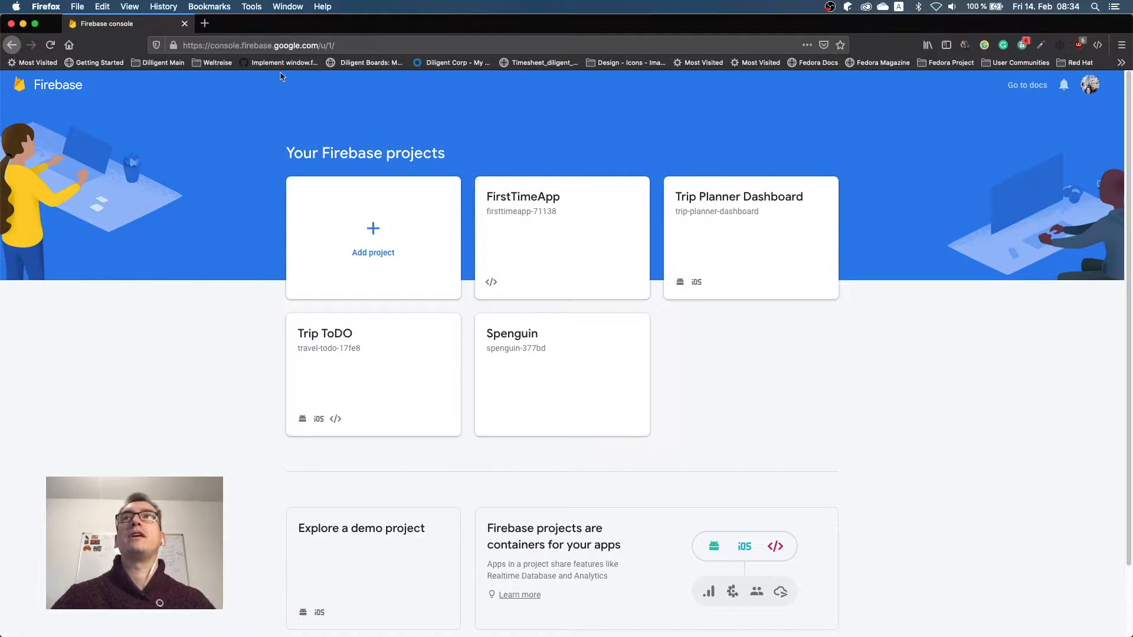
# Step: Start a new Firebase project and name it loginAuthenticationTutorial
pyautogui.click(256, 45)
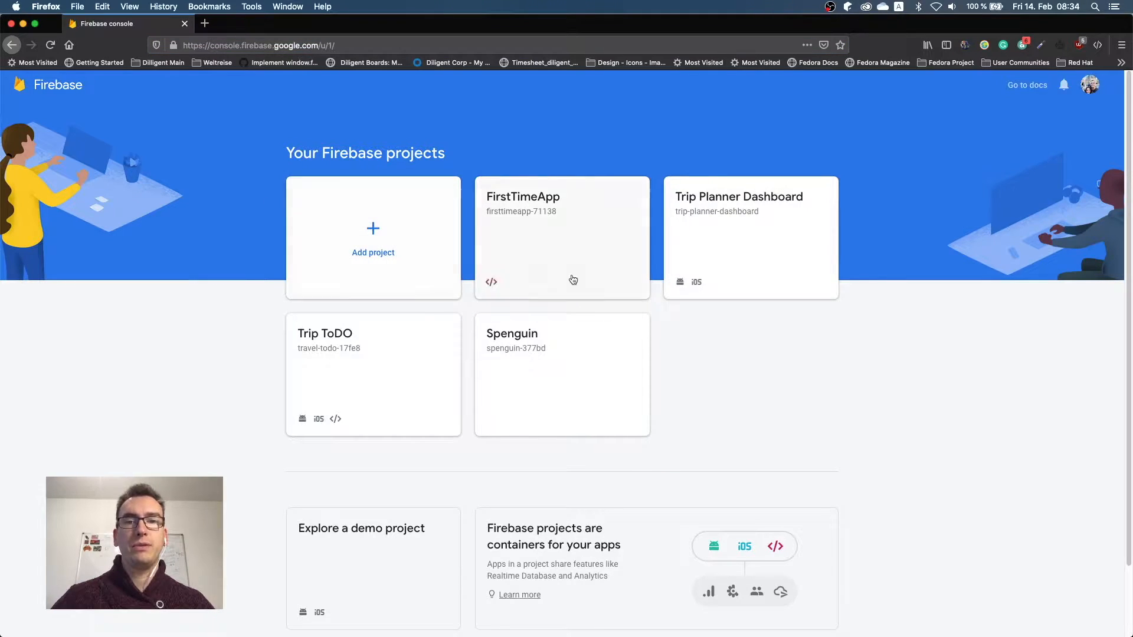
pyautogui.moveTo(311, 281)
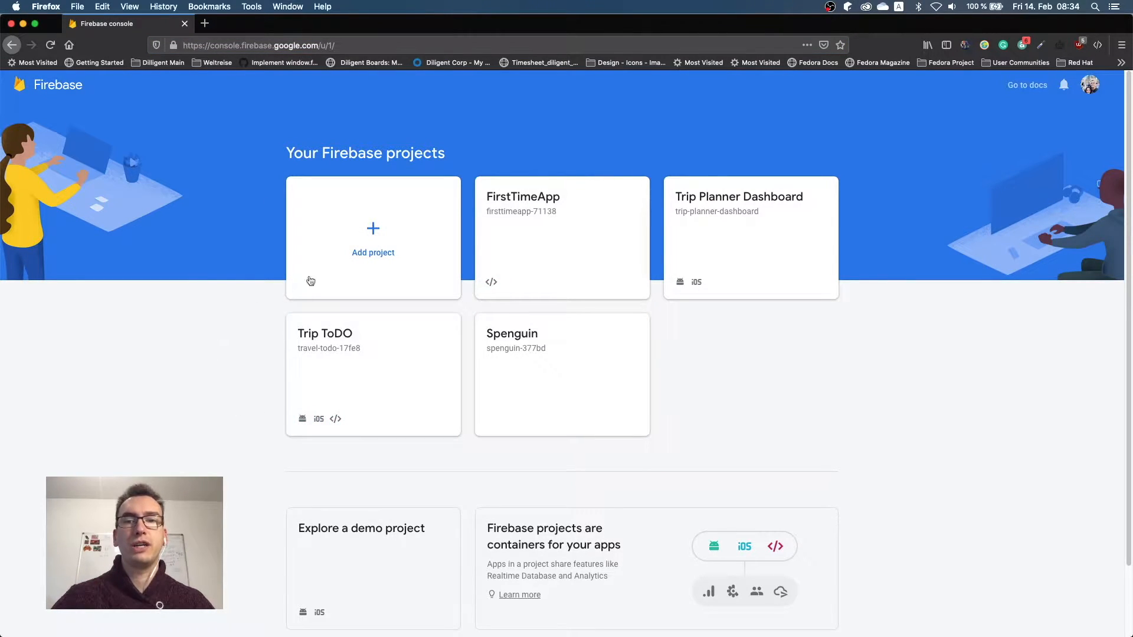
pyautogui.click(372, 245)
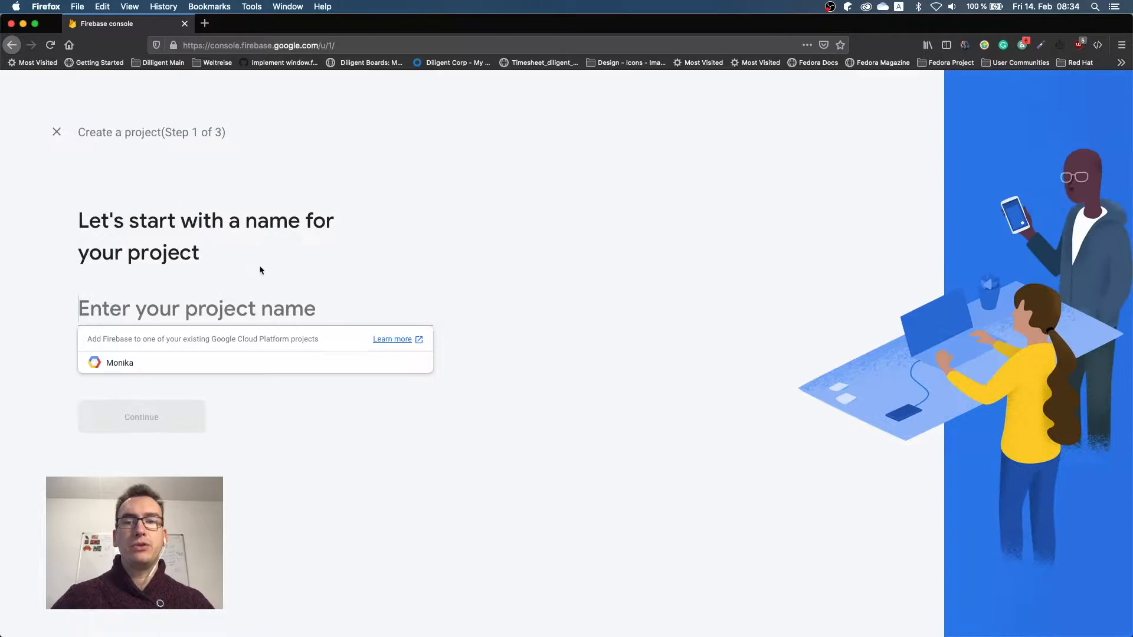
pyautogui.write('lig')
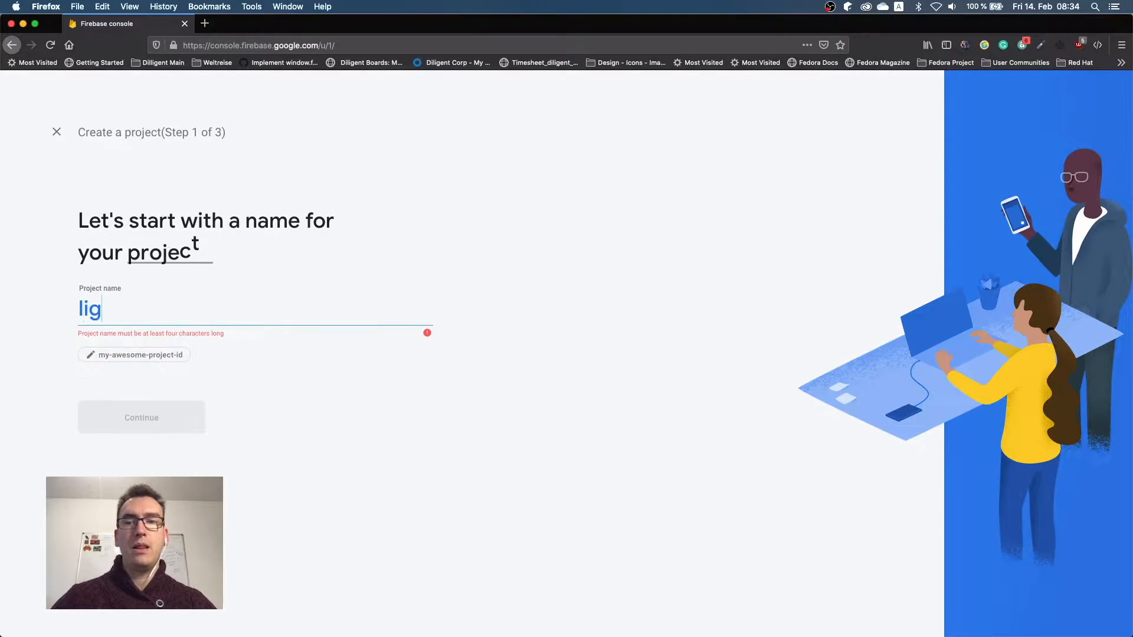
pyautogui.write('login')
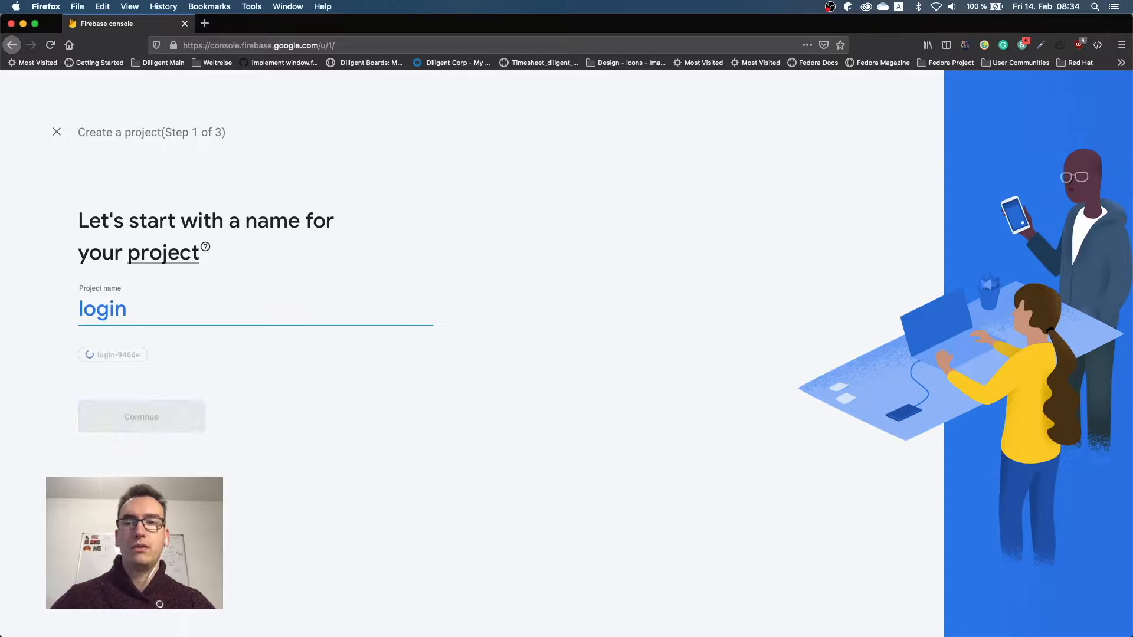
pyautogui.write('Authentication')
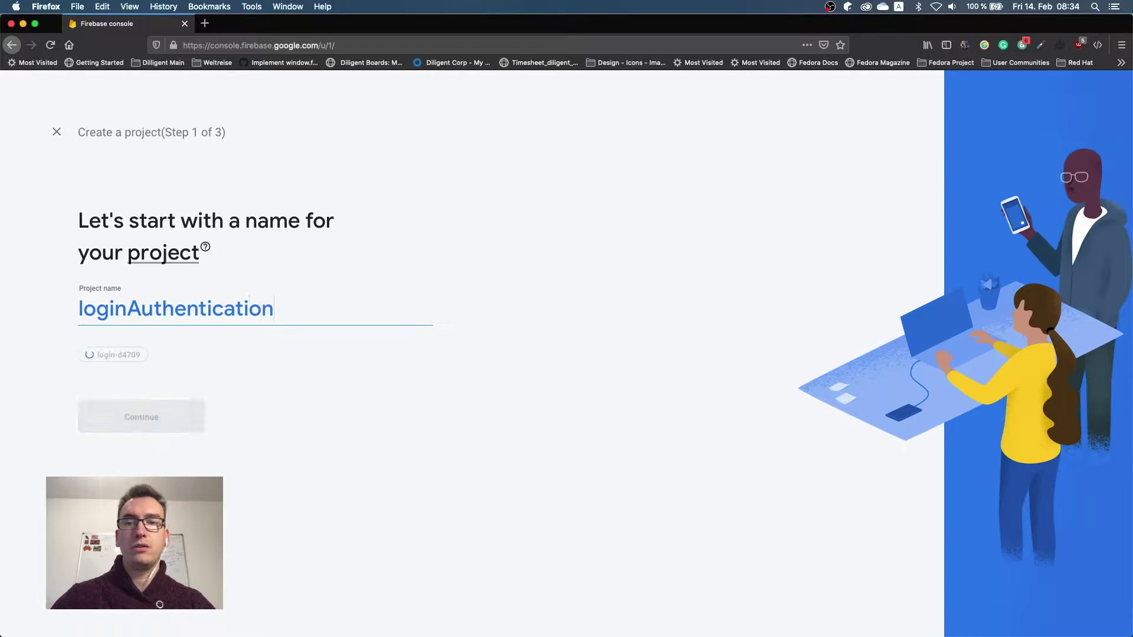
pyautogui.click(140, 416)
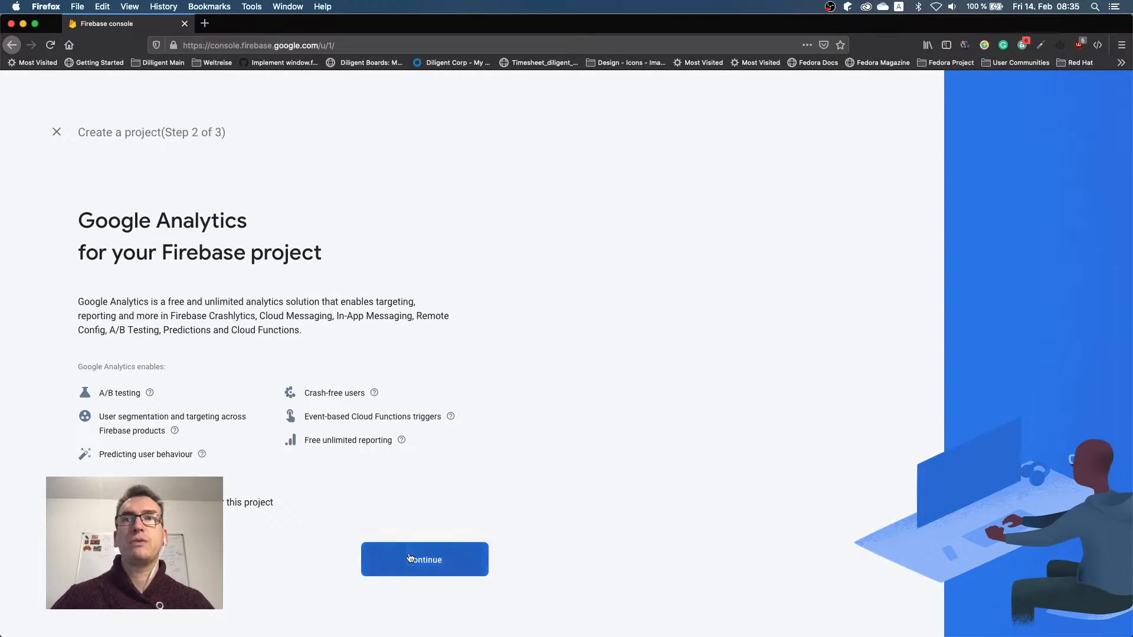
# Step: Continue to Google Analytics and choose the Default Account for Firebase
pyautogui.click(423, 559)
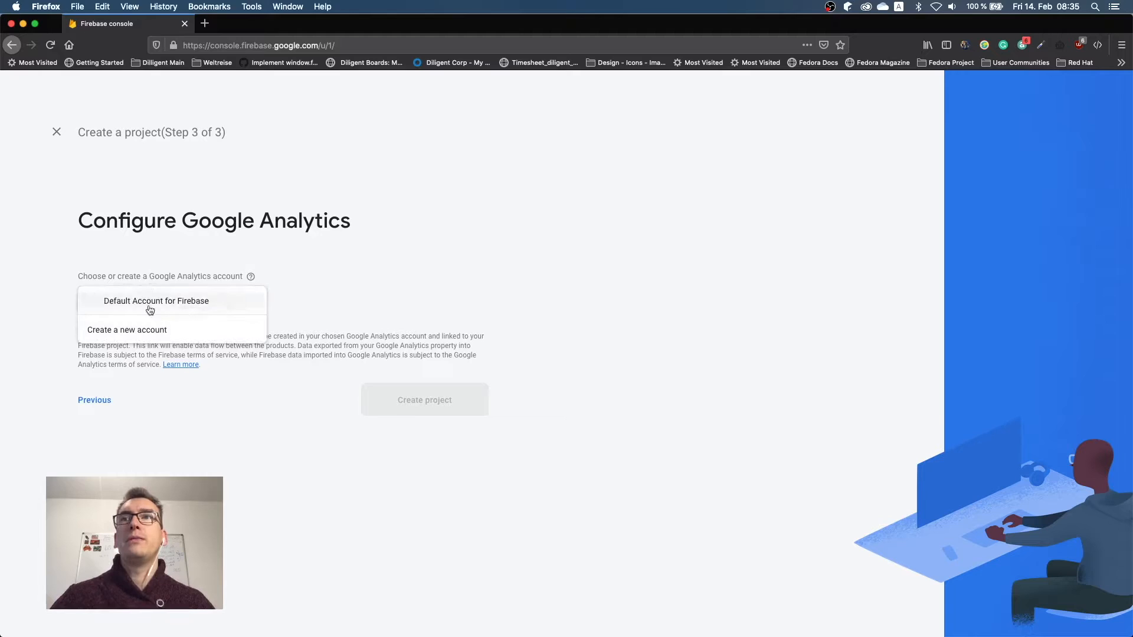
pyautogui.click(424, 400)
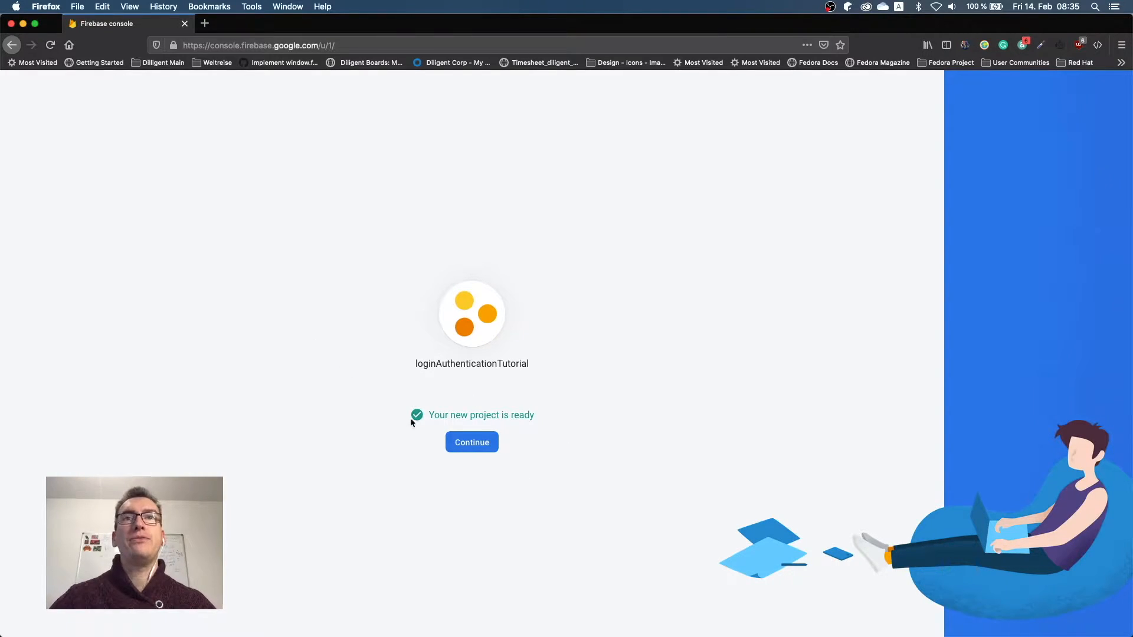
# Step: Finish setup, enter the loginAuthenticationTutorial project and go to its Authentication section
pyautogui.click(471, 442)
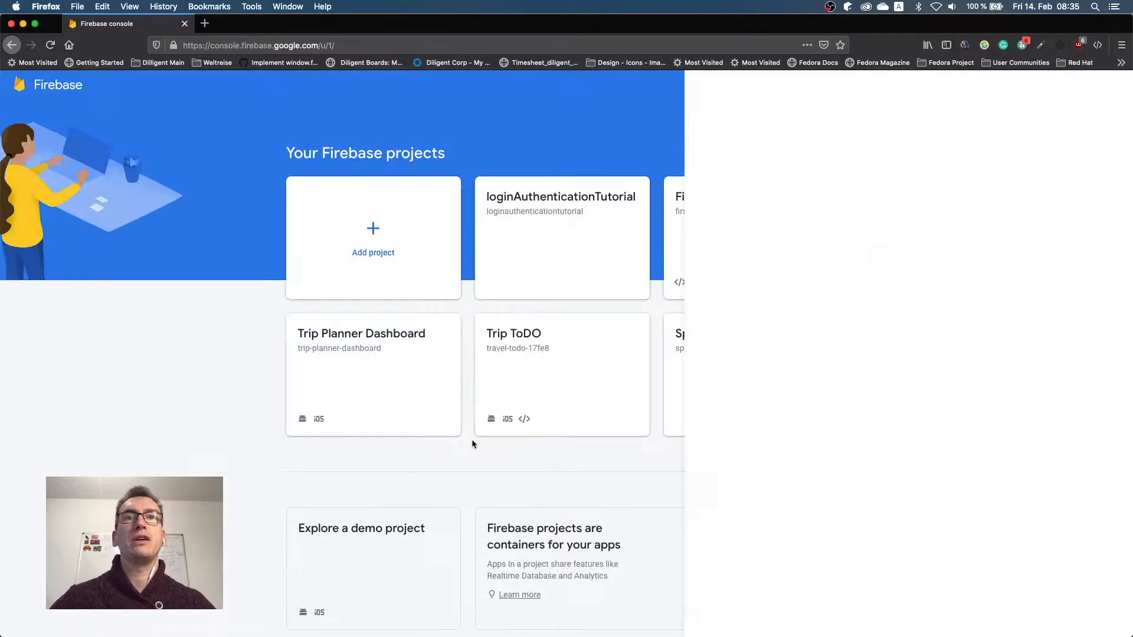
pyautogui.click(562, 238)
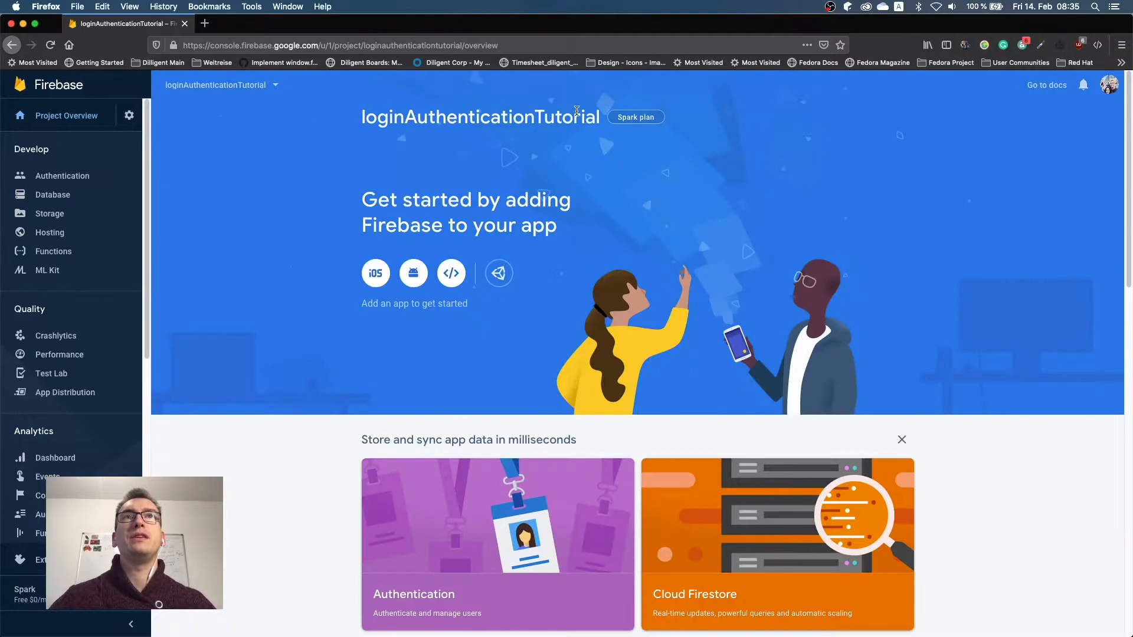
pyautogui.moveTo(289, 307)
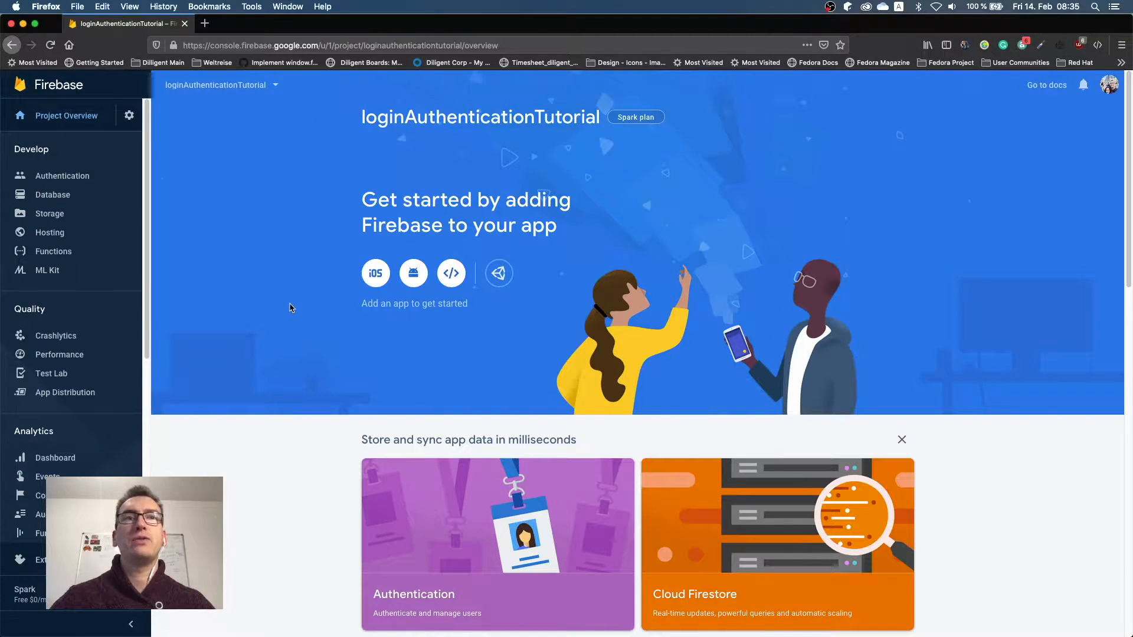
pyautogui.scroll(-3)
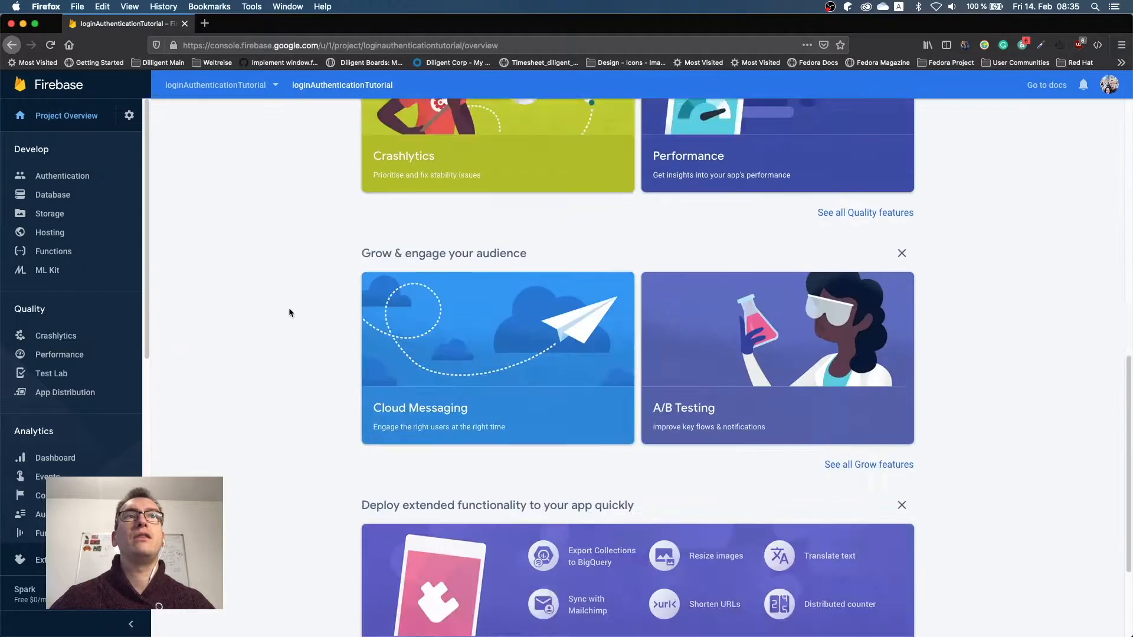
pyautogui.scroll(3)
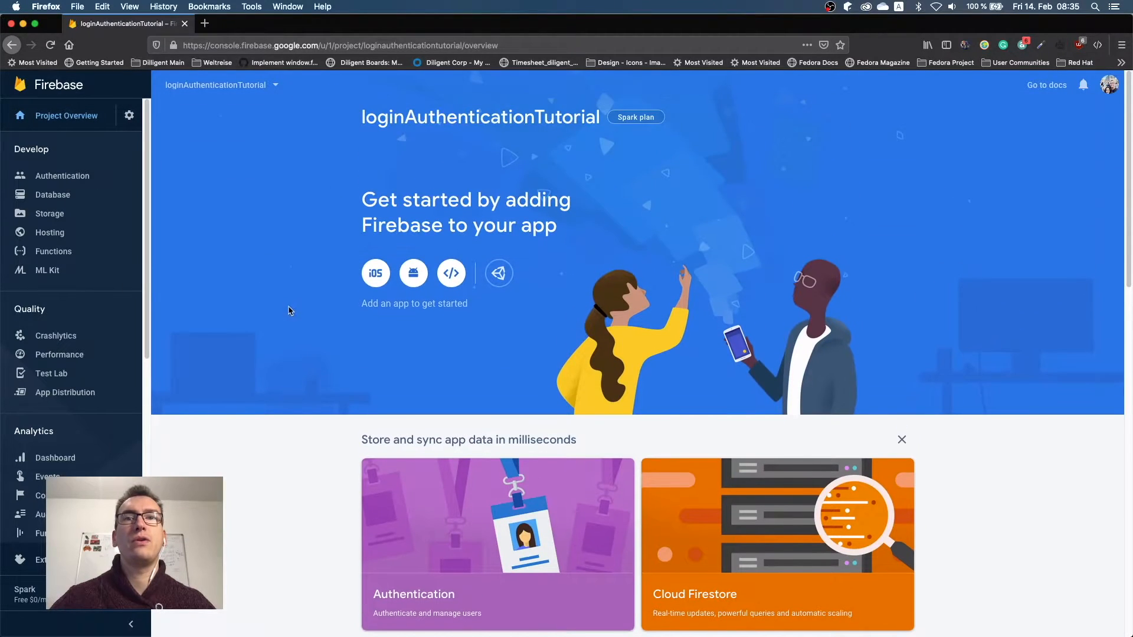
pyautogui.scroll(-3)
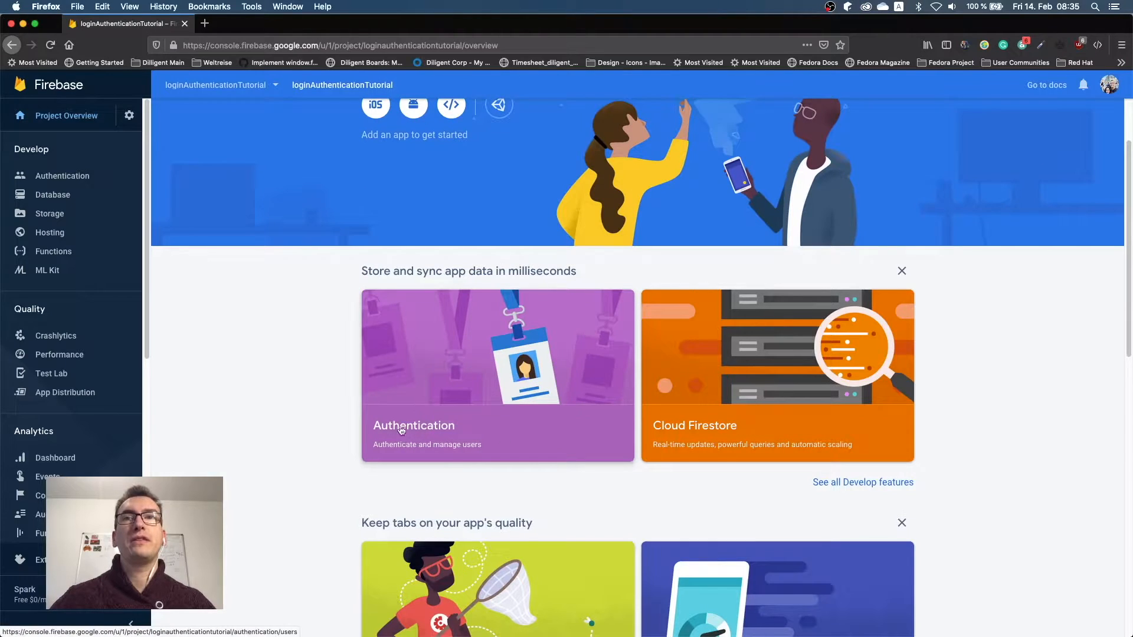
pyautogui.click(413, 426)
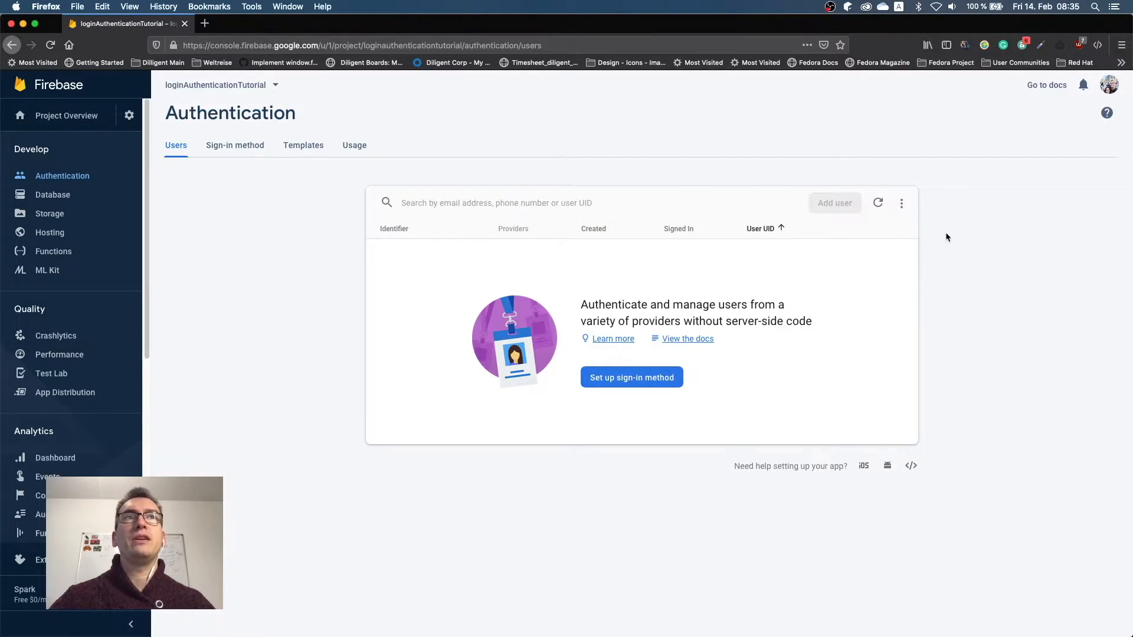
pyautogui.moveTo(613, 387)
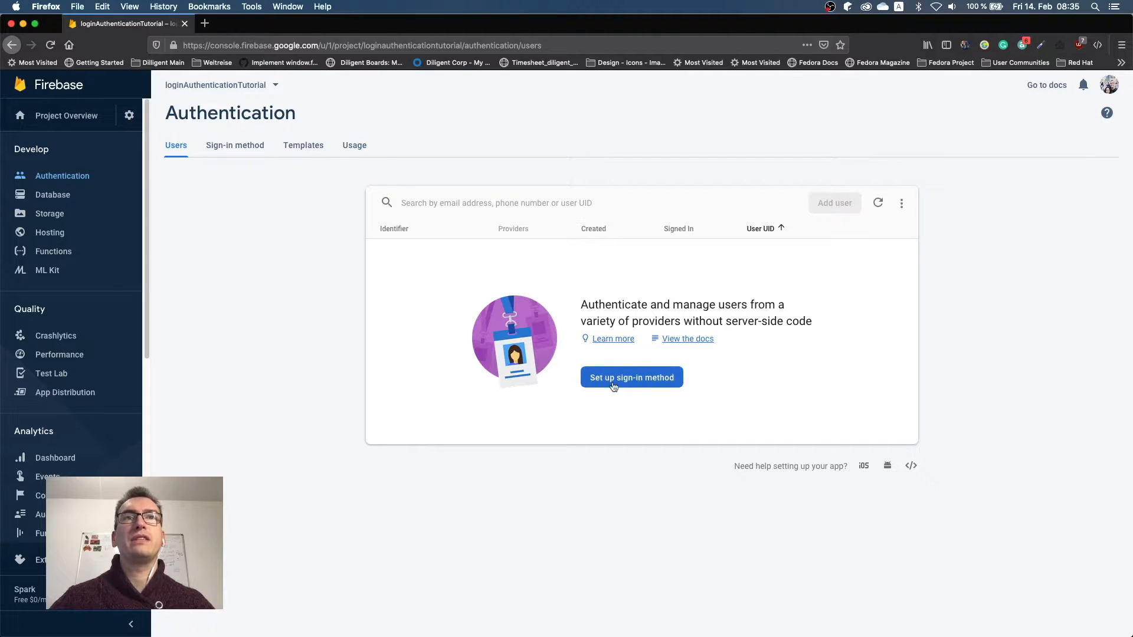
# Step: Enable and save the Anonymous and Email/Password sign-in providers
pyautogui.click(630, 378)
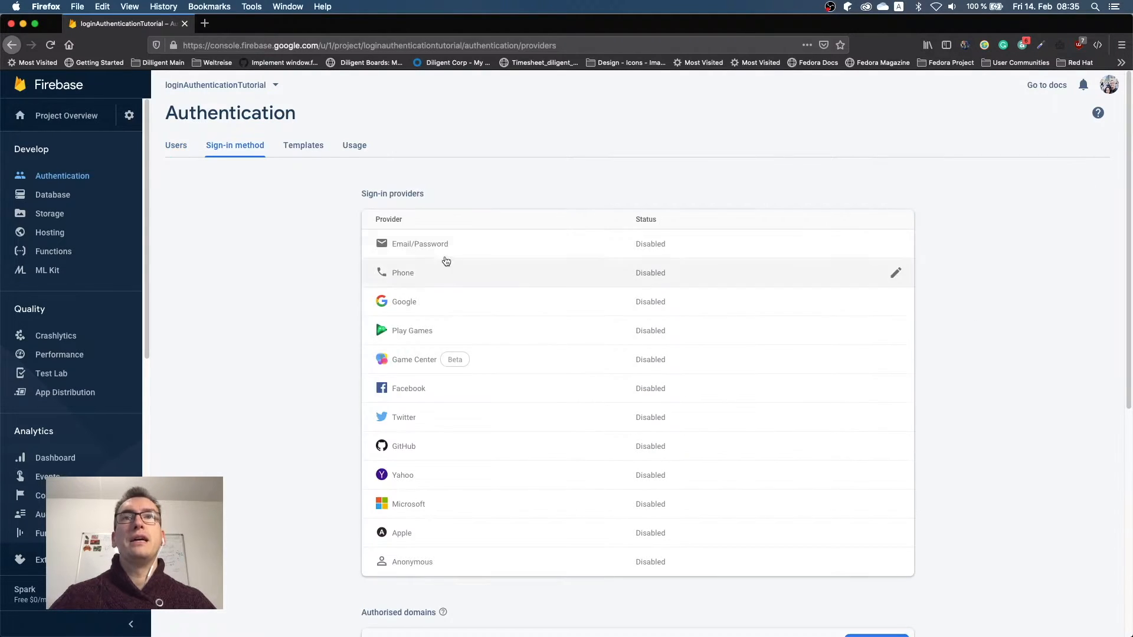
pyautogui.moveTo(444, 562)
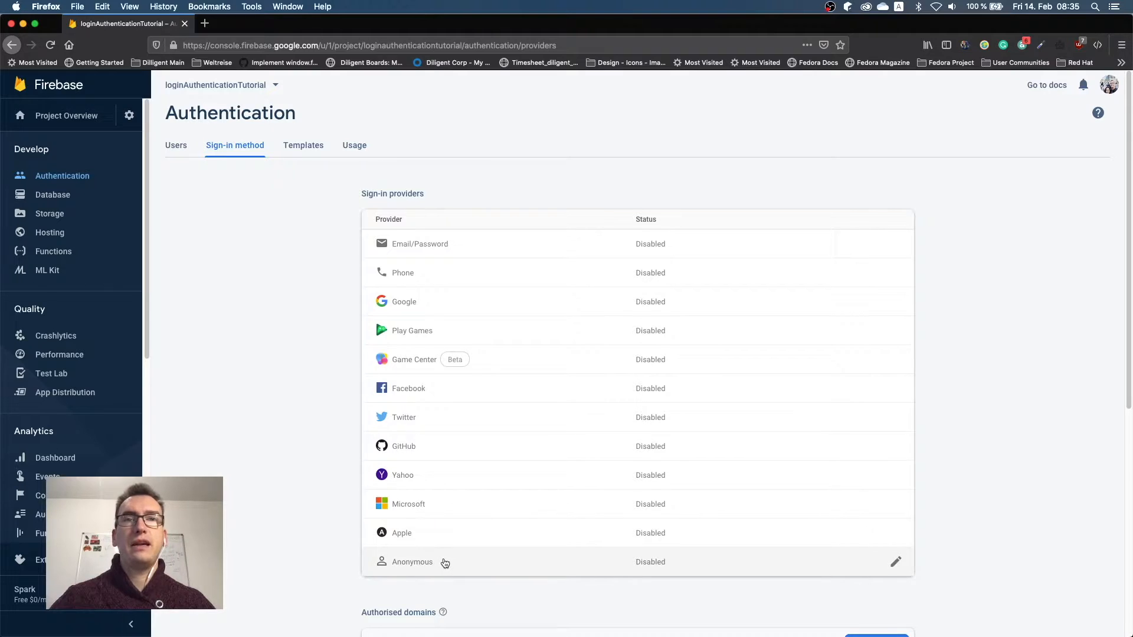
pyautogui.moveTo(491, 565)
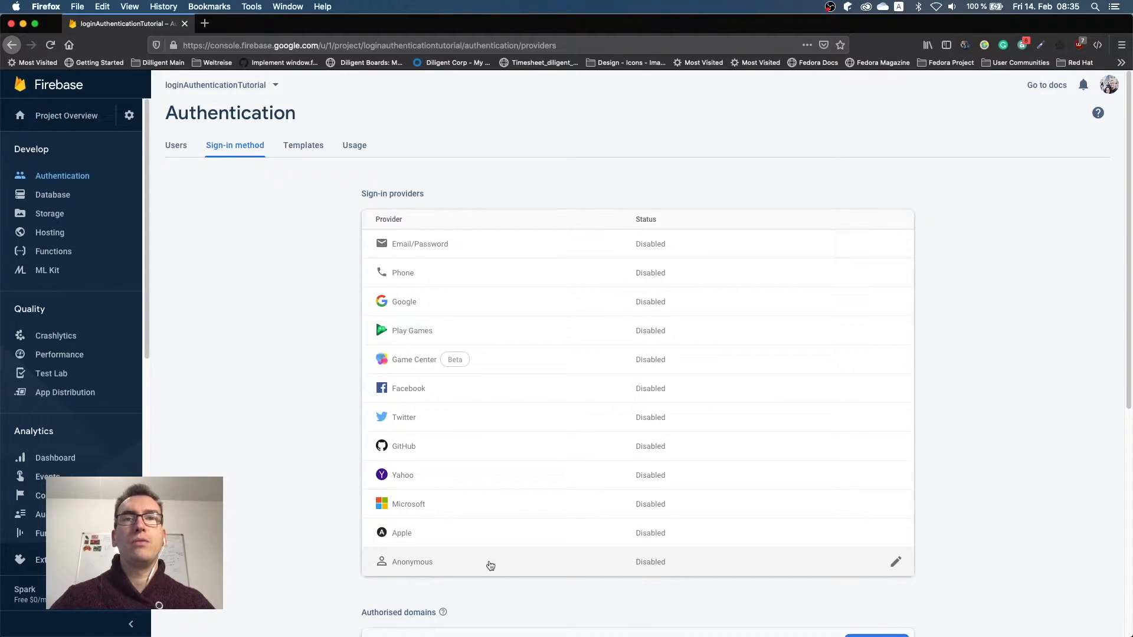
pyautogui.click(895, 561)
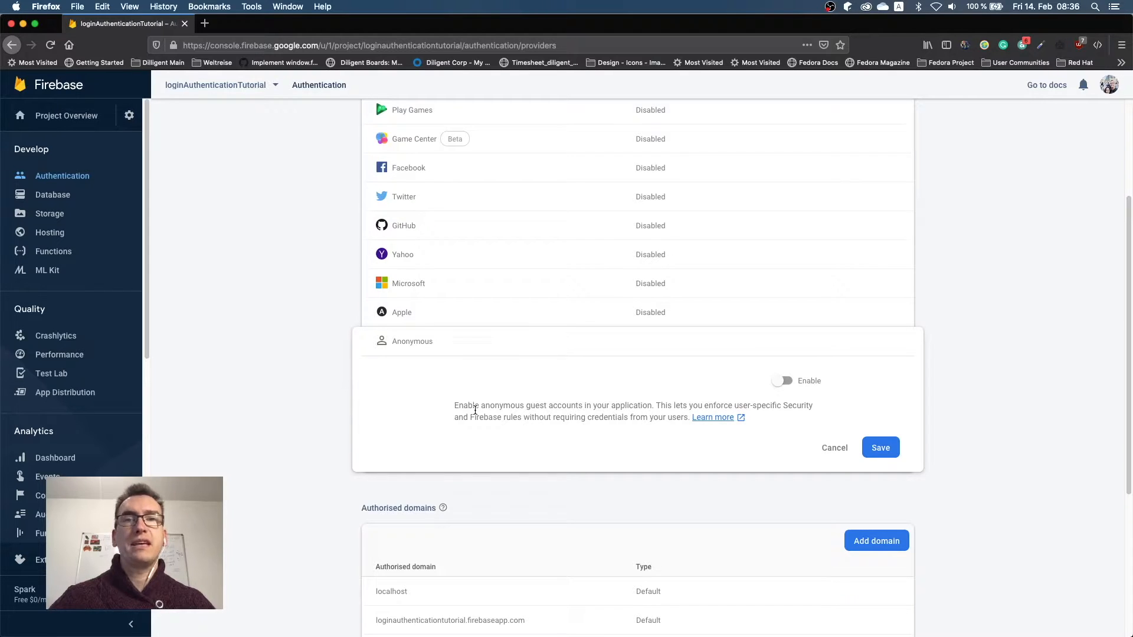
pyautogui.click(781, 381)
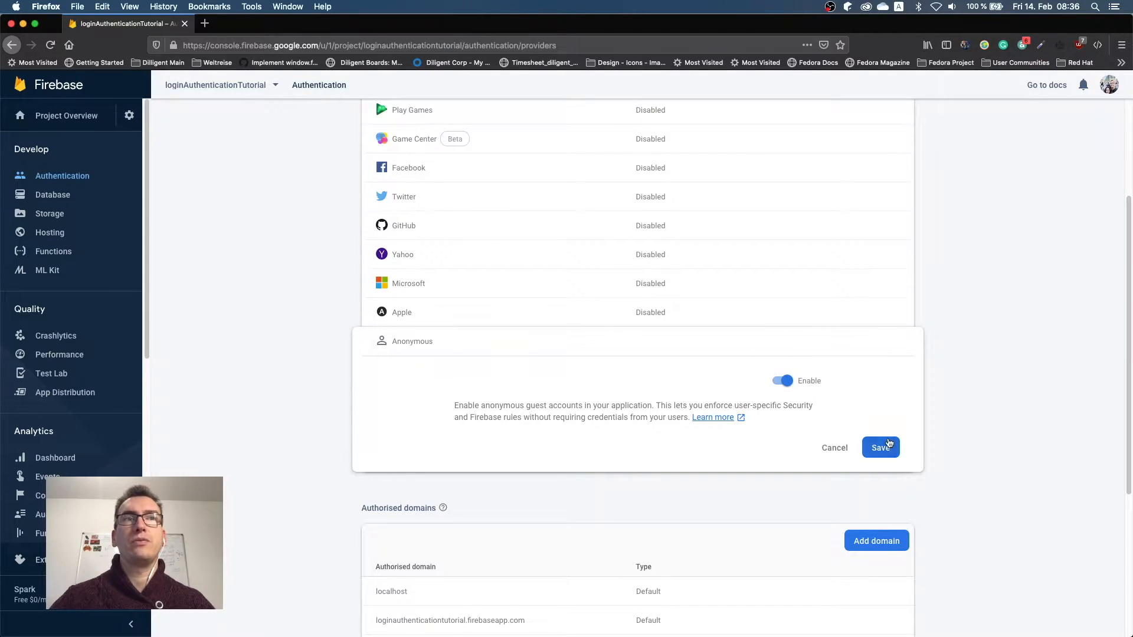
pyautogui.click(880, 447)
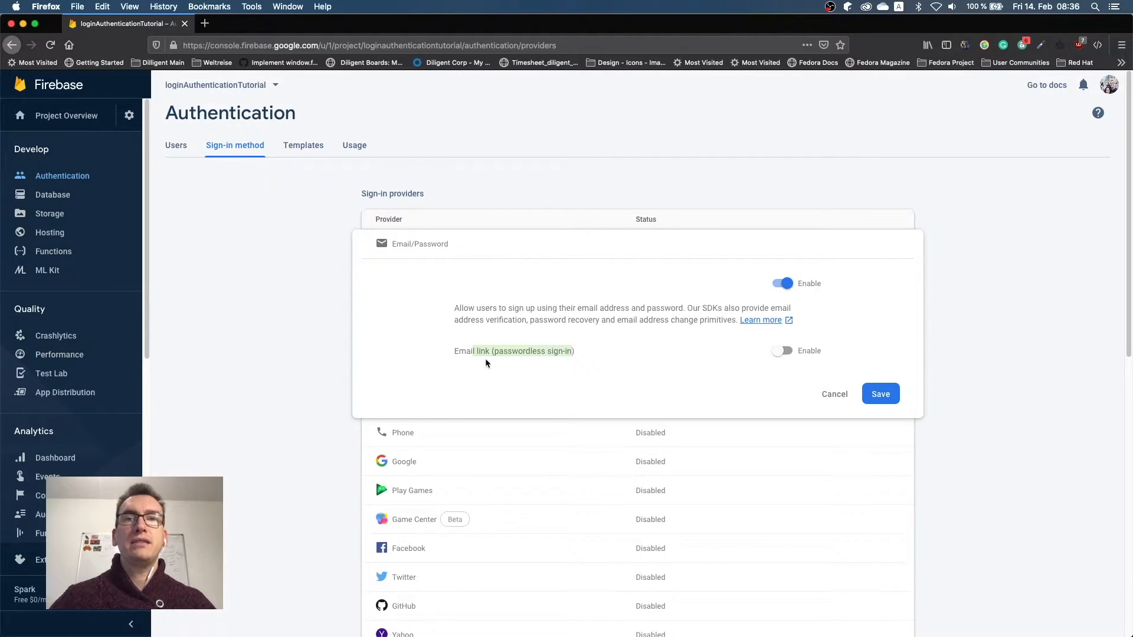
pyautogui.moveTo(490, 363)
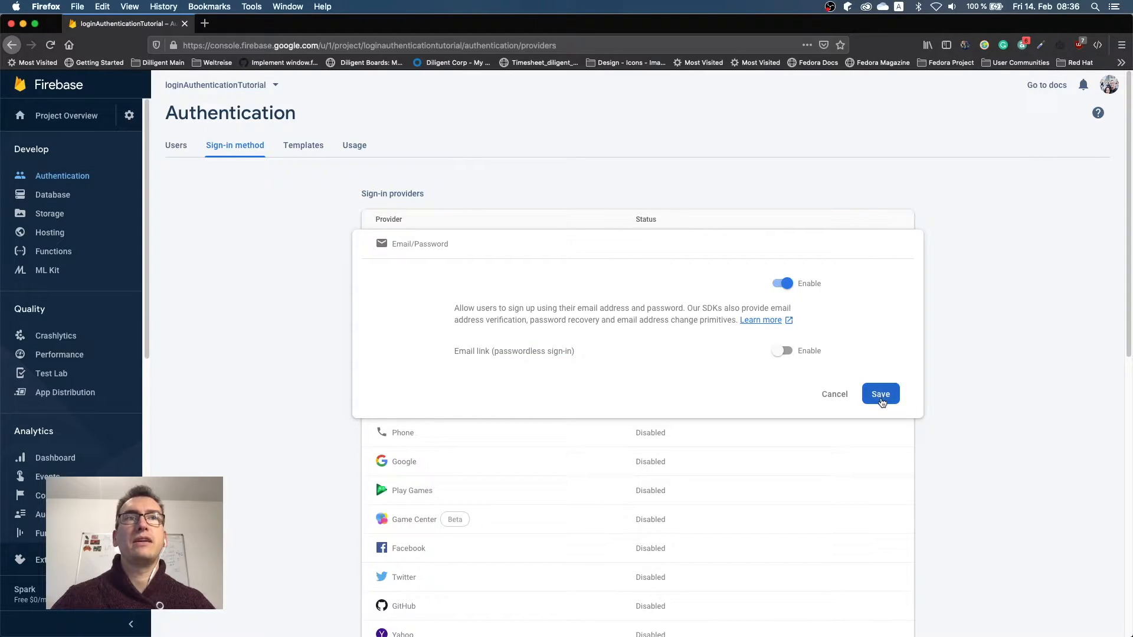
pyautogui.click(880, 394)
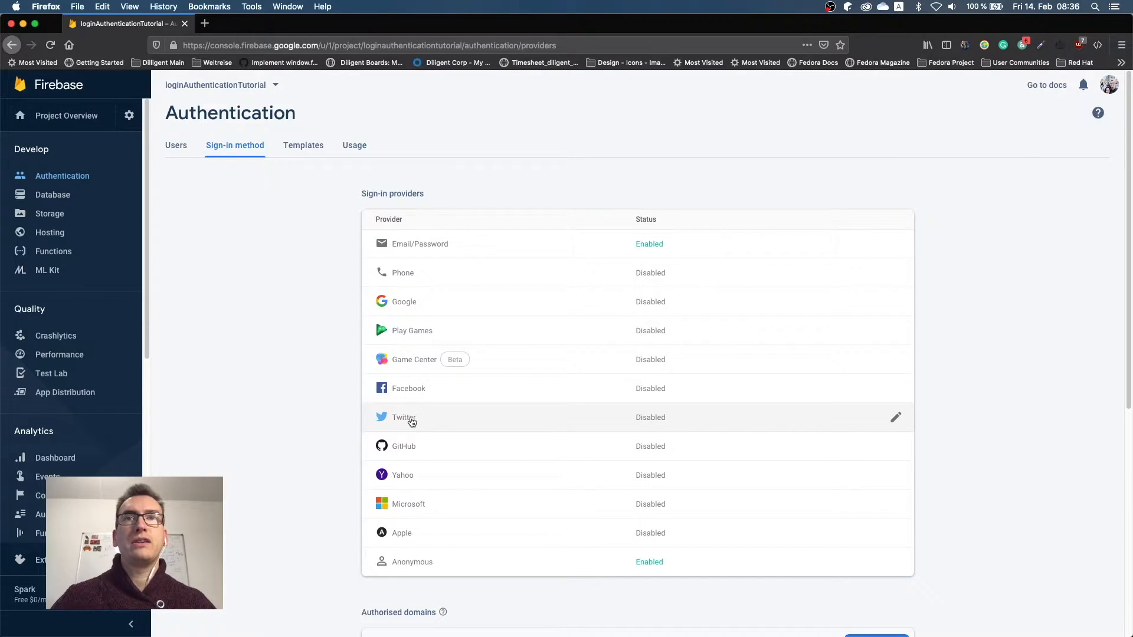
# Step: Look through the Facebook provider panel, cancel it unsaved, and view the authorised domains
pyautogui.click(409, 388)
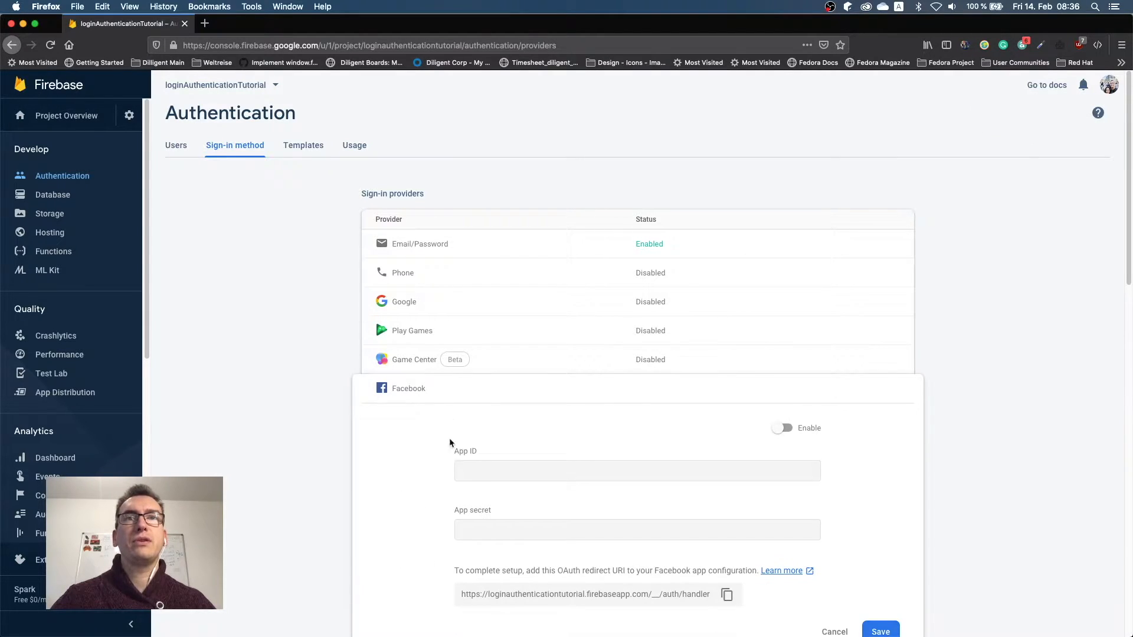
pyautogui.scroll(-3)
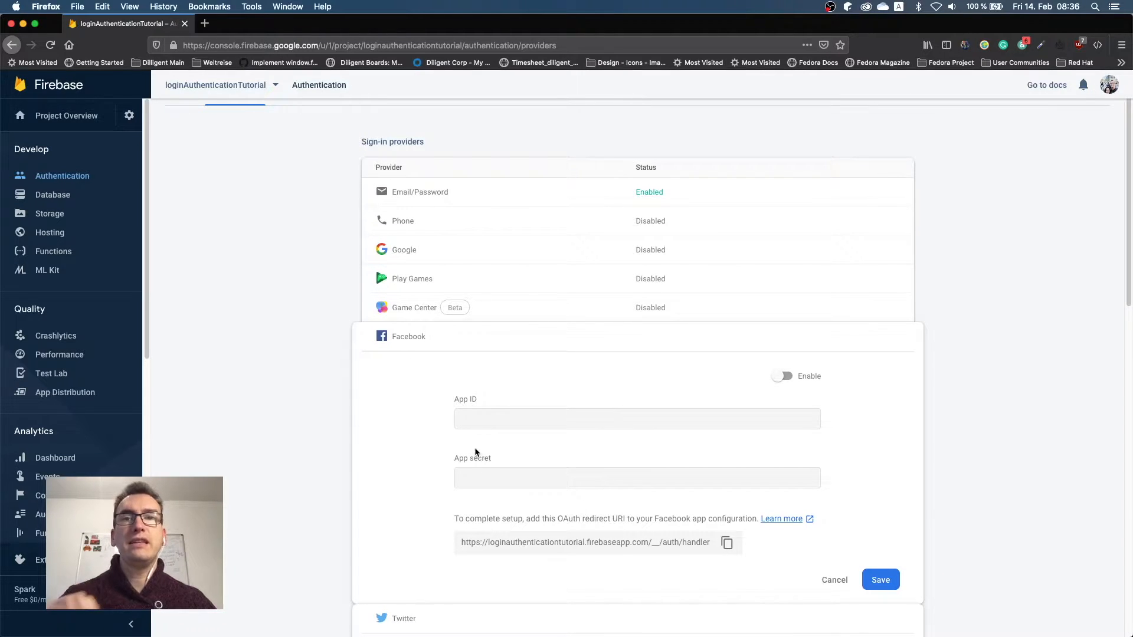
pyautogui.scroll(-3)
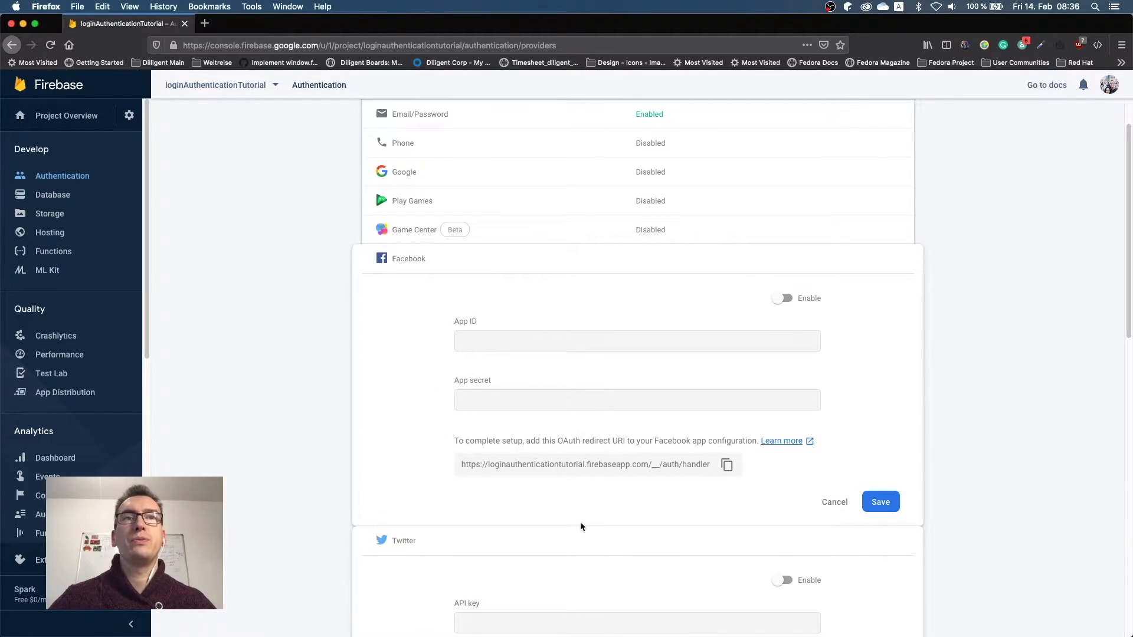
pyautogui.scroll(-3)
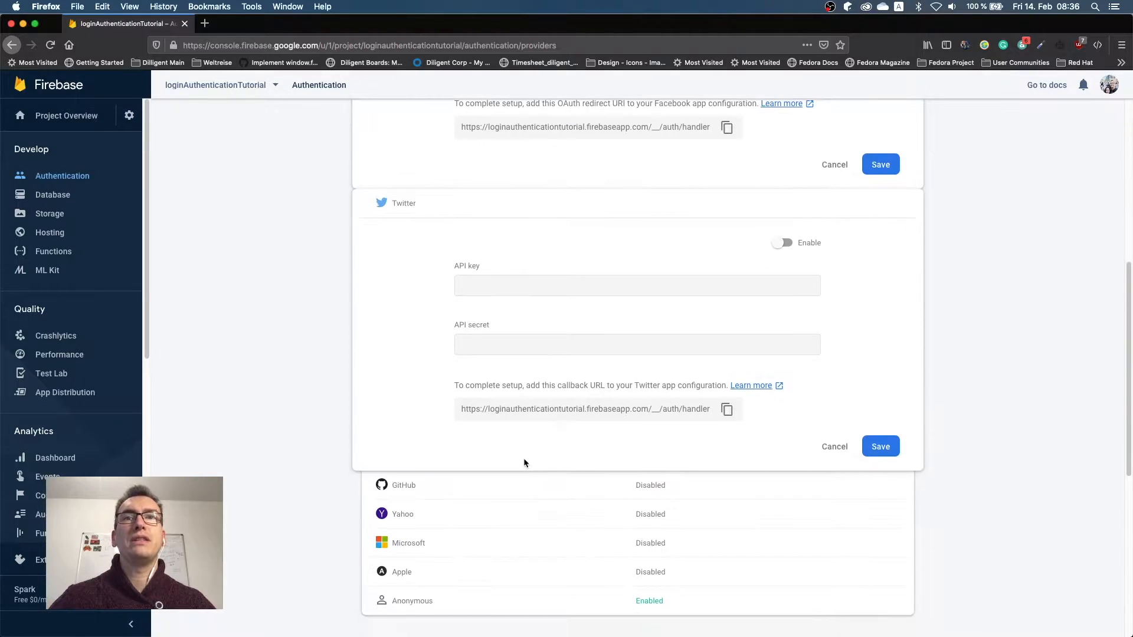
pyautogui.scroll(-3)
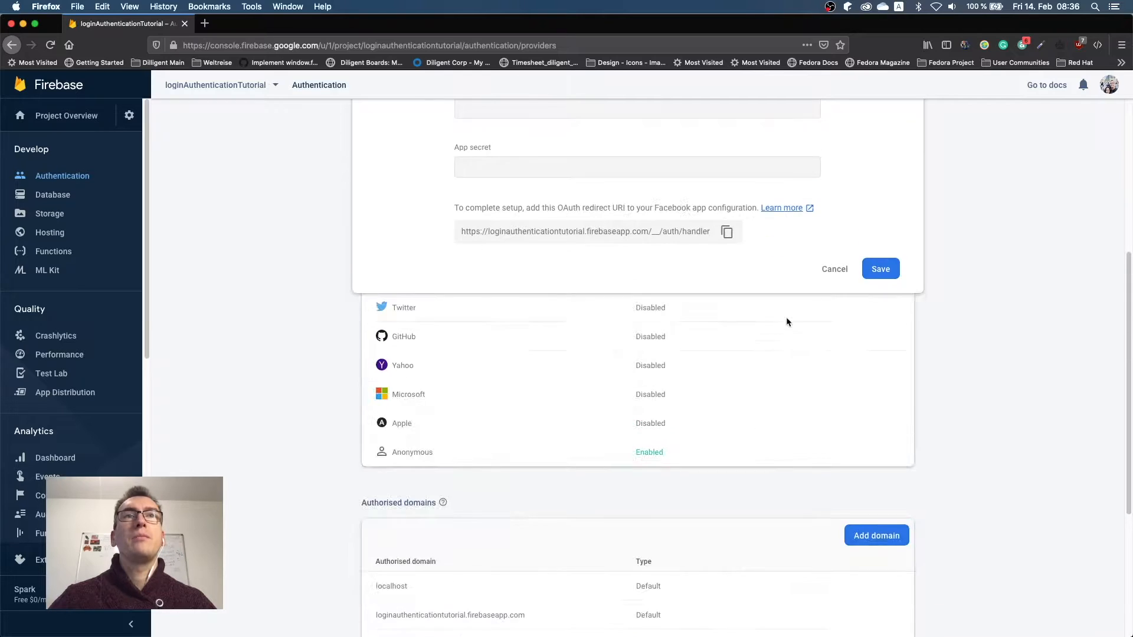
pyautogui.click(834, 268)
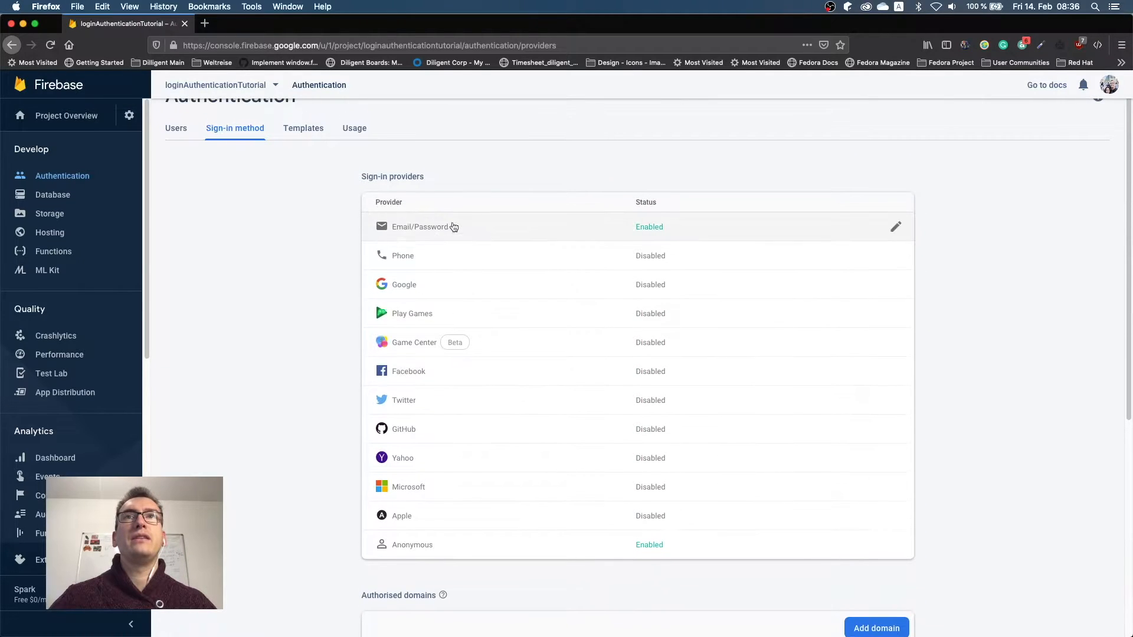
pyautogui.moveTo(429, 546)
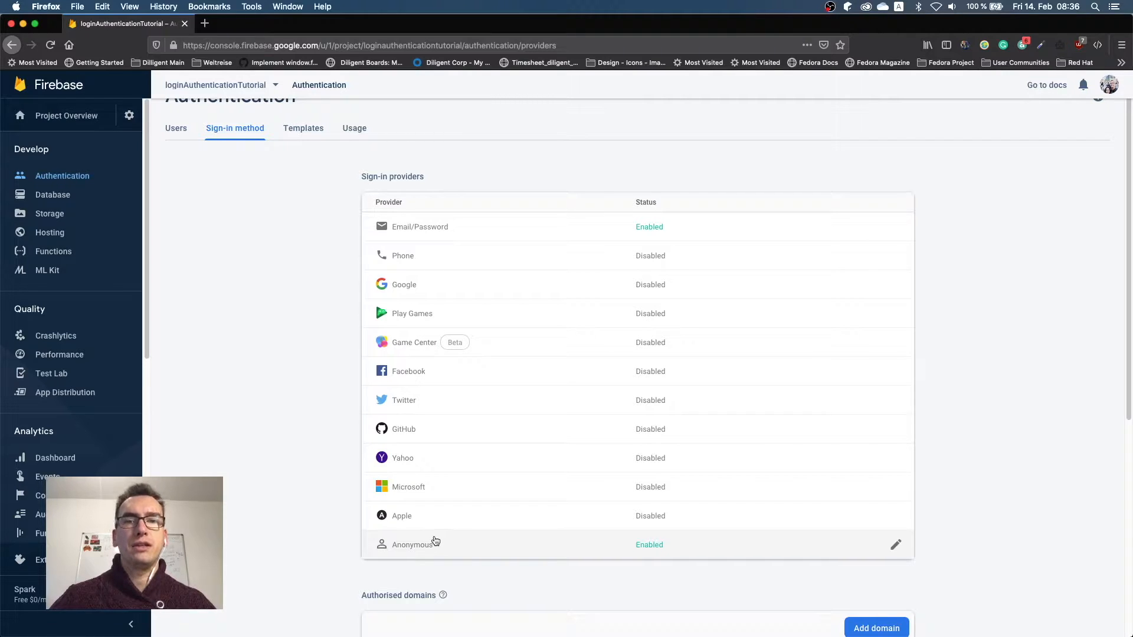
pyautogui.scroll(-3)
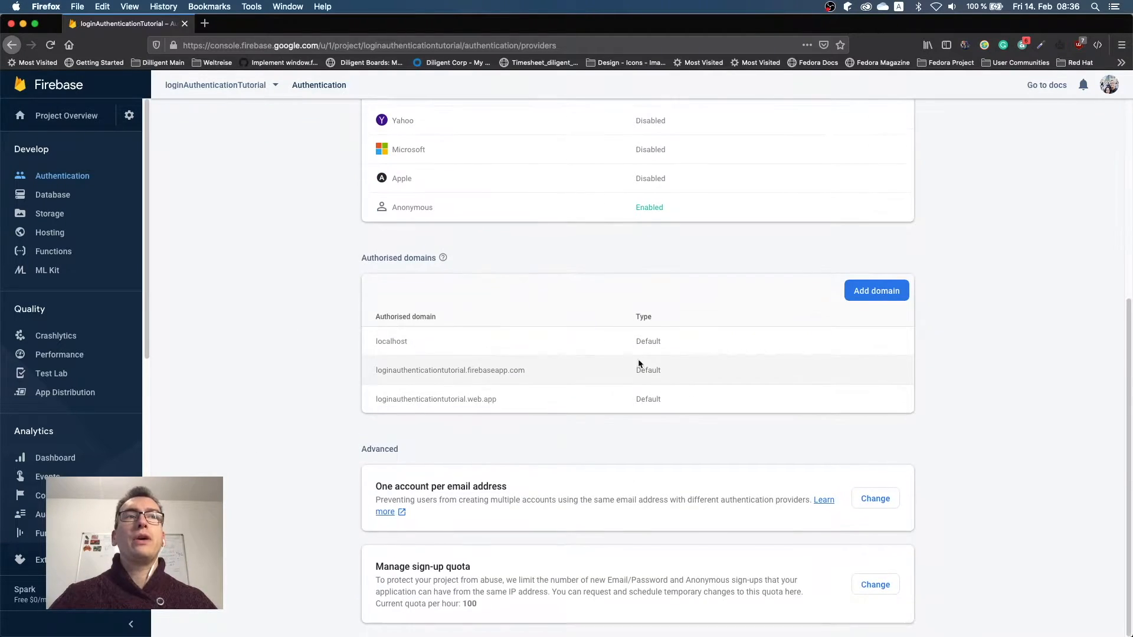
# Step: Review the password reset, email change, SMTP and SMS templates, then view the usage chart
pyautogui.click(303, 145)
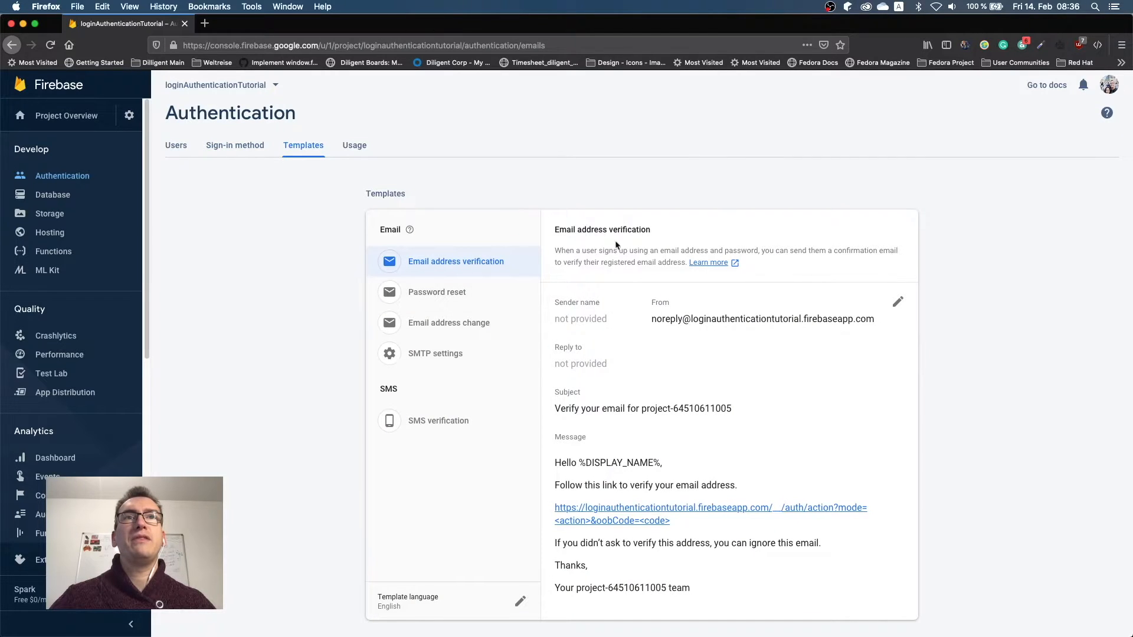
pyautogui.rightClick(432, 291)
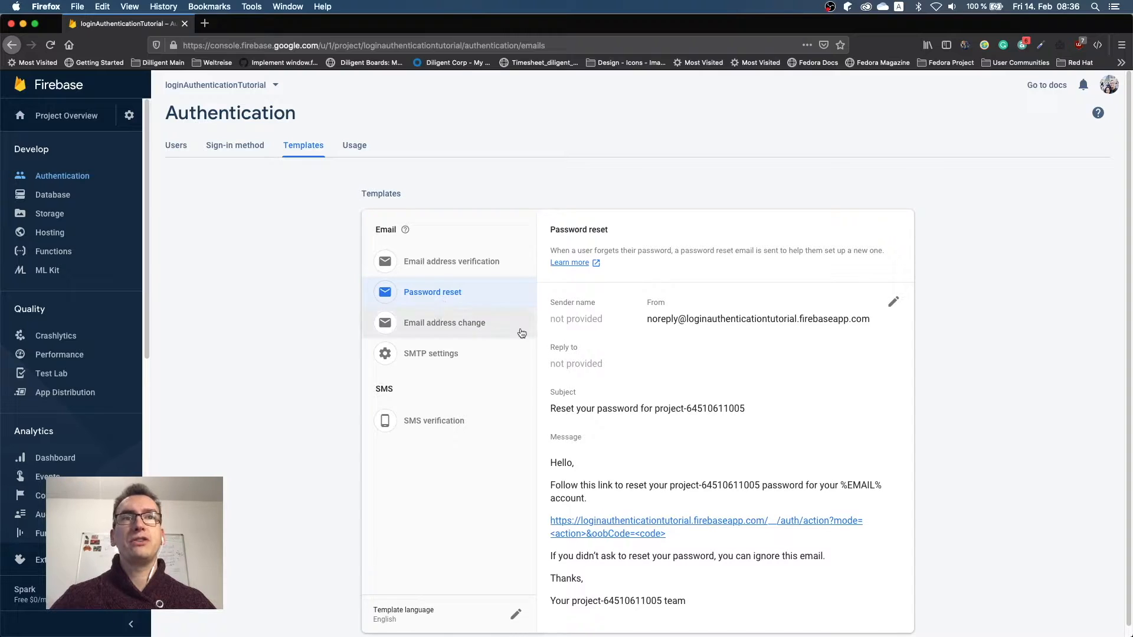
pyautogui.click(444, 322)
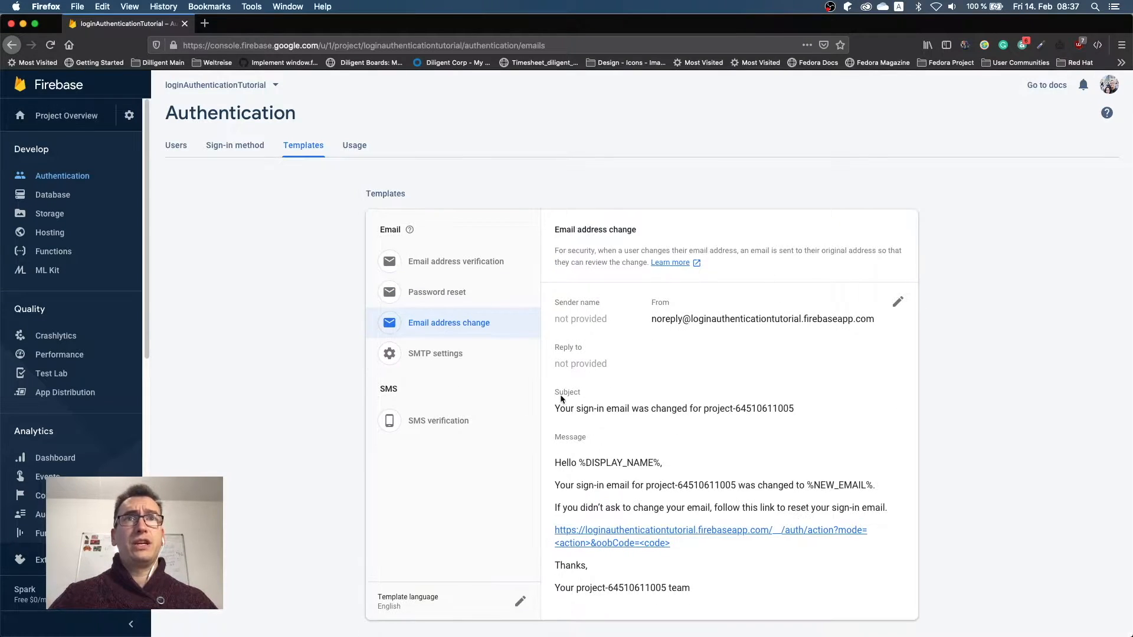
pyautogui.click(432, 353)
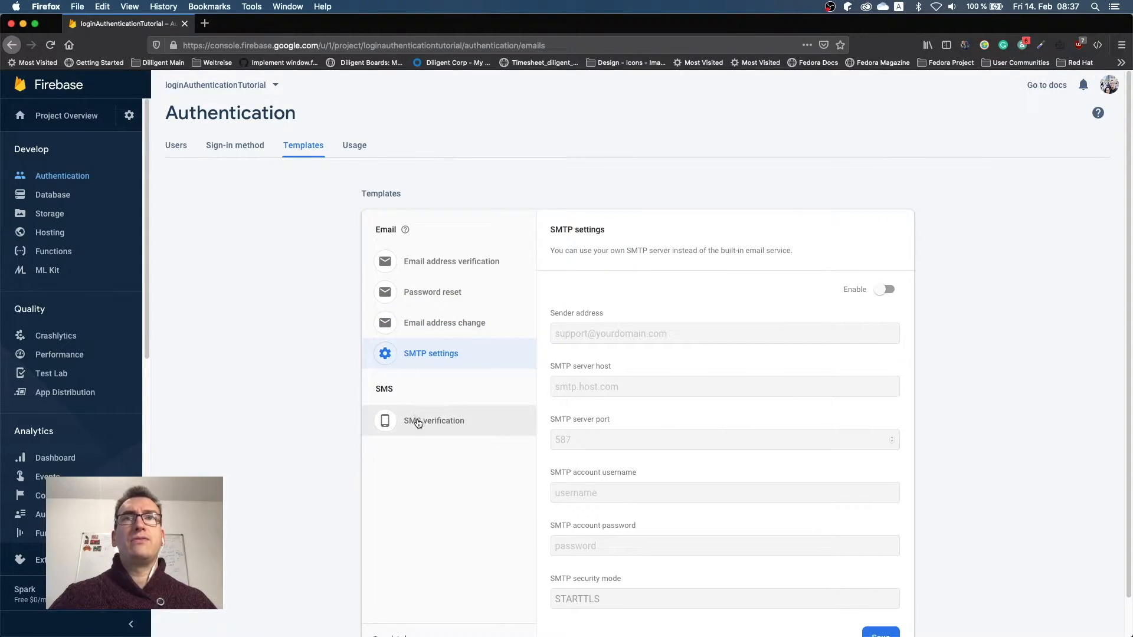
pyautogui.click(434, 420)
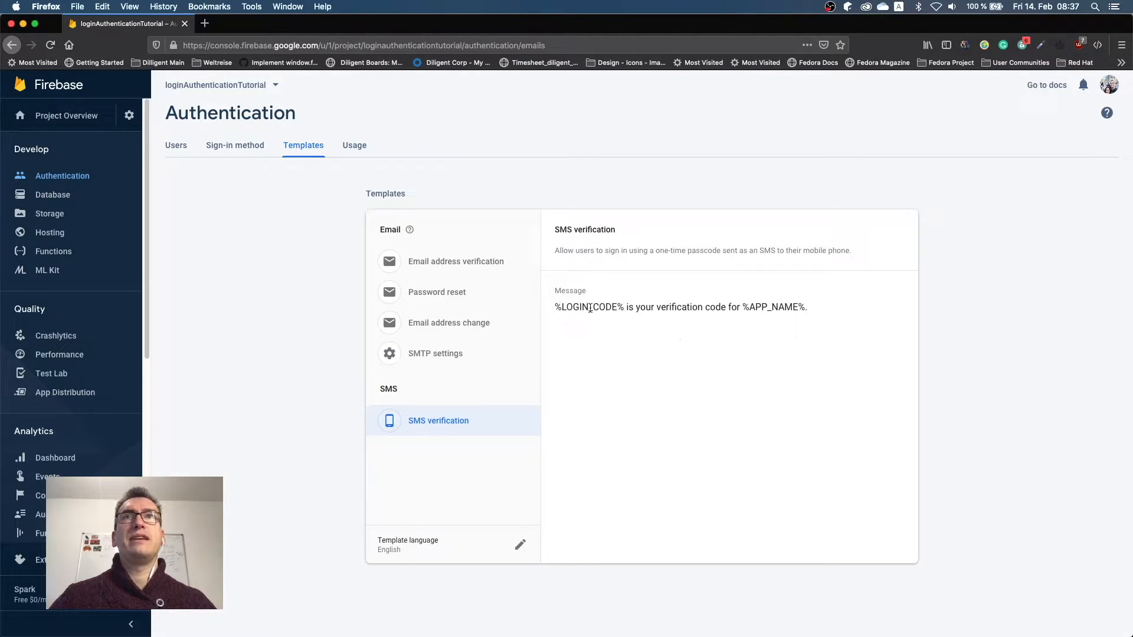
pyautogui.click(353, 146)
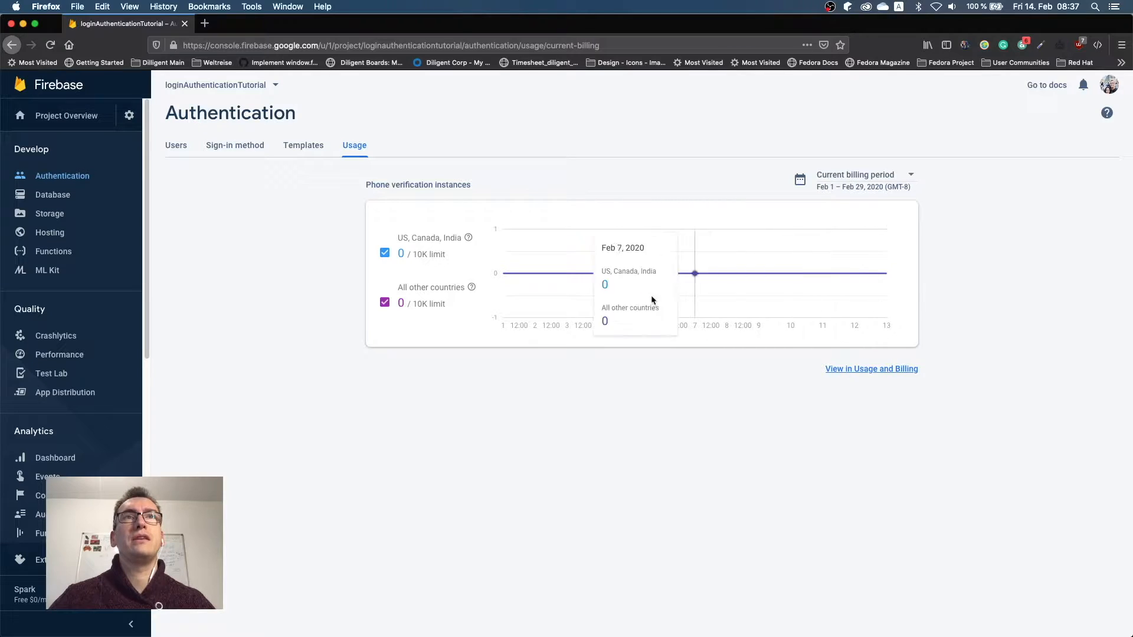
pyautogui.moveTo(284, 345)
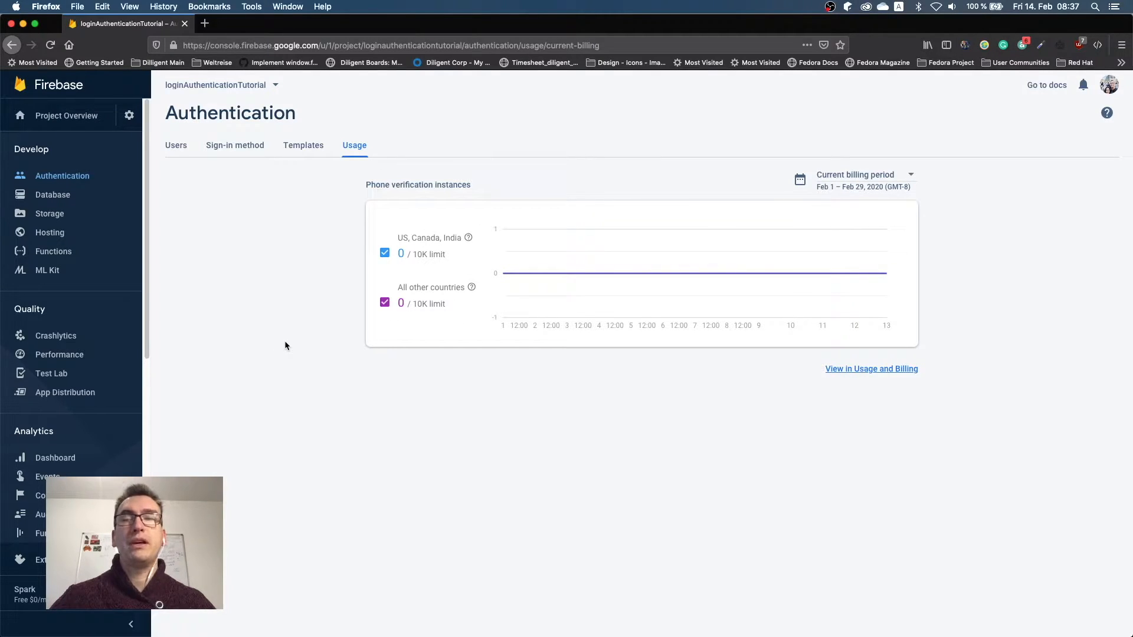
pyautogui.click(176, 145)
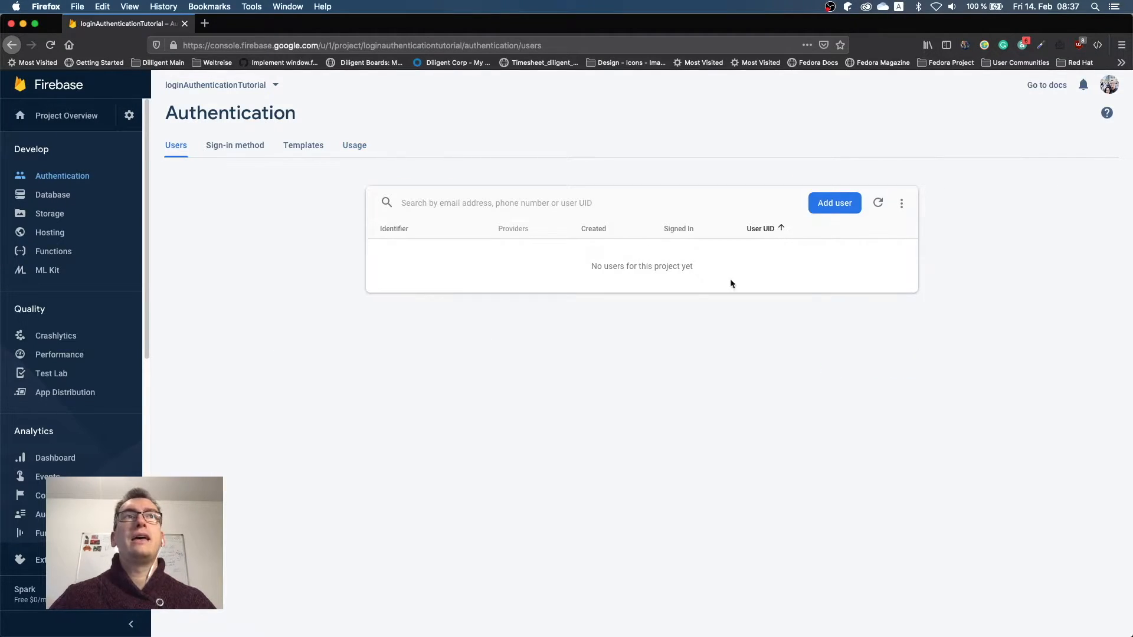
pyautogui.click(834, 203)
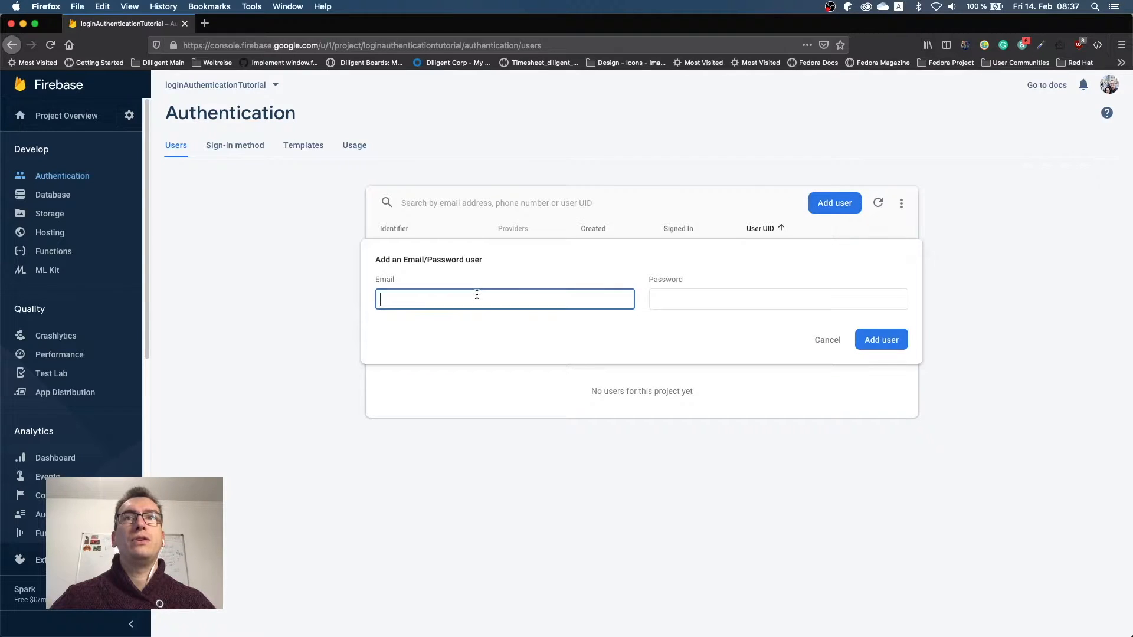
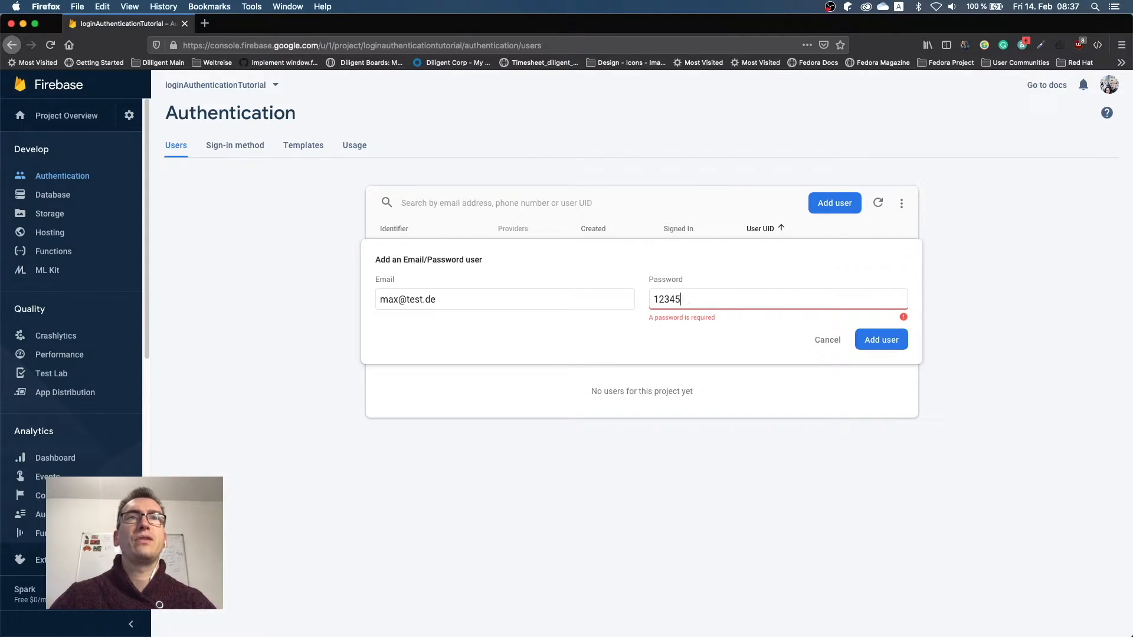
pyautogui.click(881, 340)
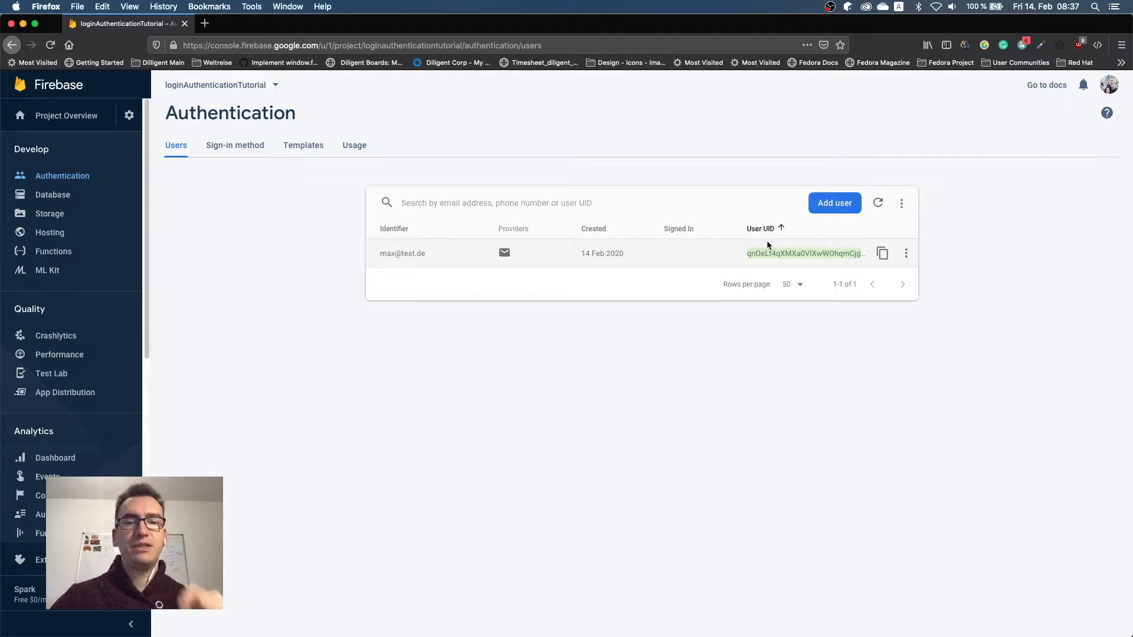
pyautogui.moveTo(740, 266)
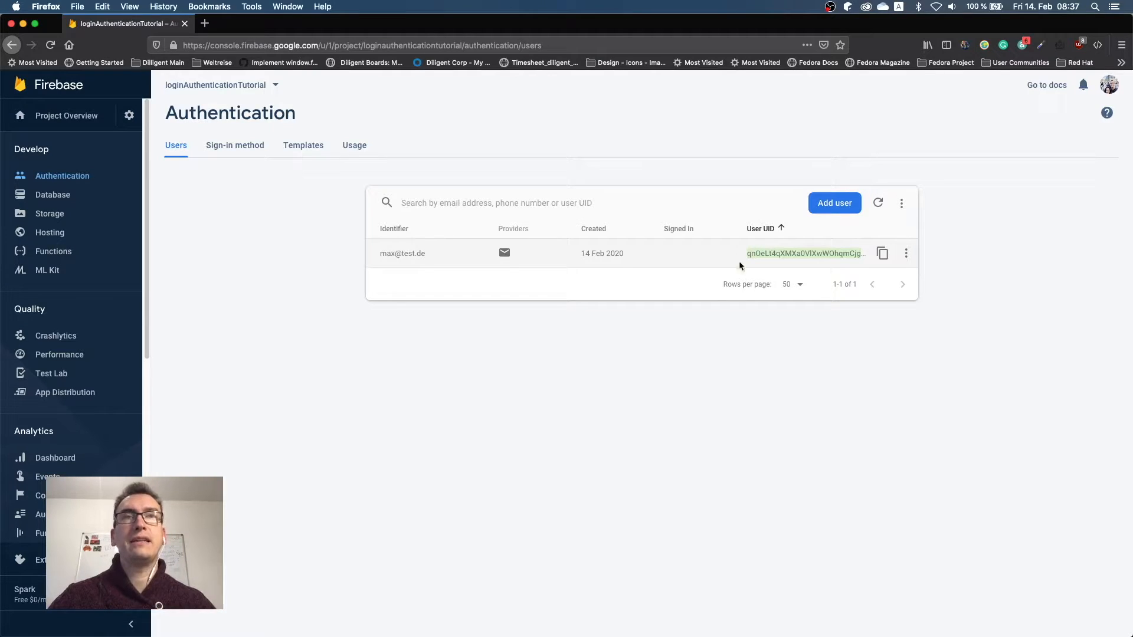
pyautogui.moveTo(362, 321)
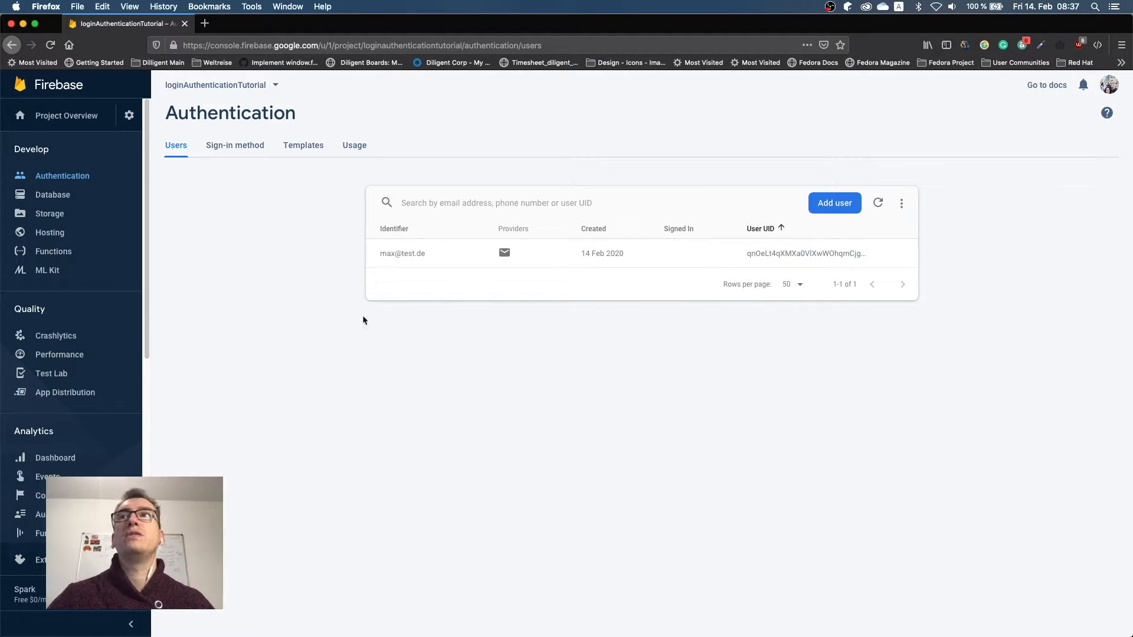
# Step: Return to the Sign-in method page and scroll to Authorised domains and Advanced options
pyautogui.click(234, 146)
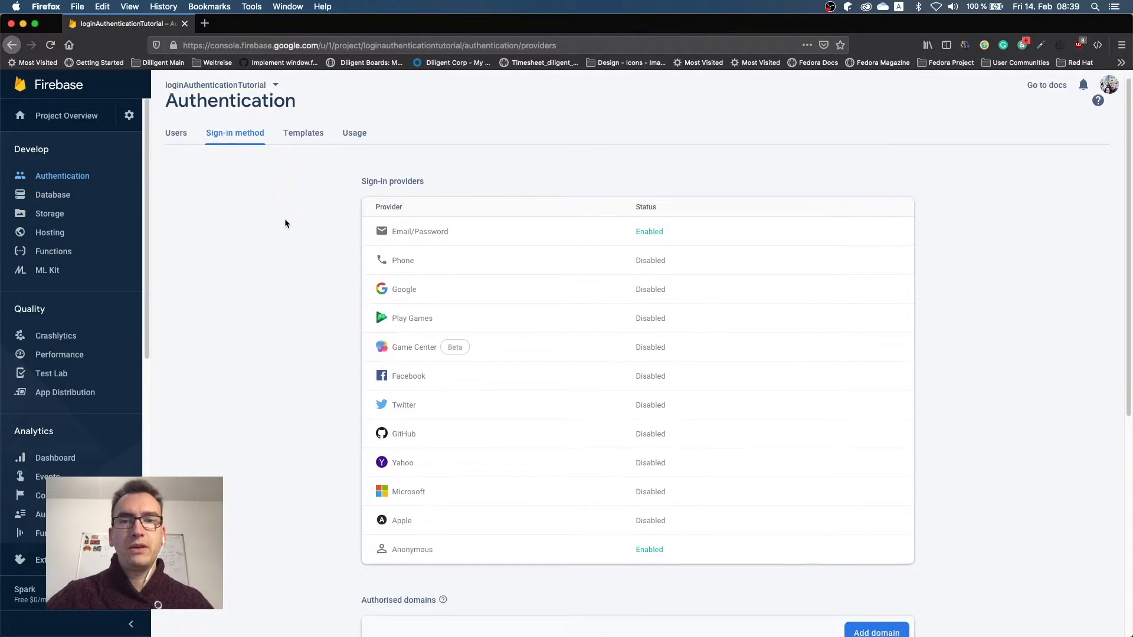
pyautogui.scroll(-3)
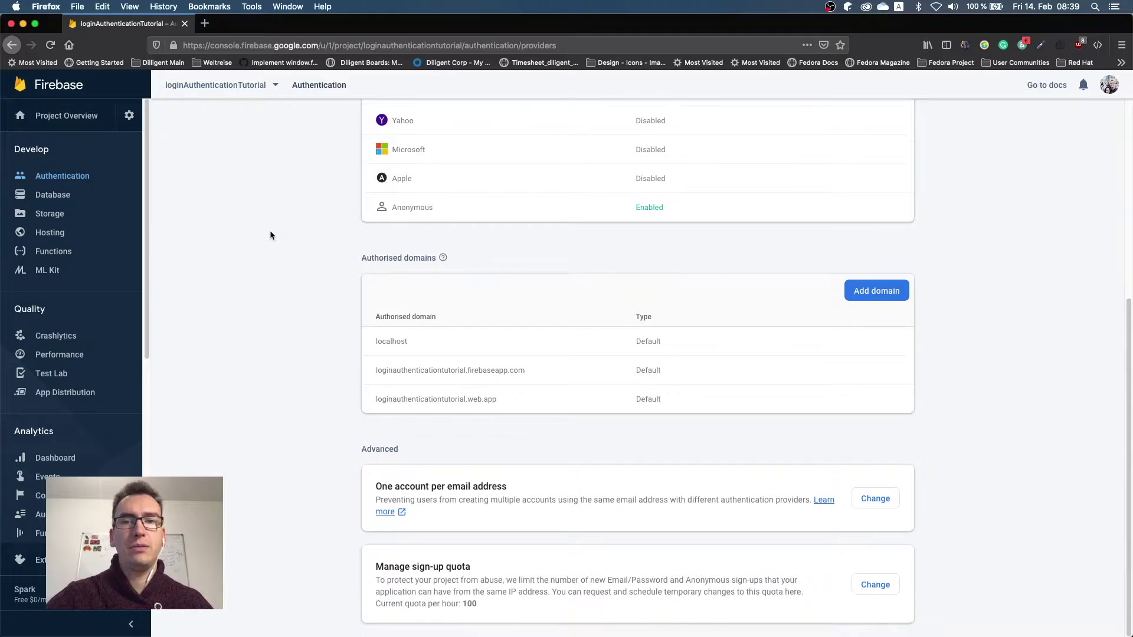
pyautogui.moveTo(355, 346)
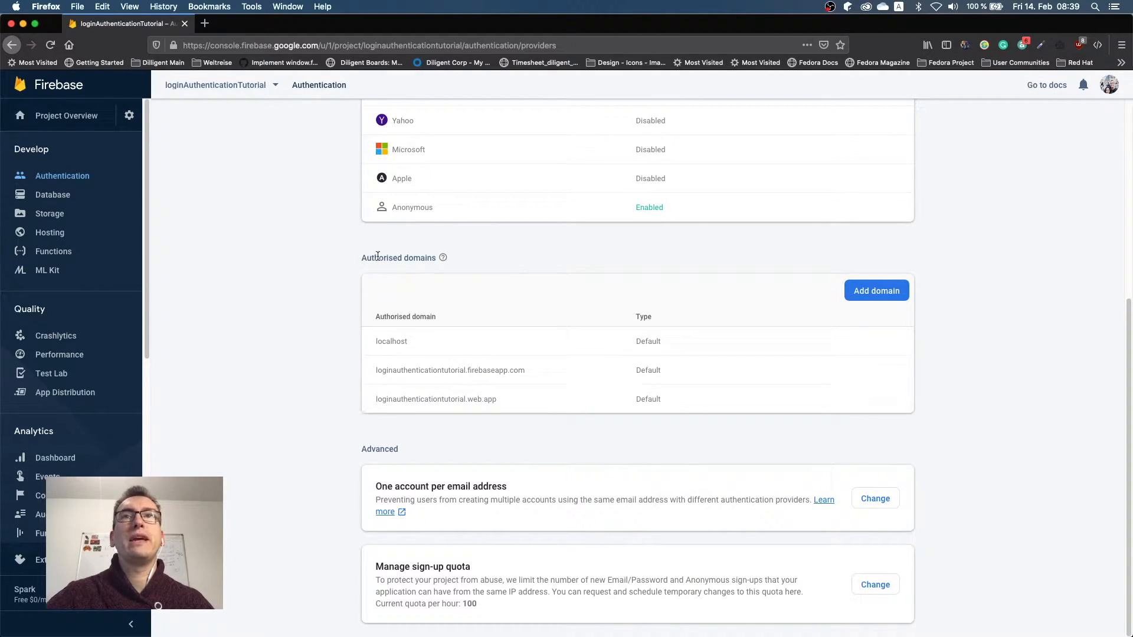
pyautogui.moveTo(335, 290)
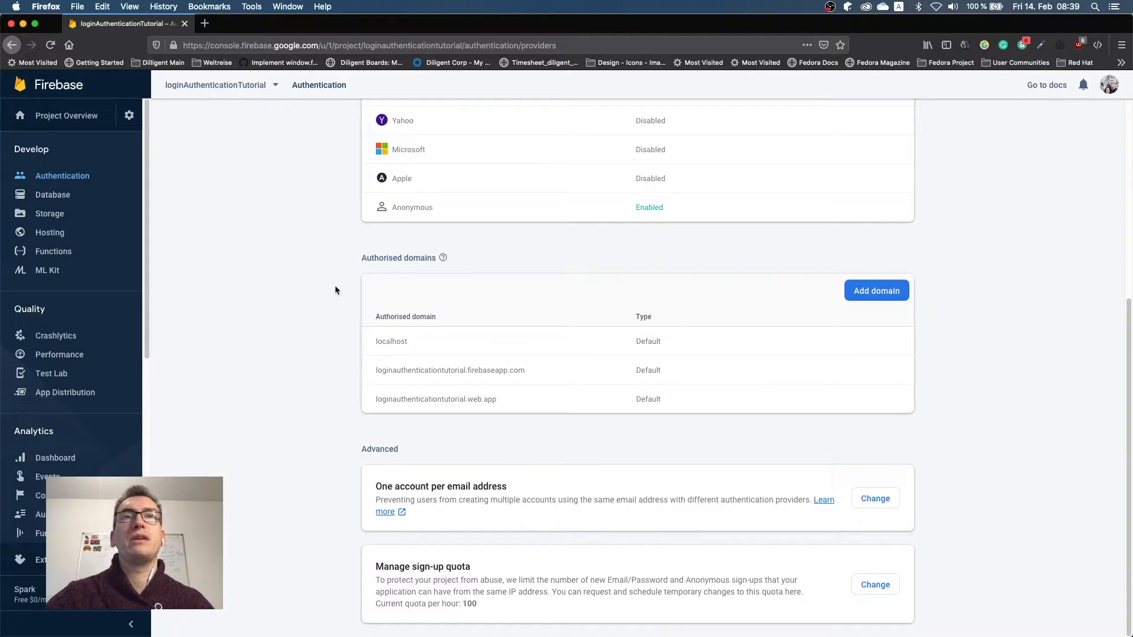
pyautogui.moveTo(875, 290)
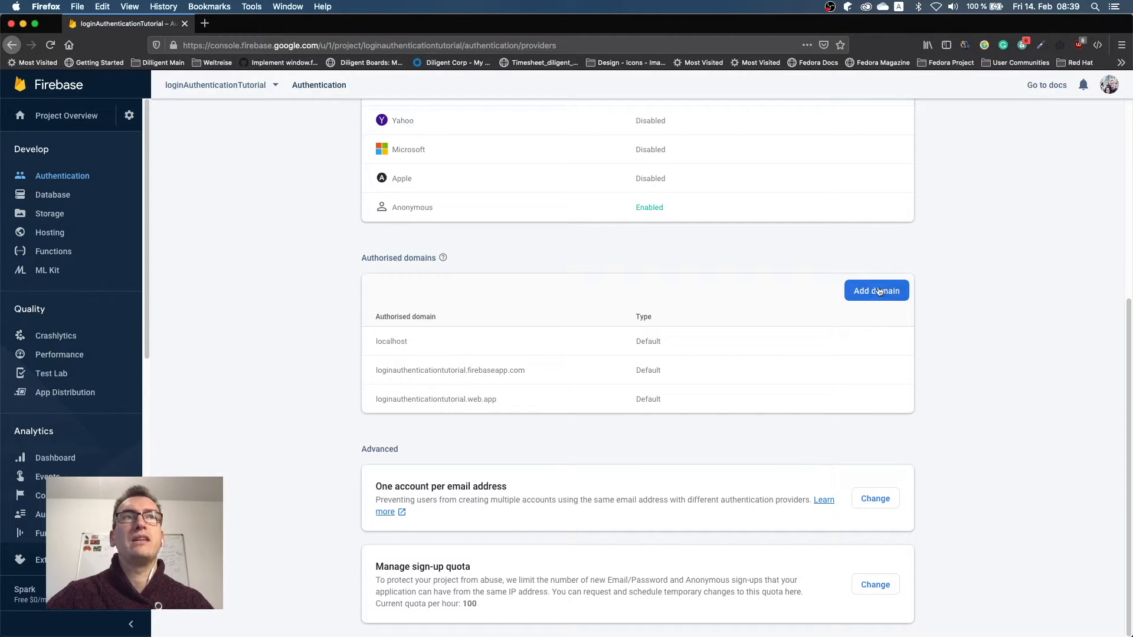
pyautogui.moveTo(873, 306)
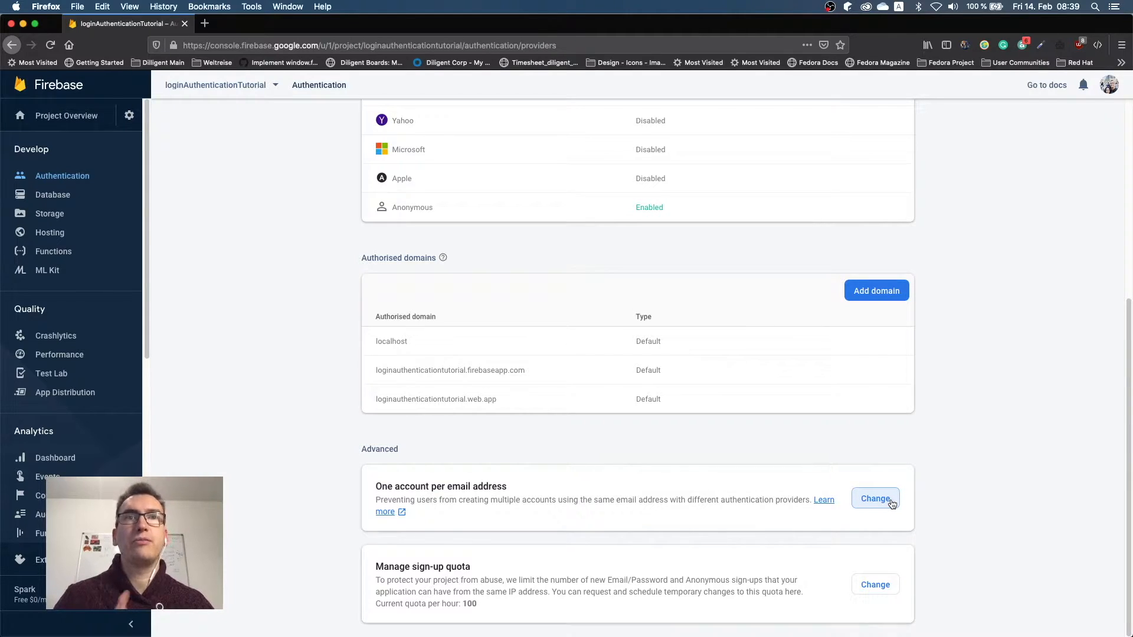
pyautogui.moveTo(349, 560)
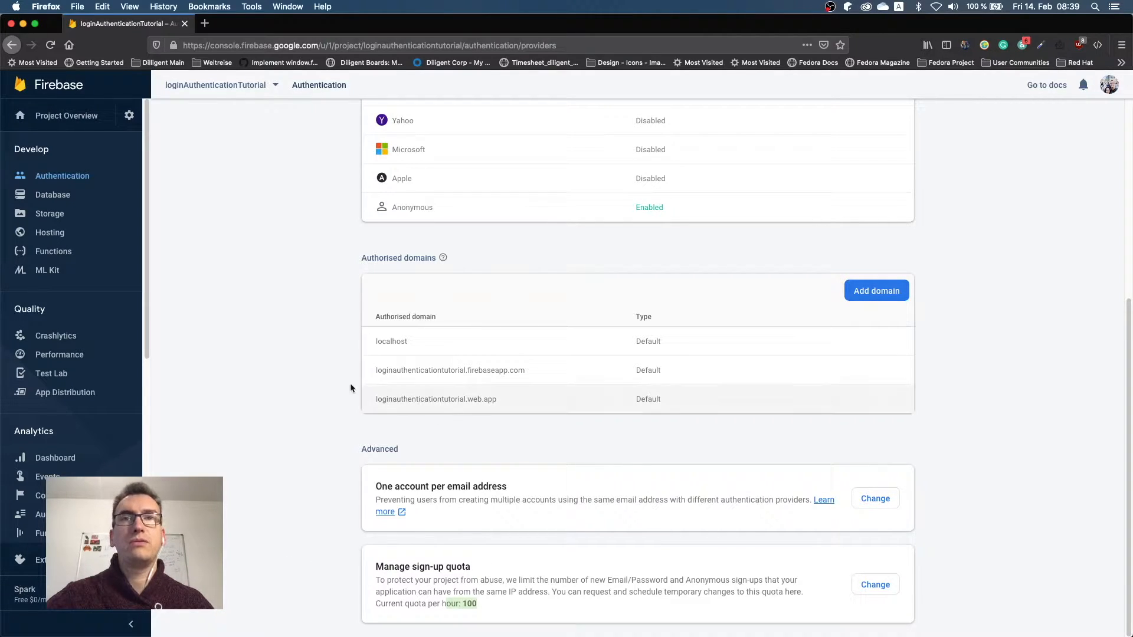
pyautogui.moveTo(299, 416)
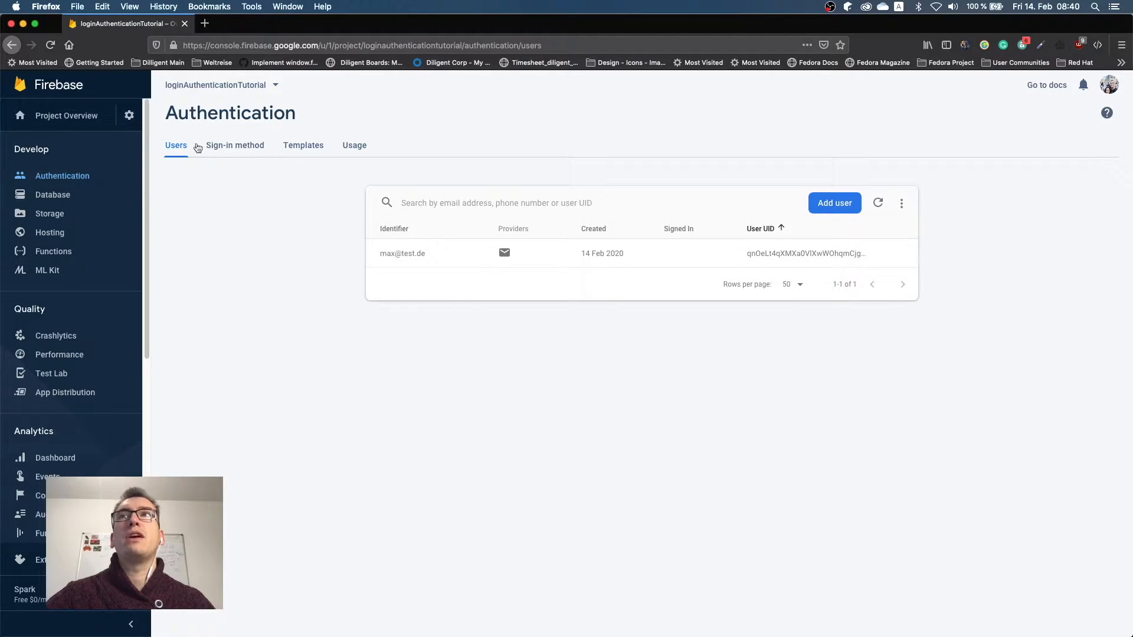
pyautogui.moveTo(66, 115)
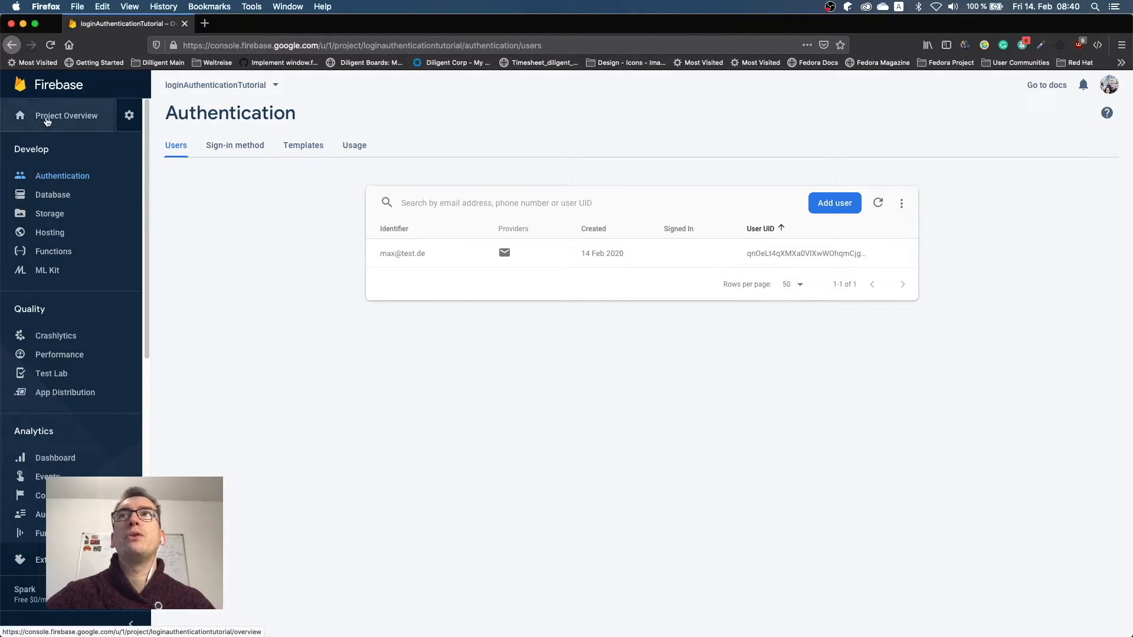
# Step: Go to the loginAuthenticationTutorial project overview, then switch to the Flutter project in Android Studio
pyautogui.click(67, 115)
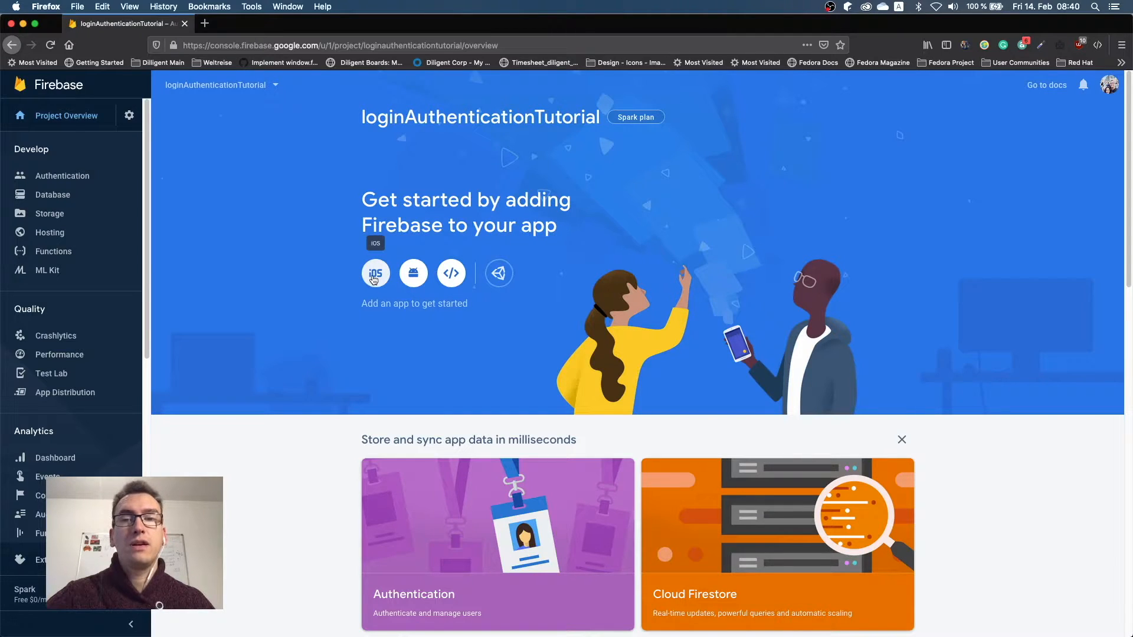
pyautogui.click(375, 272)
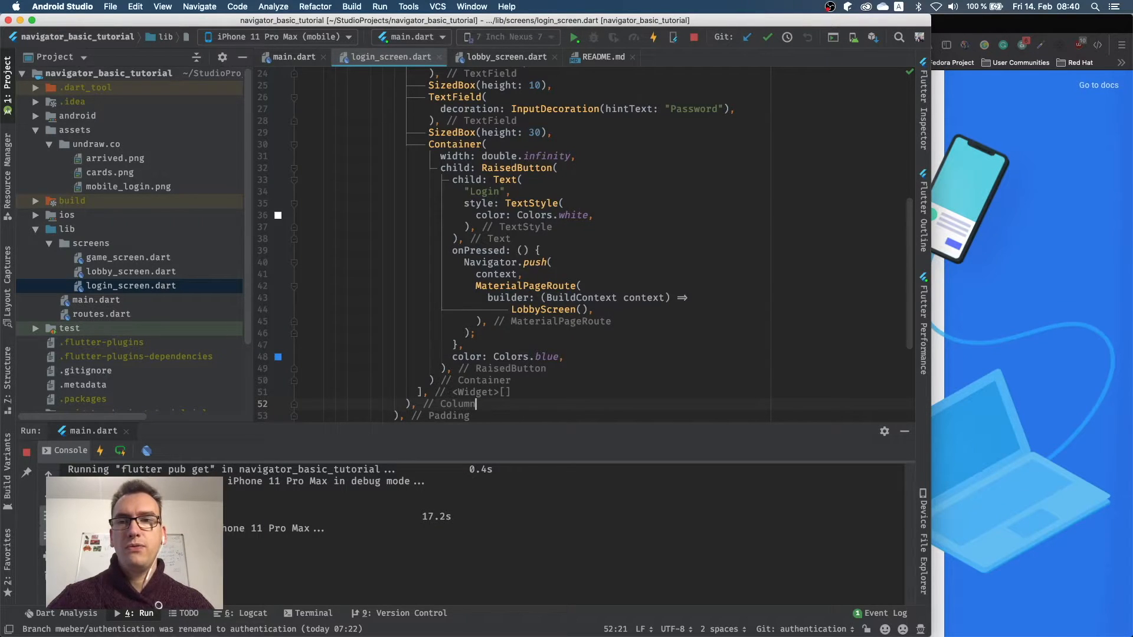
# Step: Select the navigator_basic_tutorial project root and bring up its context actions for the iOS module
pyautogui.click(66, 215)
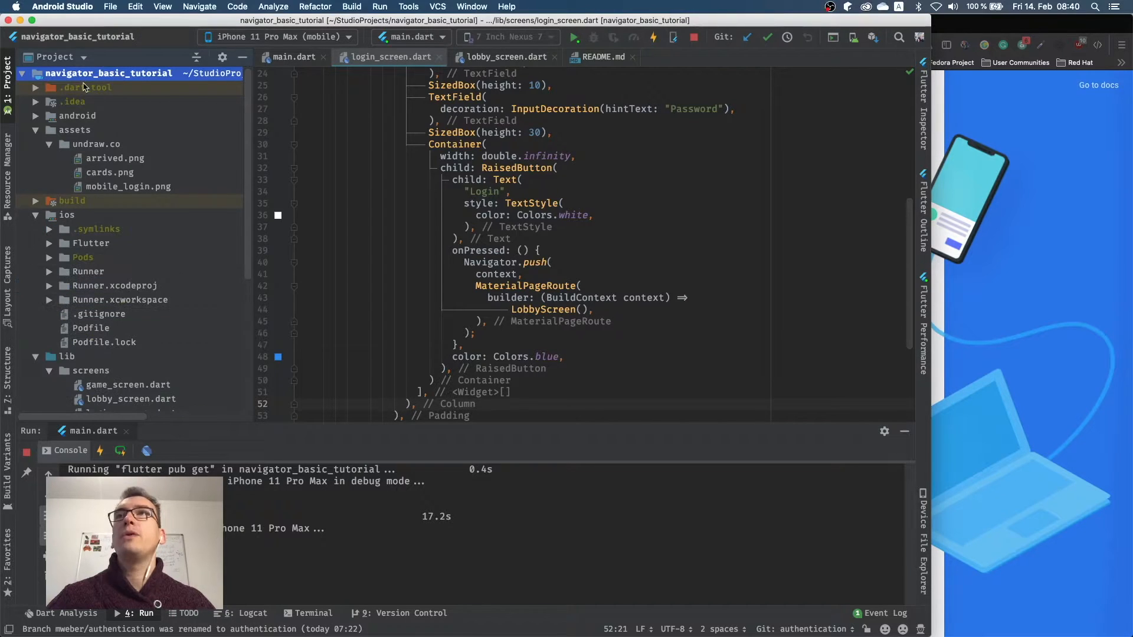
pyautogui.rightClick(108, 73)
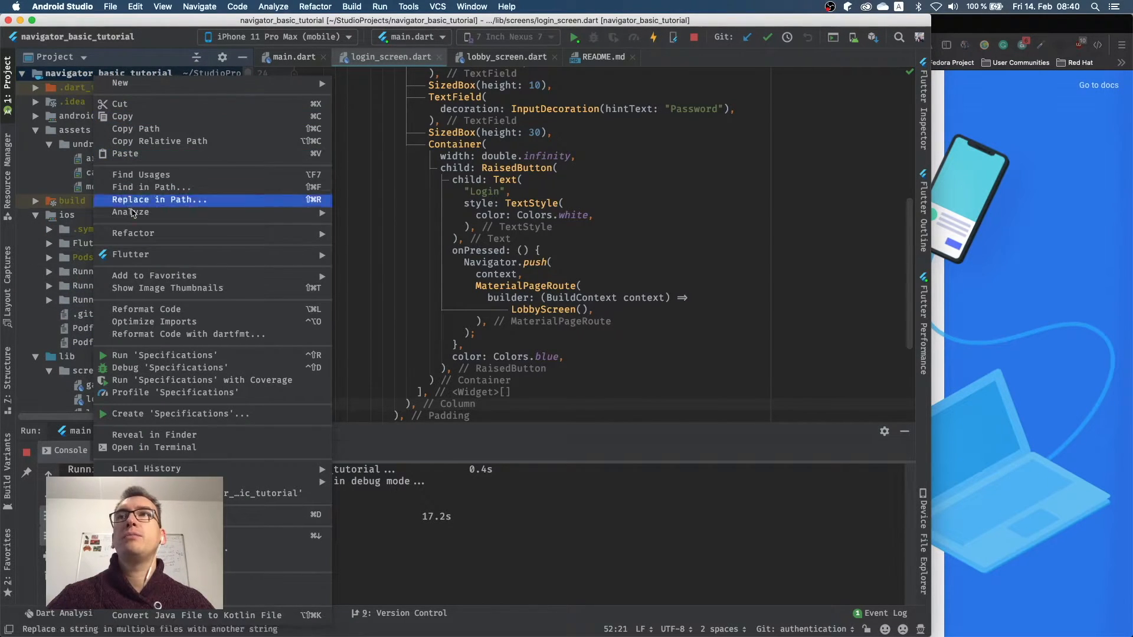
pyautogui.moveTo(129, 254)
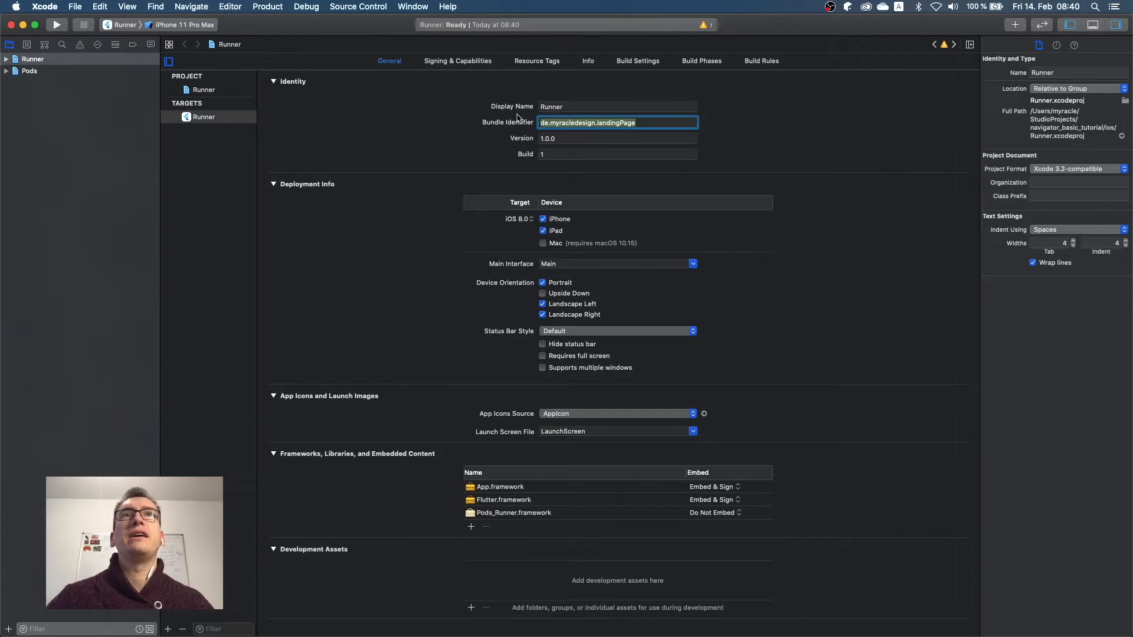
pyautogui.moveTo(709, 282)
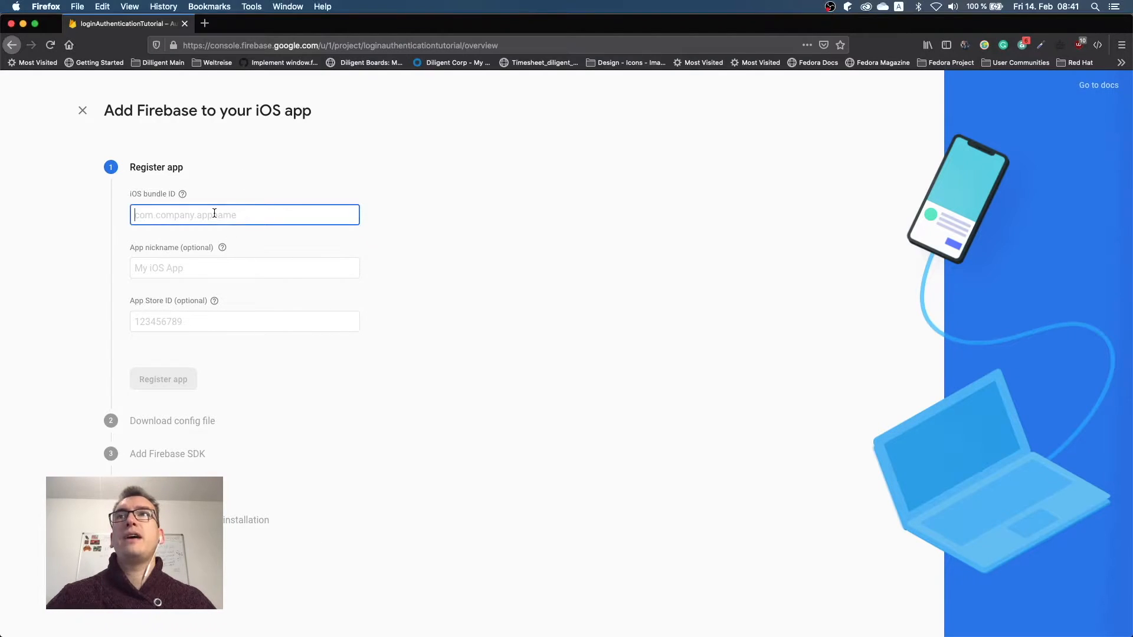
# Step: Register the iOS app with bundle ID de.myracledesign.landingPage and nickname AuthenticationTutorial
pyautogui.write('de.myracledesign.landingPage')
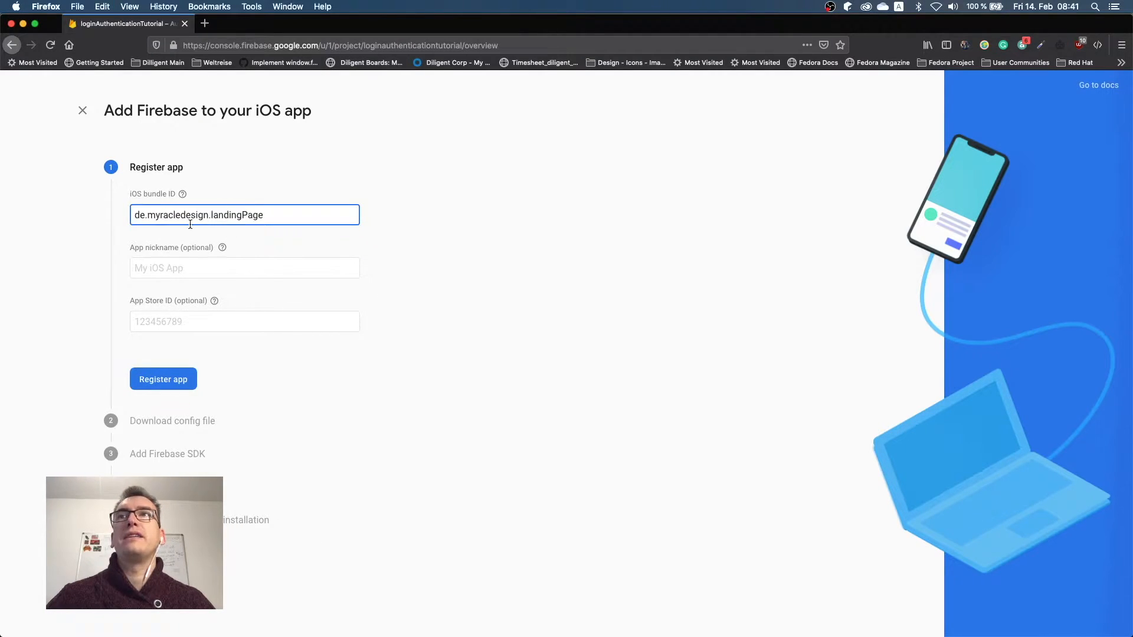
pyautogui.click(244, 268)
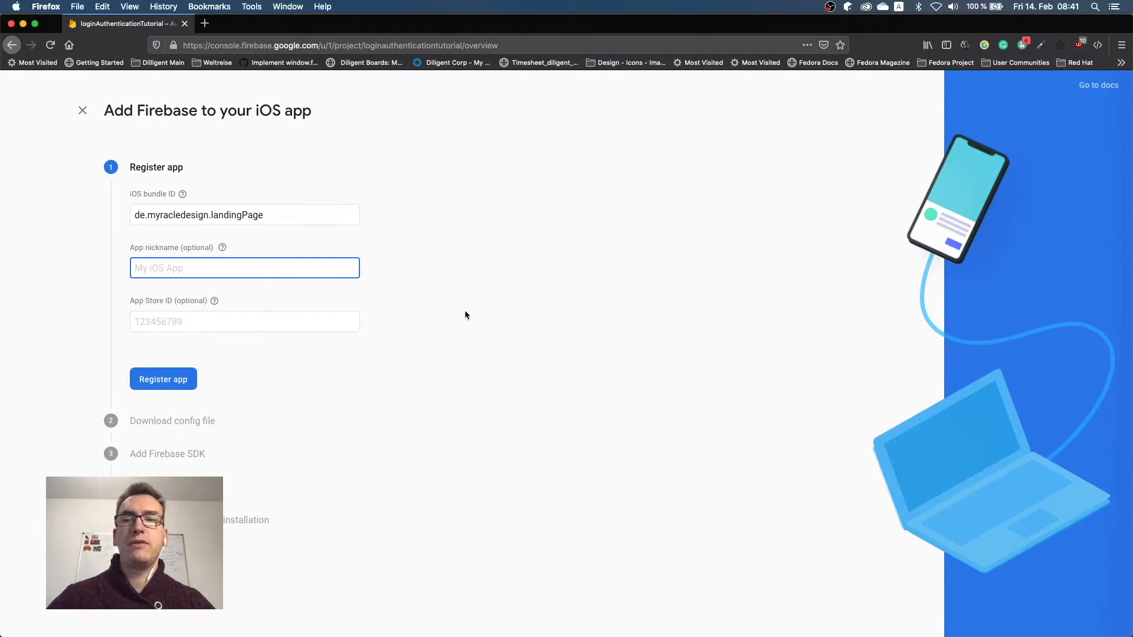
pyautogui.write('Auth')
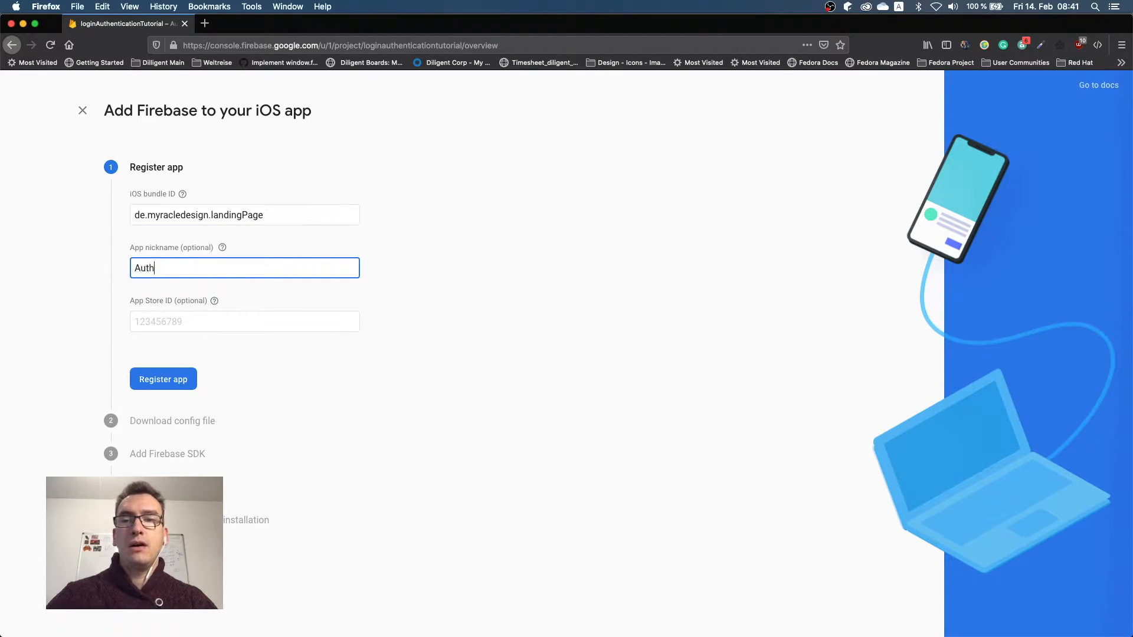
pyautogui.write('enticationTutorial')
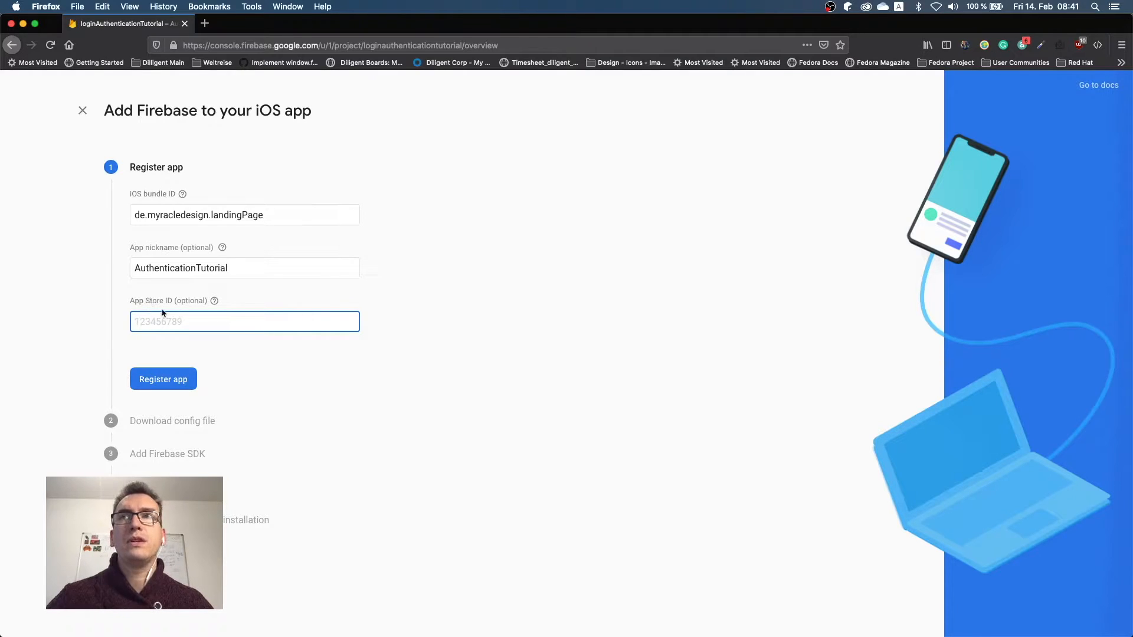
pyautogui.click(163, 379)
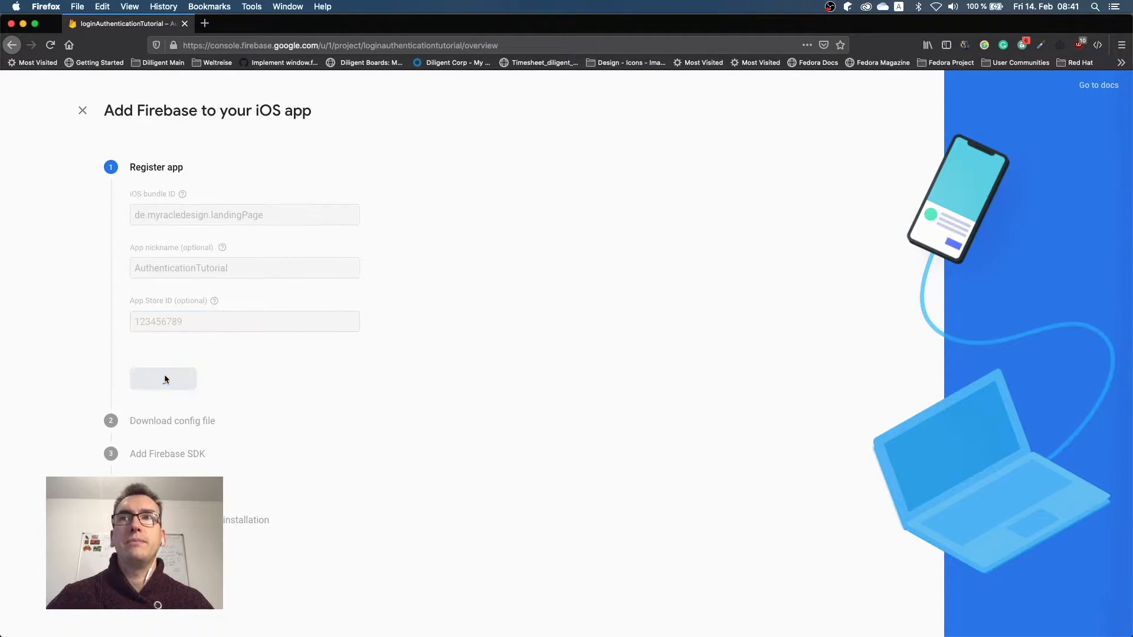
pyautogui.click(163, 379)
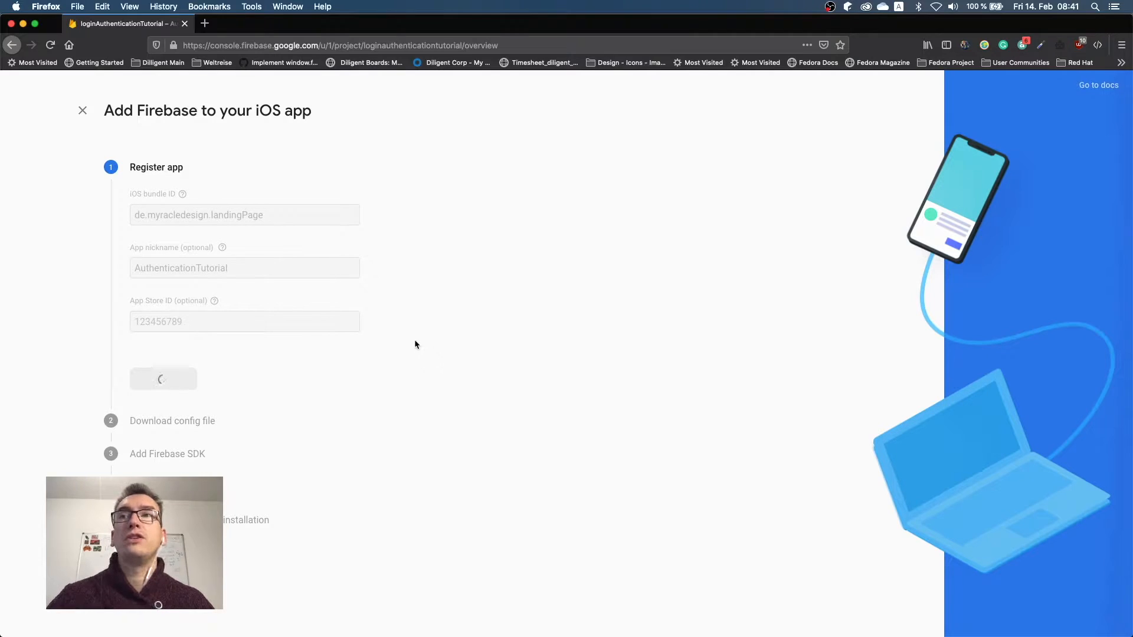
# Step: Download GoogleService-Info.plist, save it to disk and reveal it in the downloads folder
pyautogui.click(163, 379)
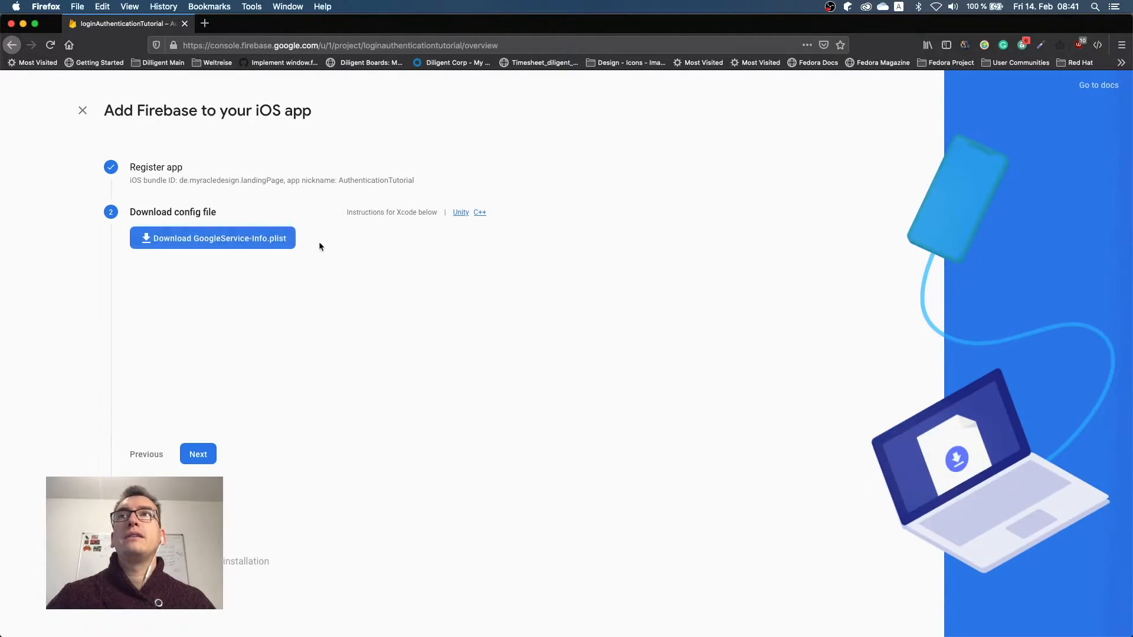
pyautogui.click(213, 237)
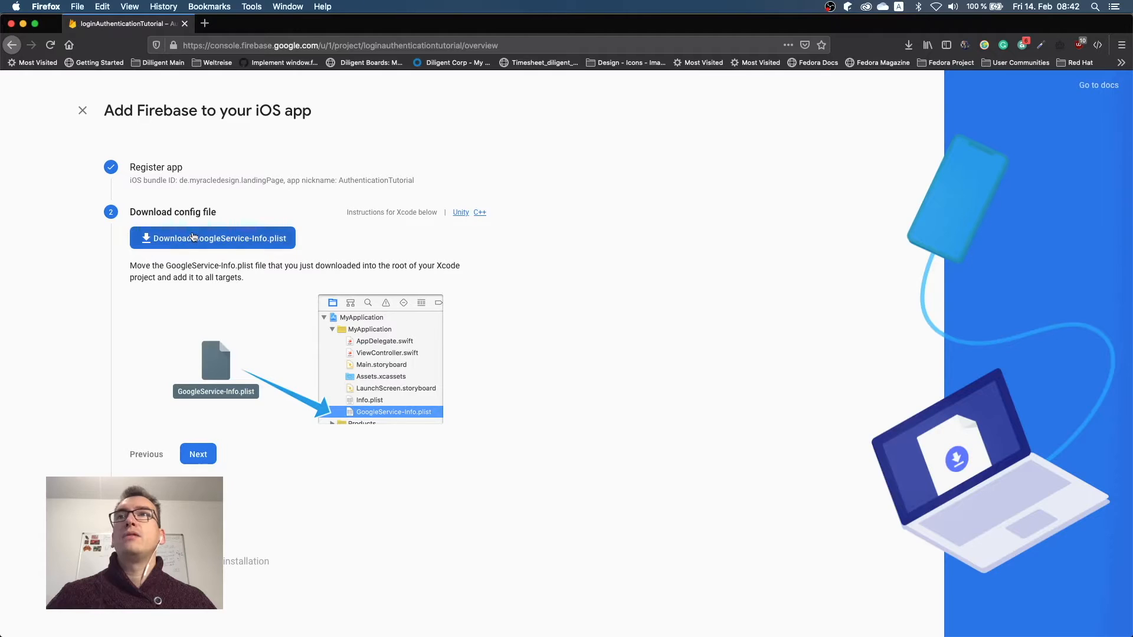
pyautogui.click(212, 237)
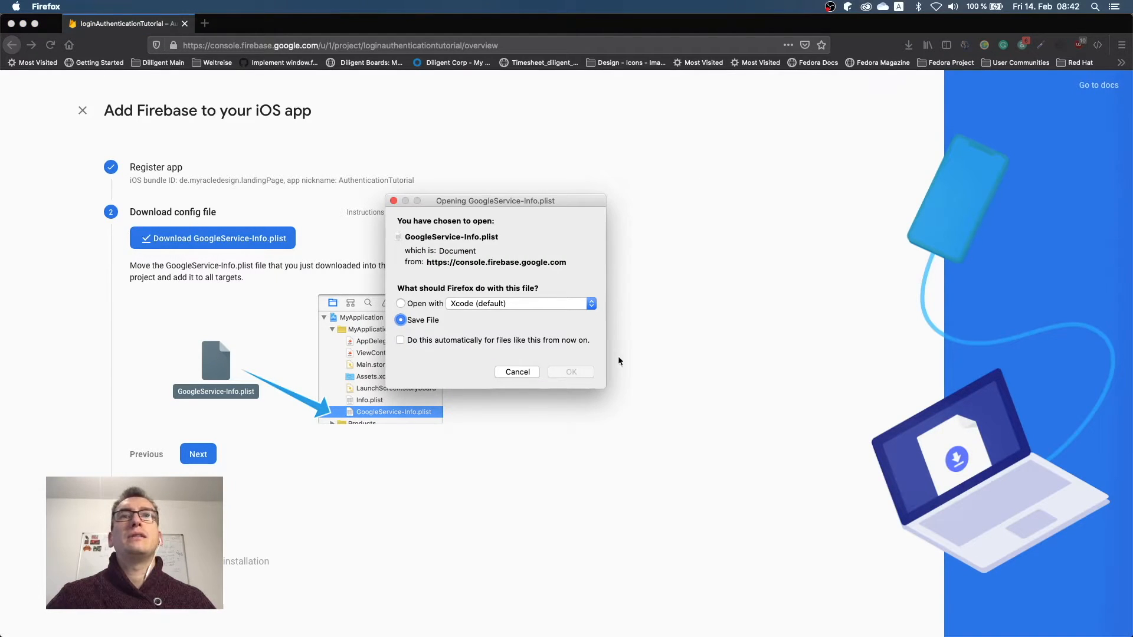
pyautogui.click(570, 372)
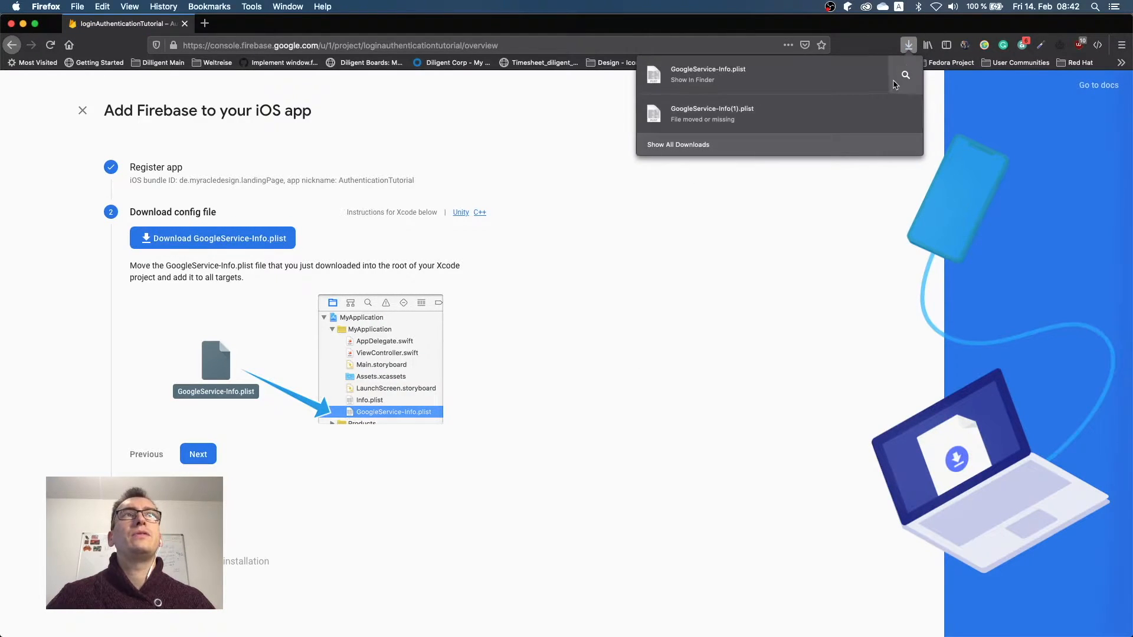
pyautogui.click(691, 79)
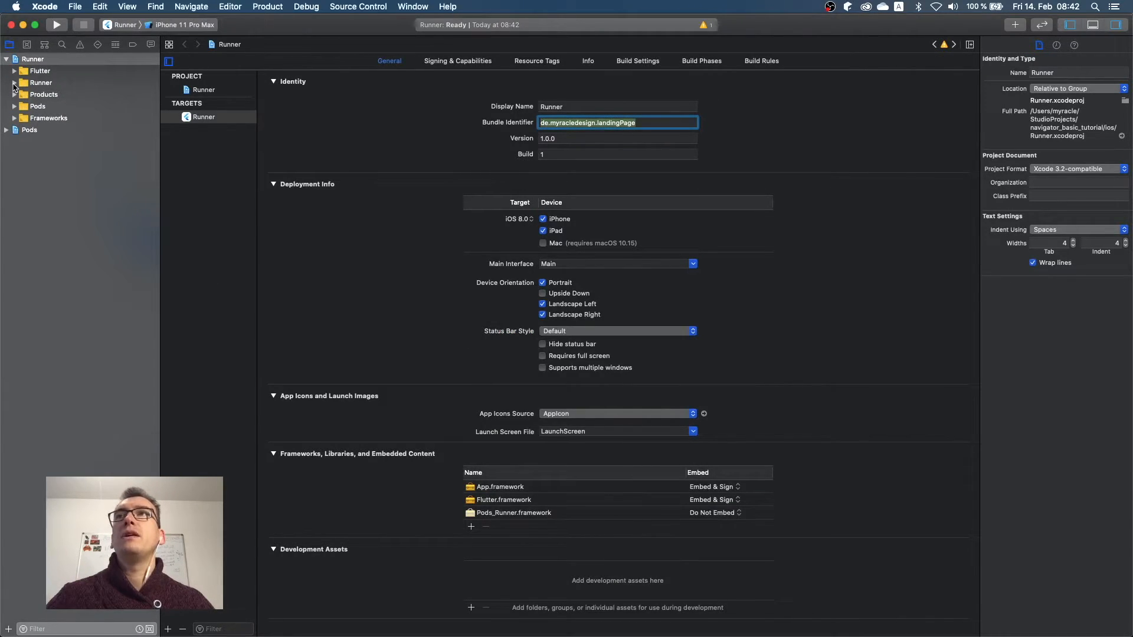
# Step: Drop GoogleService-Info.plist into the expanded Runner folder, added to the Runner target
pyautogui.click(13, 82)
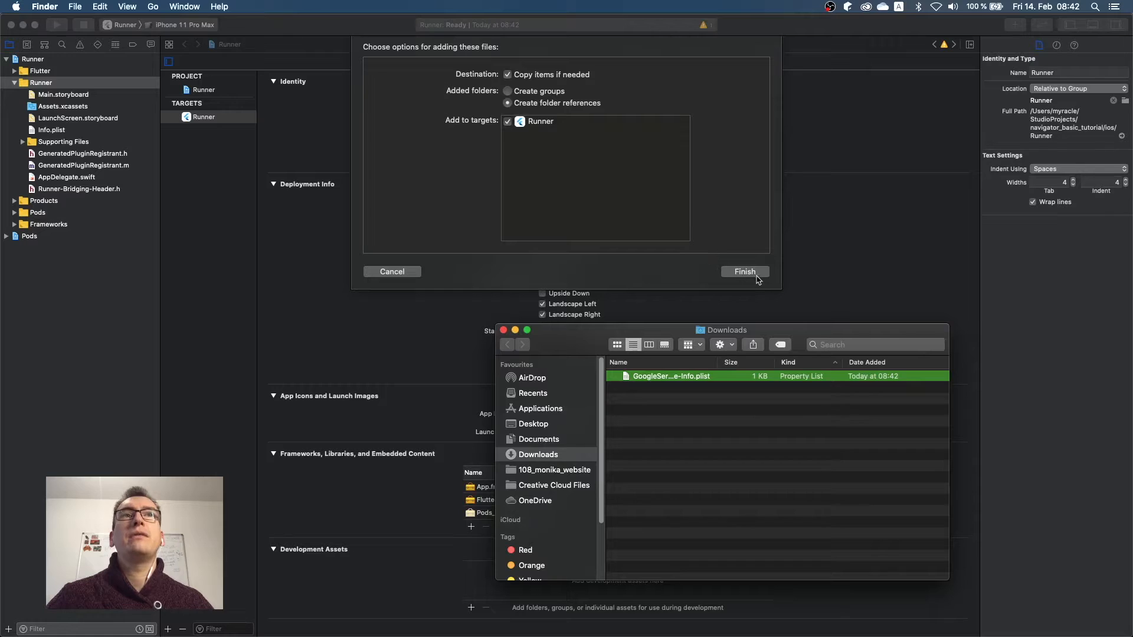
pyautogui.click(745, 272)
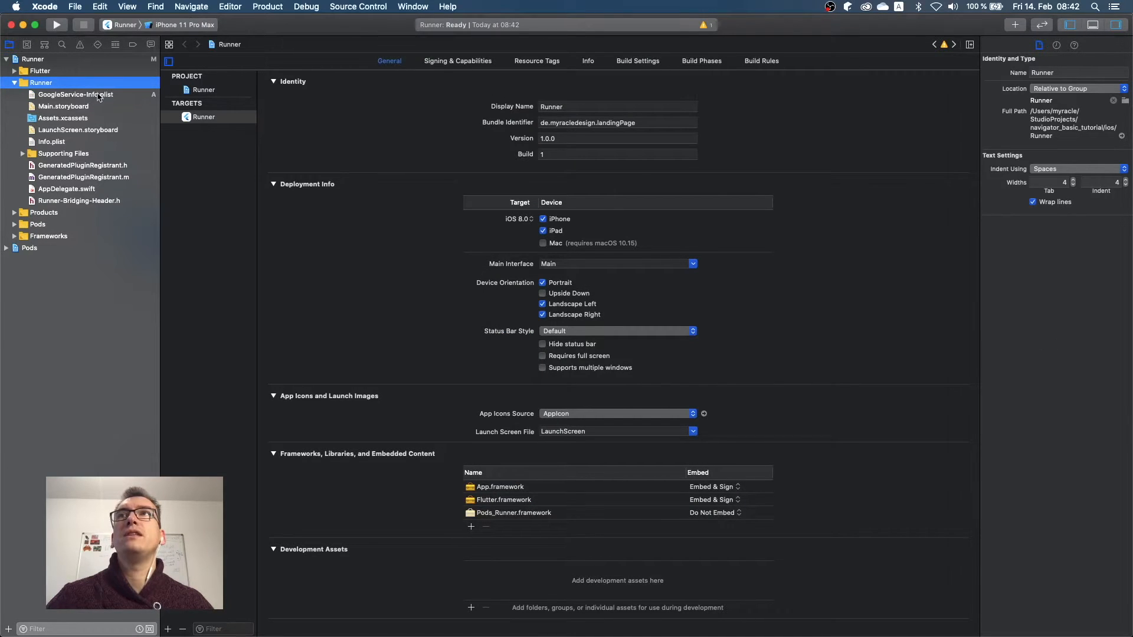
pyautogui.click(75, 94)
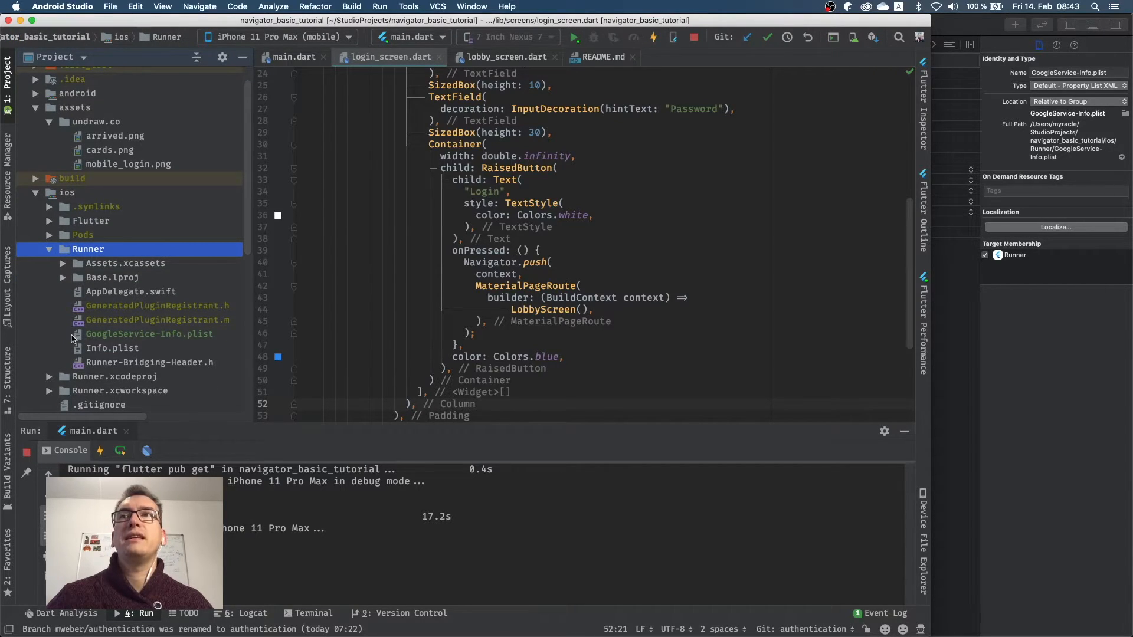
# Step: Open ios/Runner/GoogleService-Info.plist and scroll through its contents
pyautogui.click(149, 310)
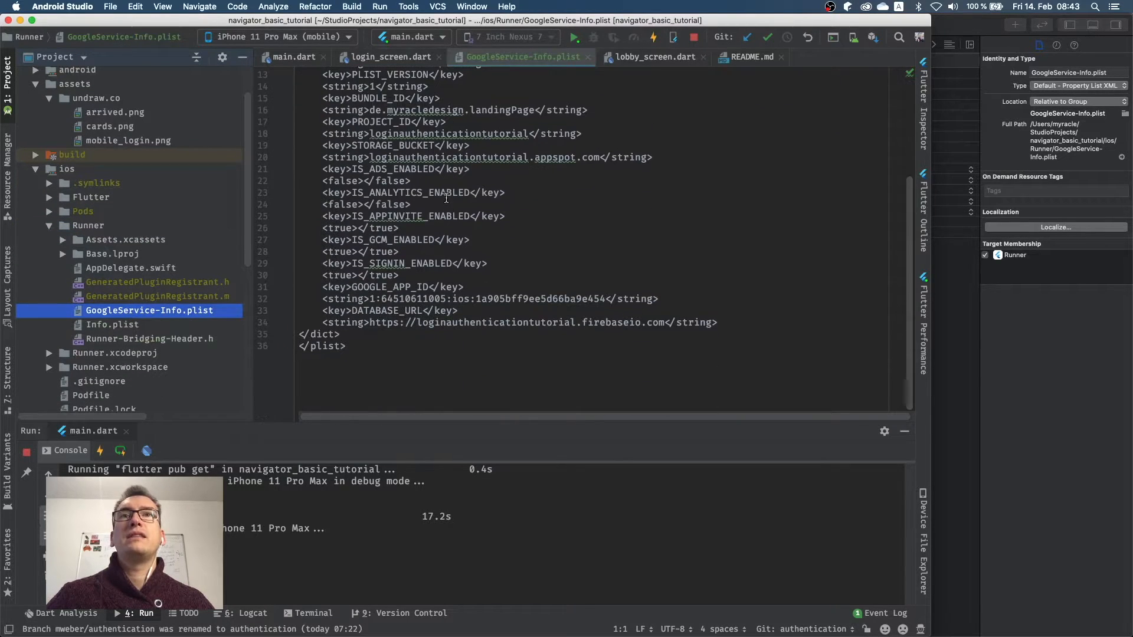
pyautogui.scroll(3)
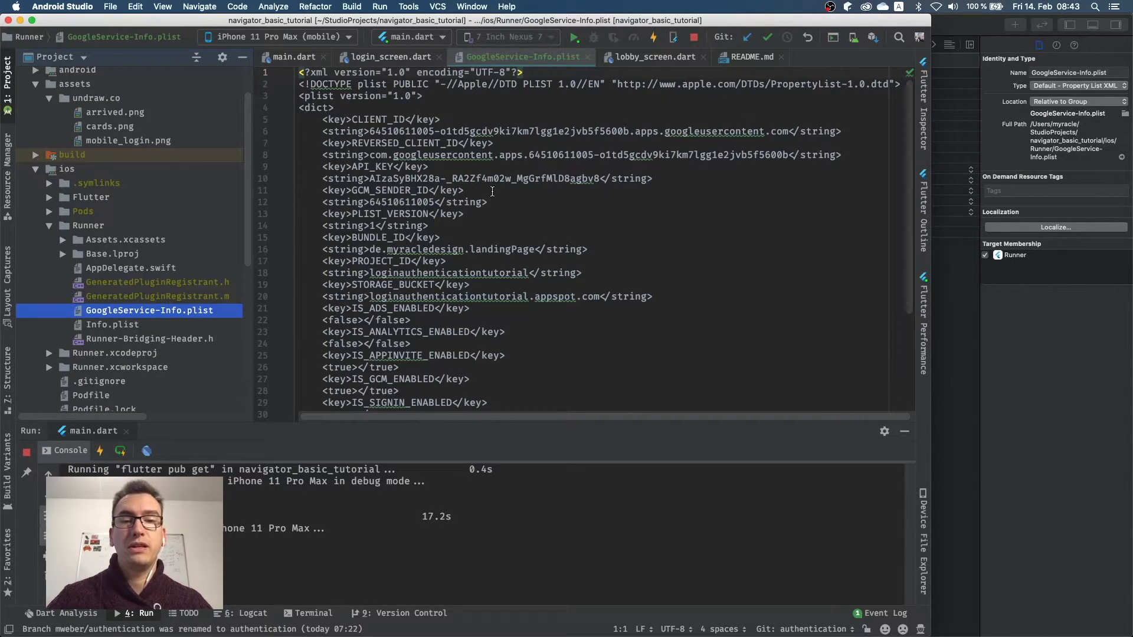
pyautogui.scroll(-3)
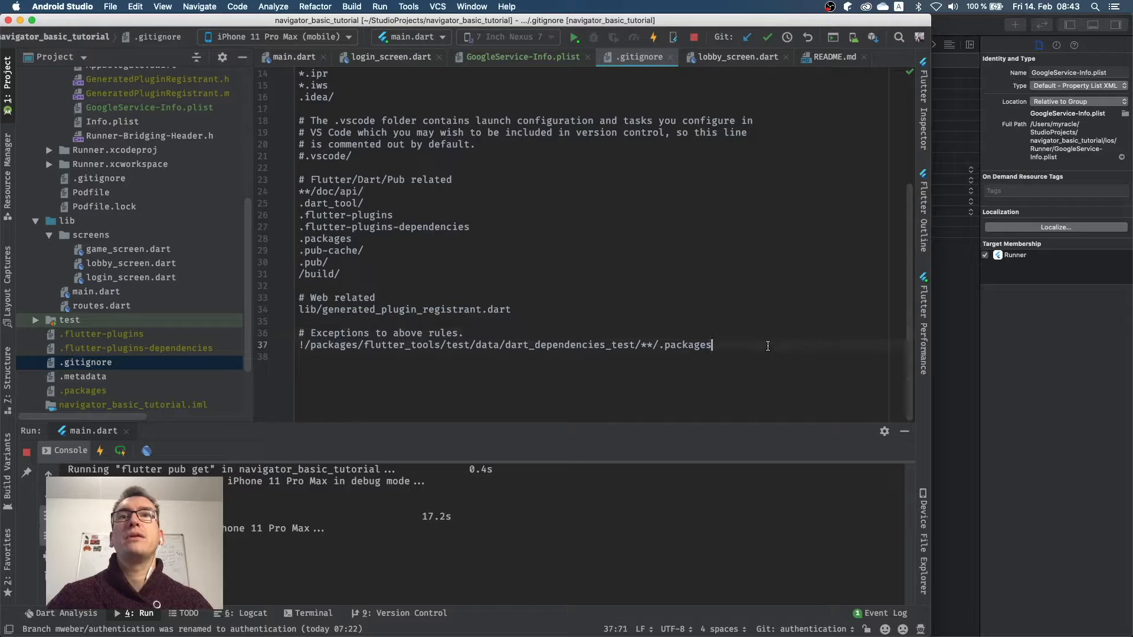
# Step: Open ios/Runner/Info.plist and inspect the CFBundleName value landing_page
pyautogui.write('/')
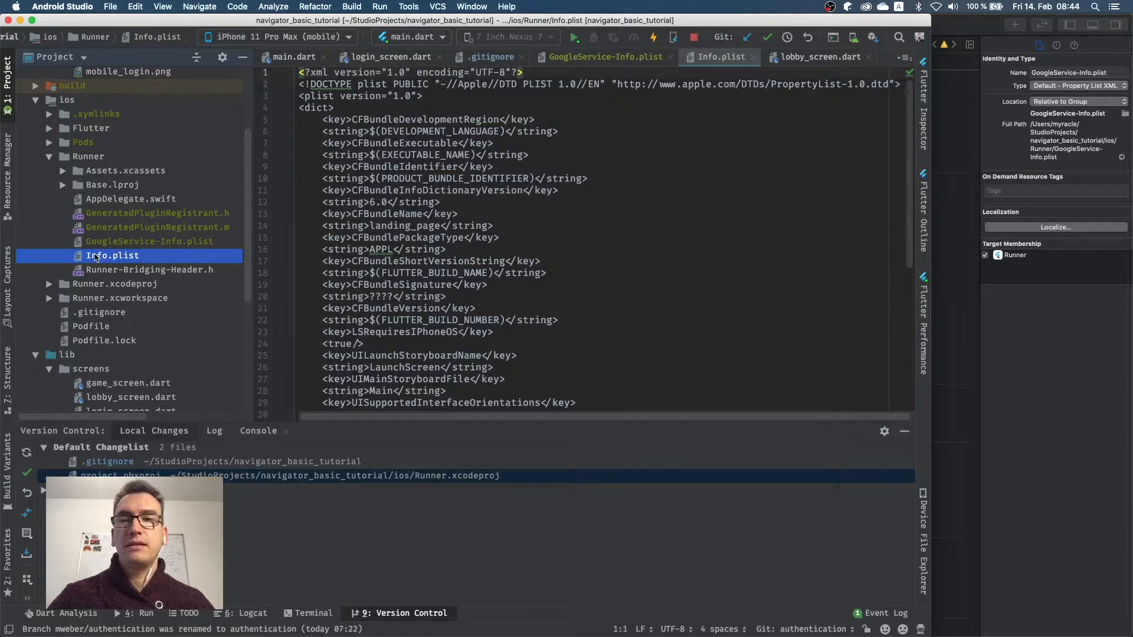
pyautogui.click(477, 225)
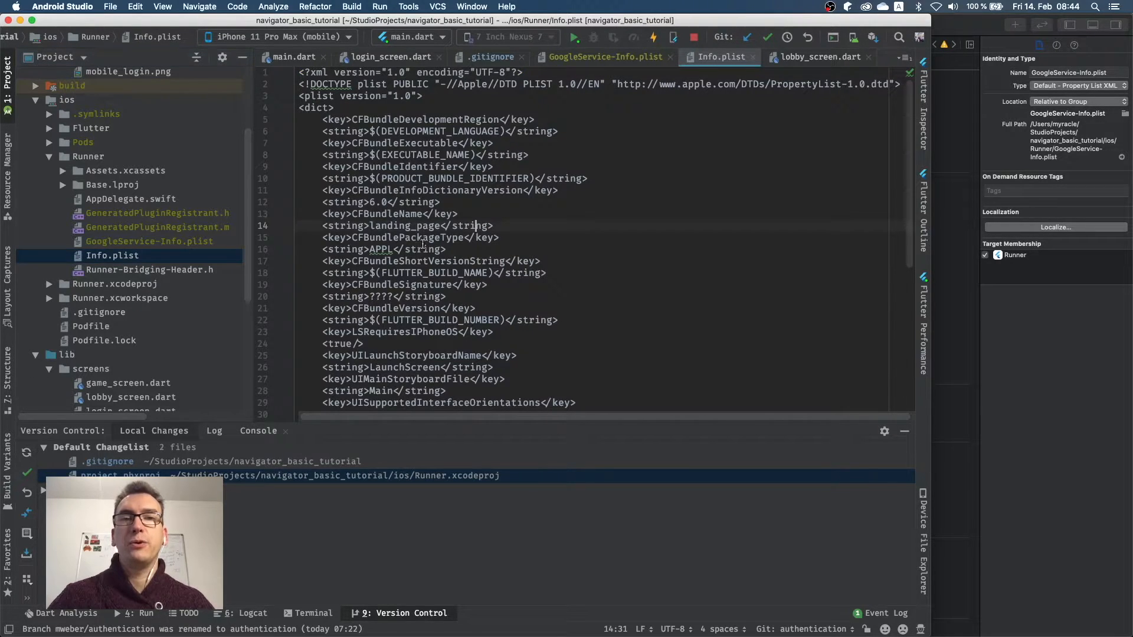
pyautogui.click(490, 57)
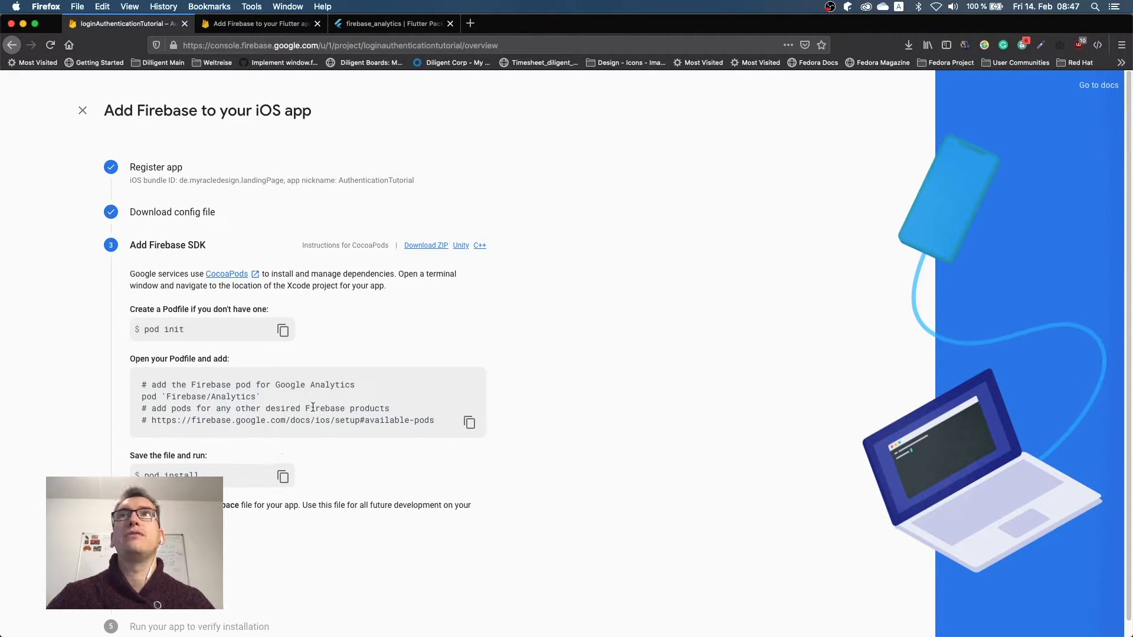
pyautogui.moveTo(258, 24)
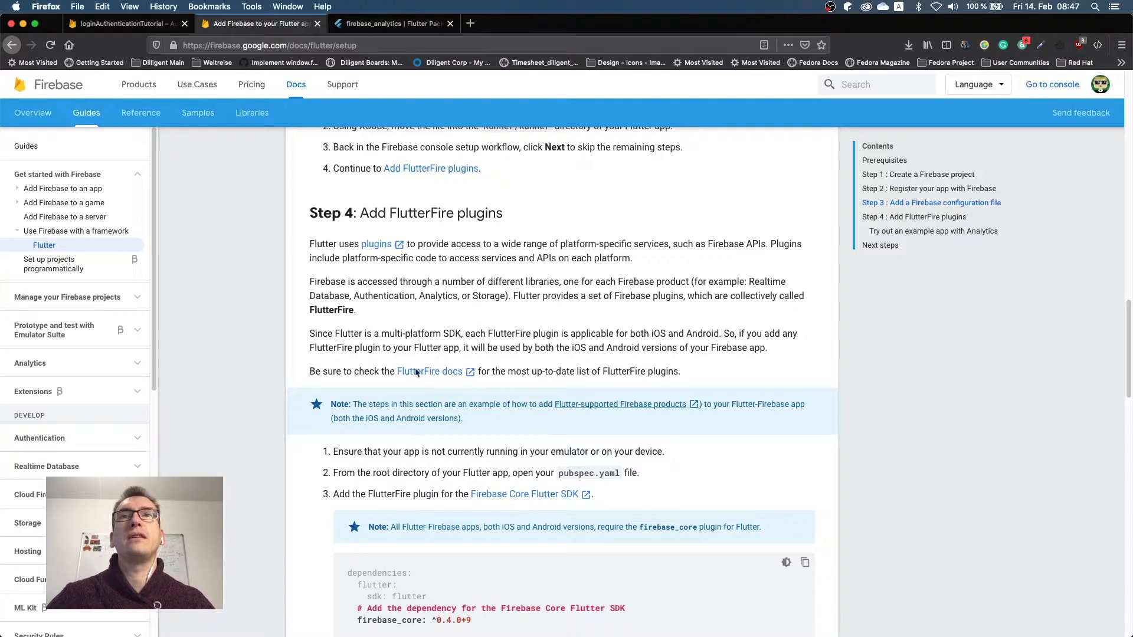
# Step: Scroll the Flutter setup guide to Step 4's firebase_core, firebase_analytics and firebase_auth pubspec snippets
pyautogui.scroll(3)
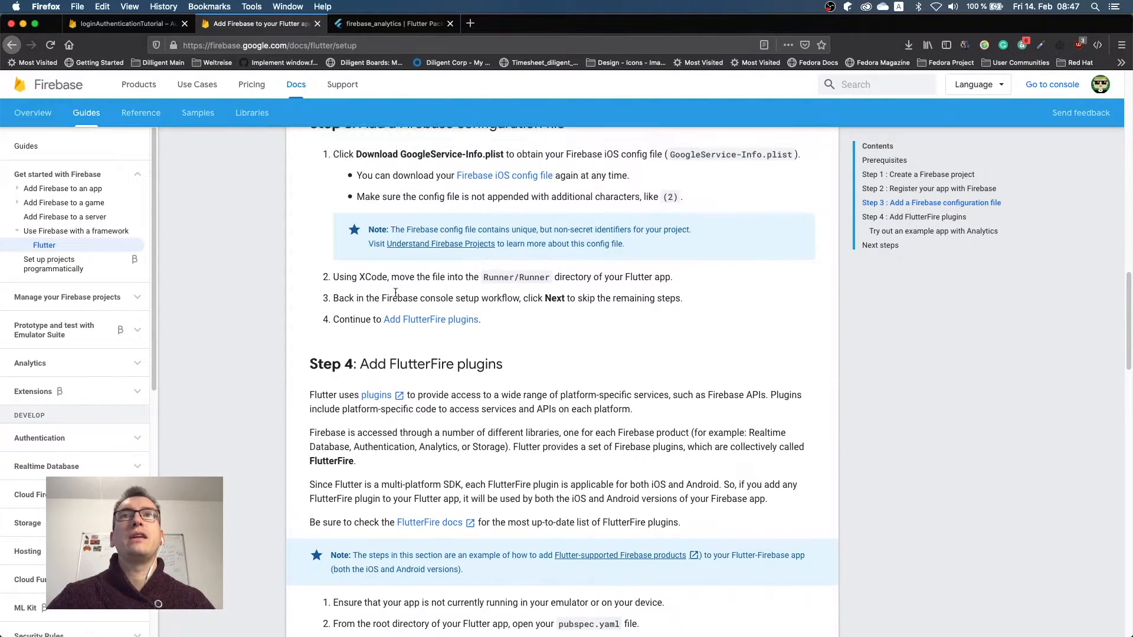
pyautogui.scroll(3)
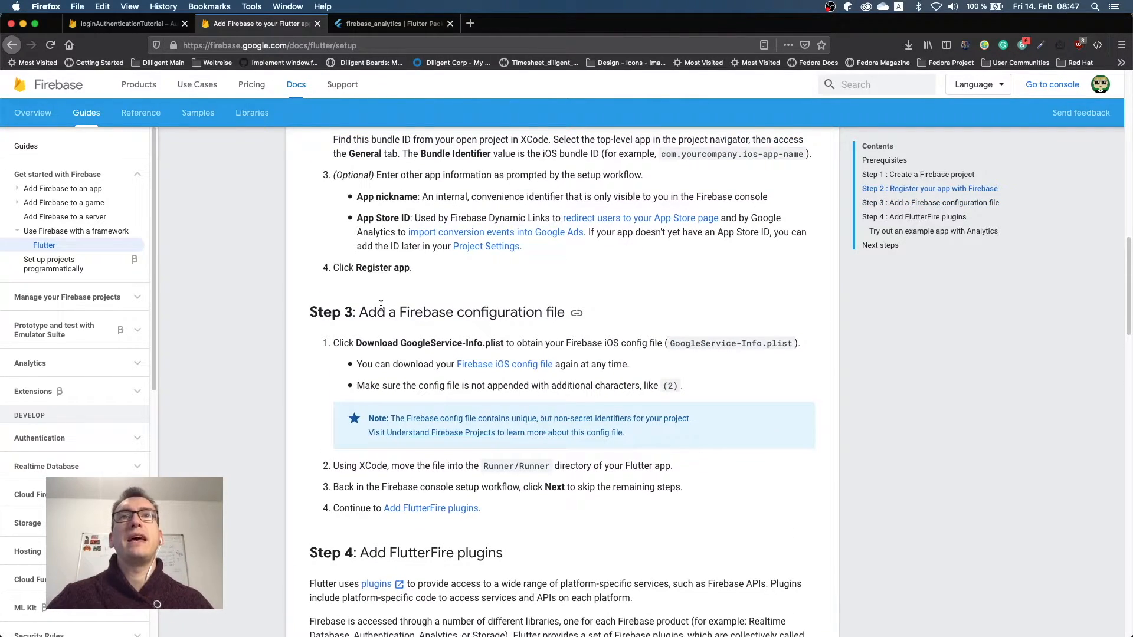
pyautogui.scroll(-3)
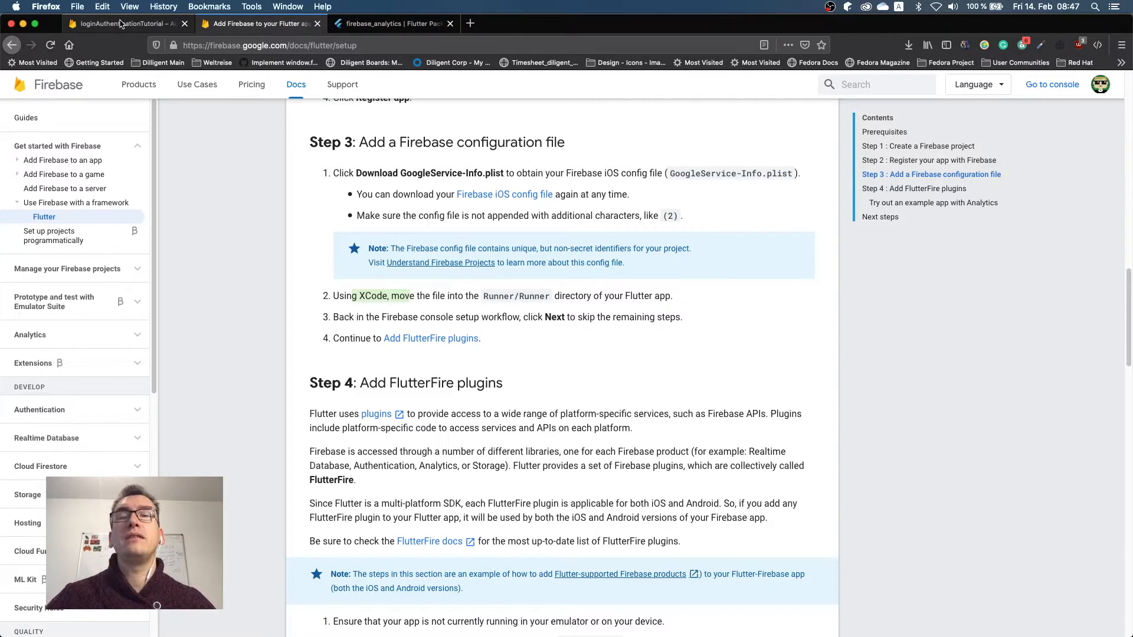
pyautogui.scroll(-3)
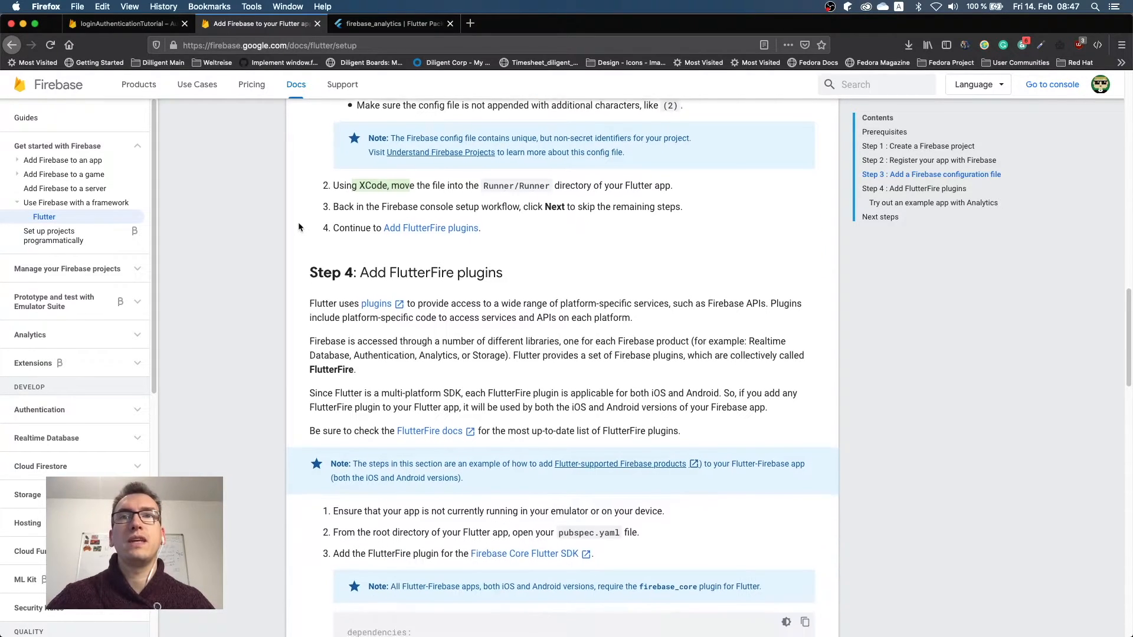
pyautogui.scroll(-3)
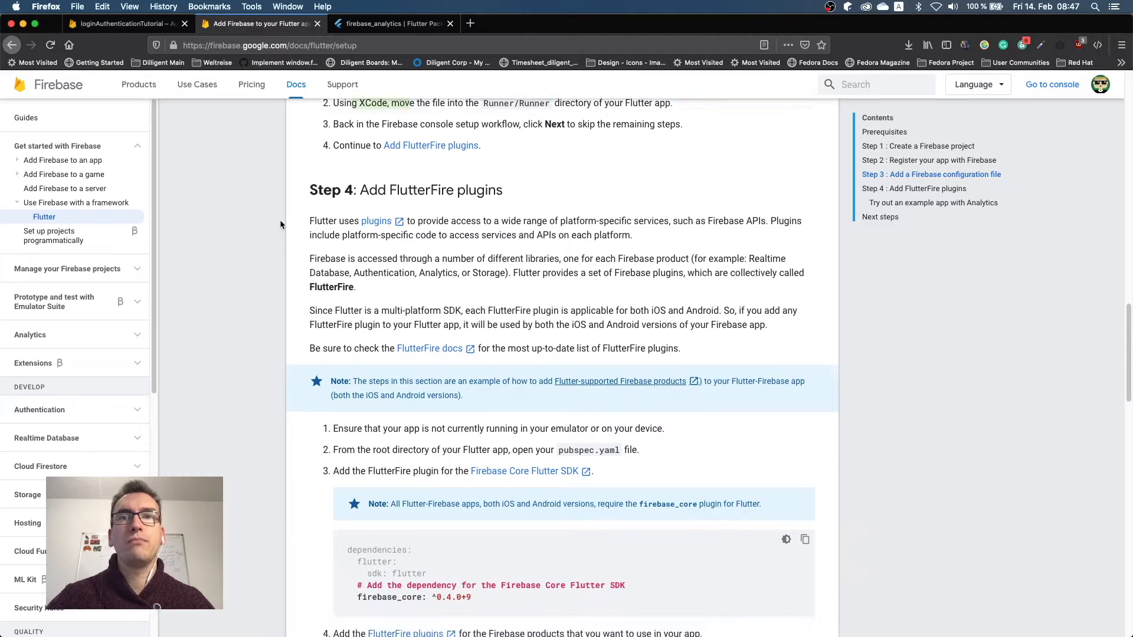
pyautogui.scroll(-3)
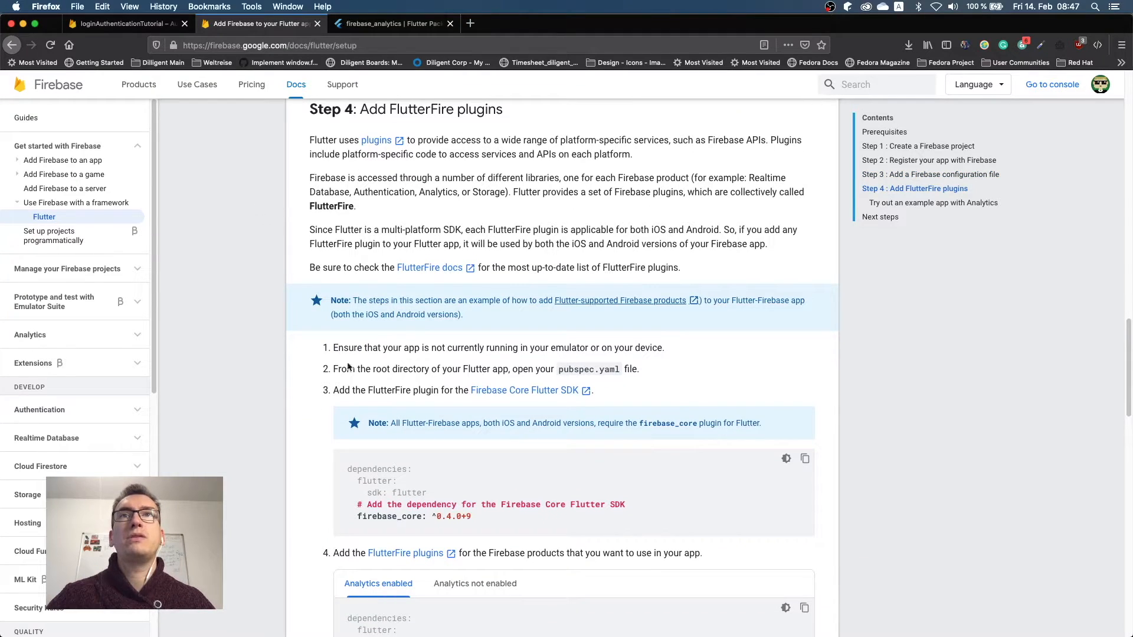
pyautogui.scroll(-3)
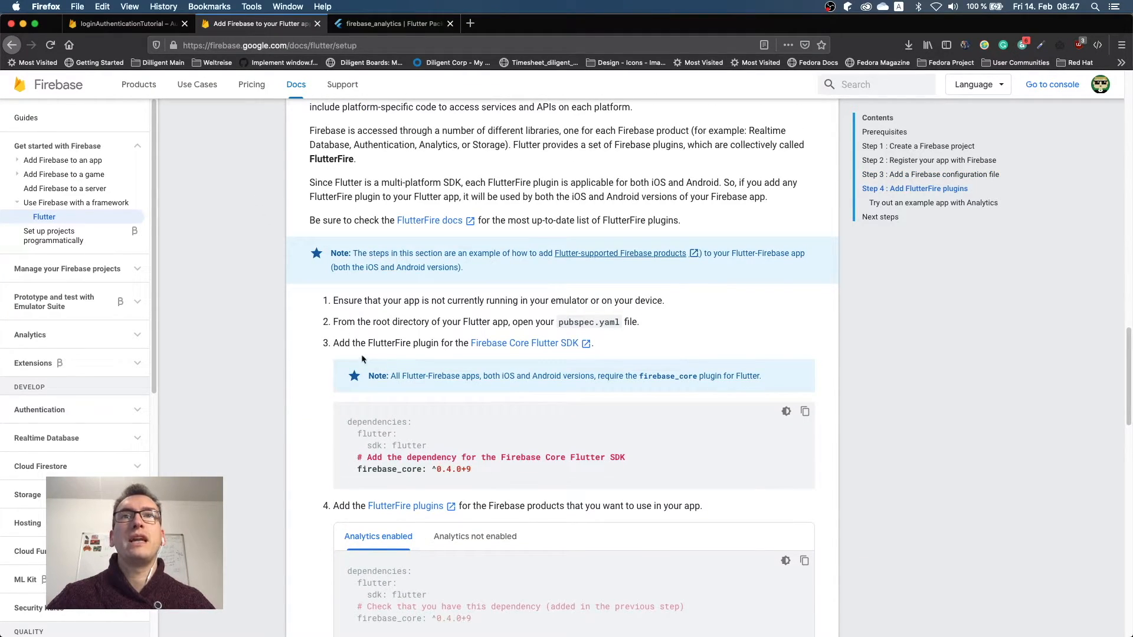
pyautogui.scroll(-3)
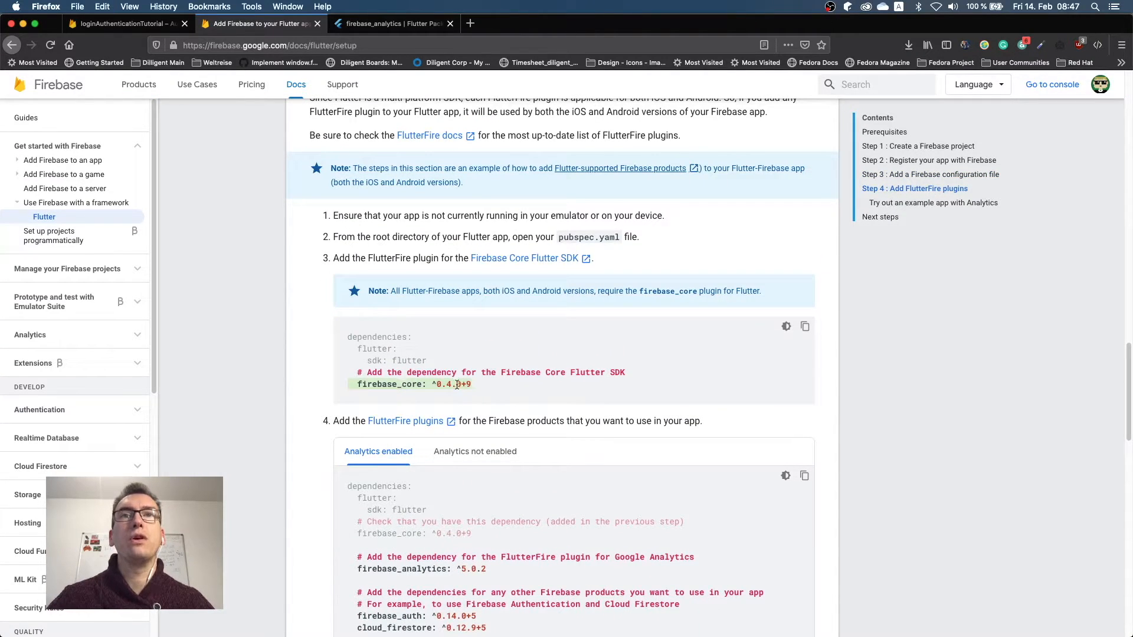
pyautogui.scroll(-3)
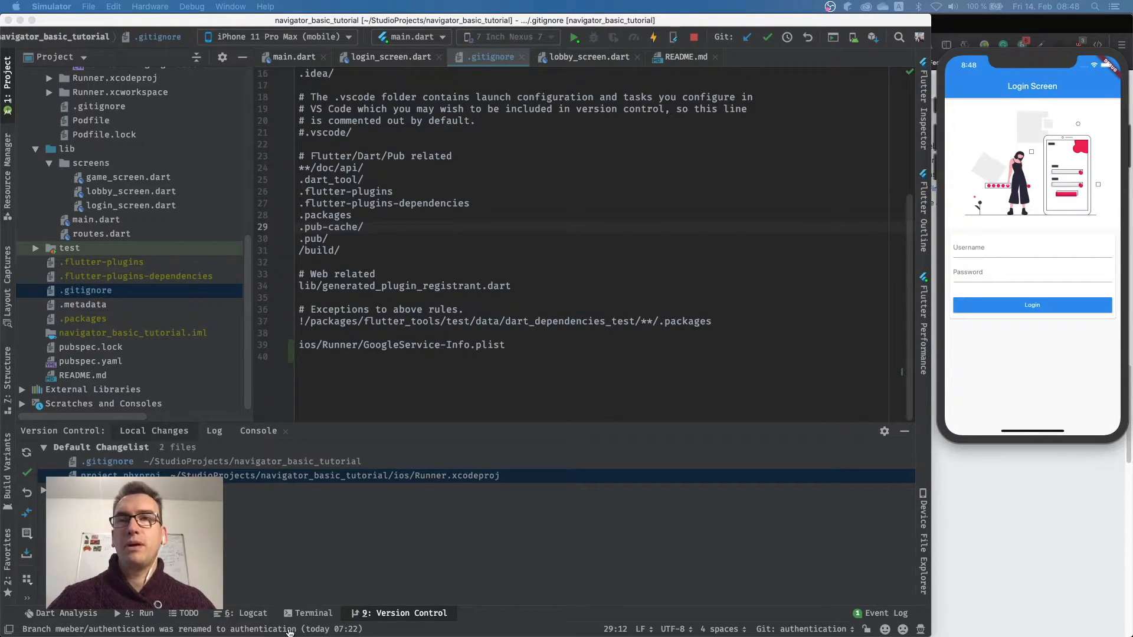
# Step: Add firebase_core, firebase_analytics and firebase_auth under dependencies in pubspec.yaml and run Packages get
pyautogui.click(90, 361)
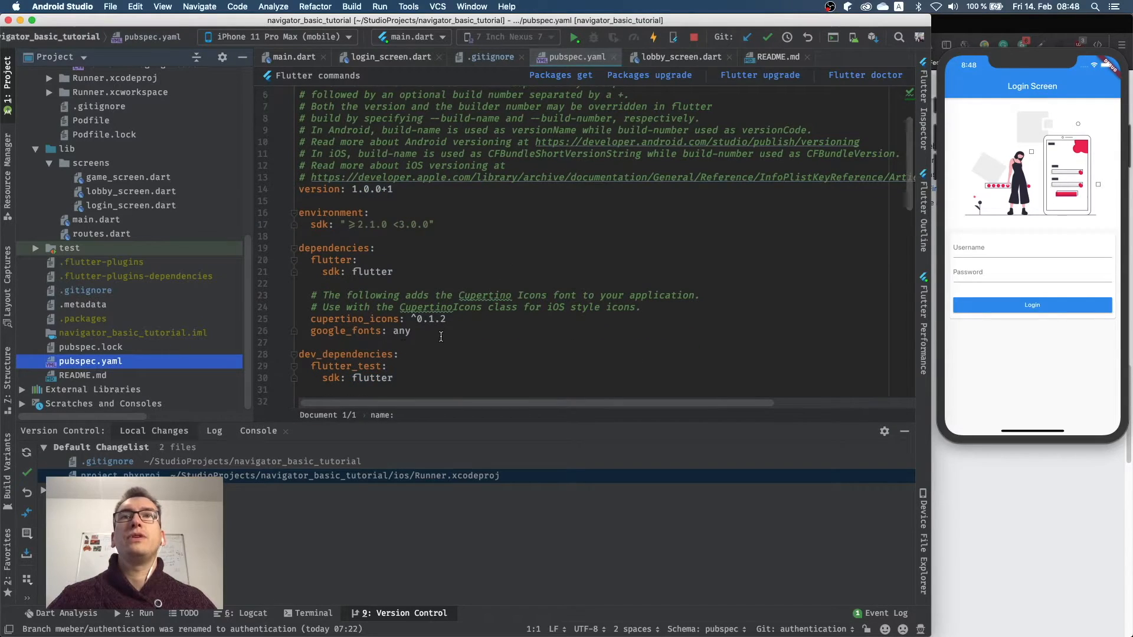
pyautogui.click(559, 75)
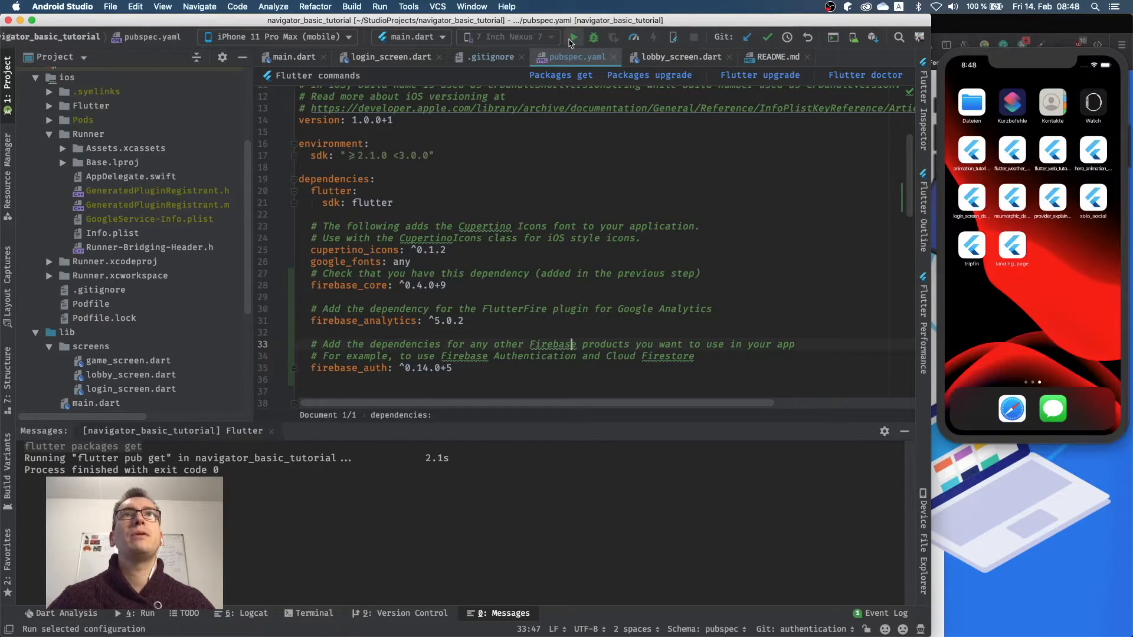
# Step: Run main.dart on the iPhone 11 Pro Max simulator and check the run output
pyautogui.click(573, 36)
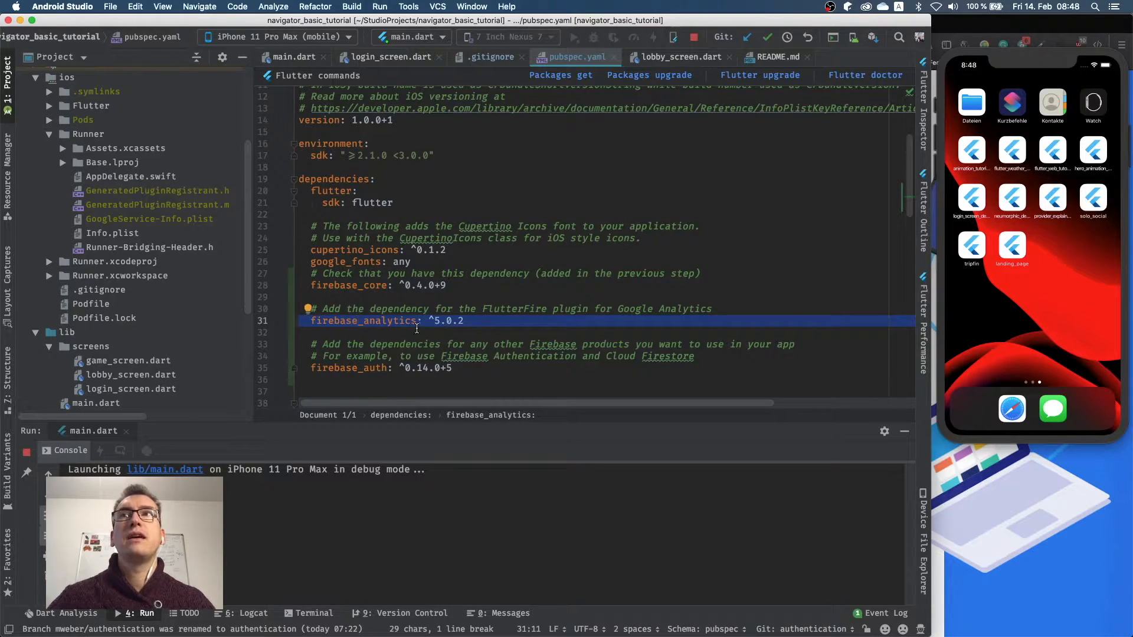
pyautogui.moveTo(418, 332)
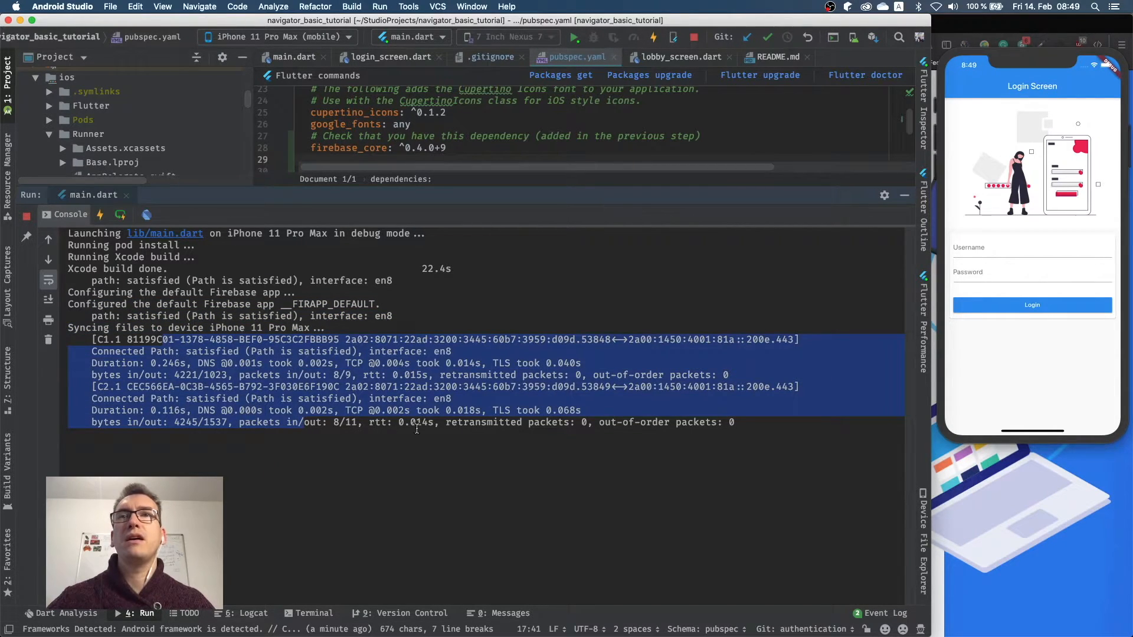
pyautogui.moveTo(502, 509)
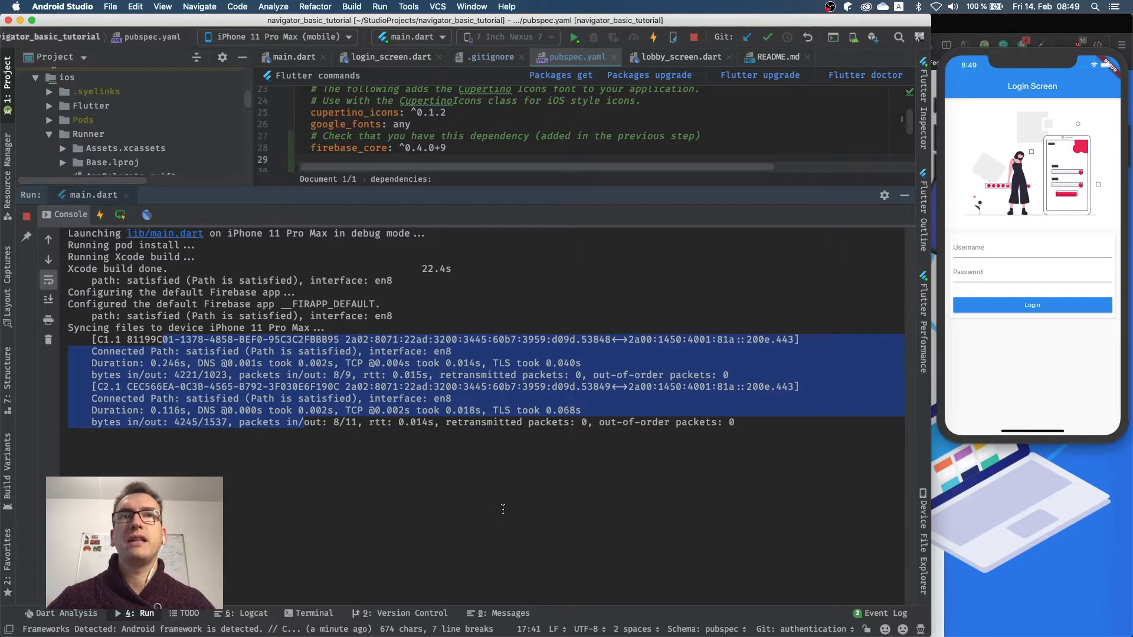
pyautogui.click(438, 370)
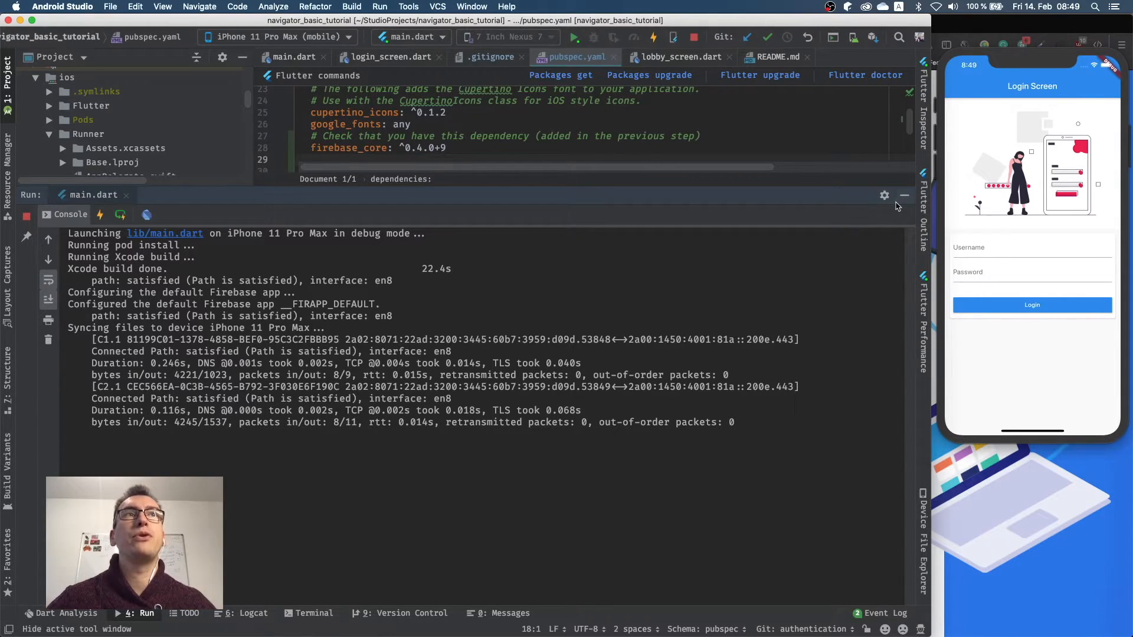
# Step: Hide the Run tool window before moving to Firebase's verification step
pyautogui.click(120, 214)
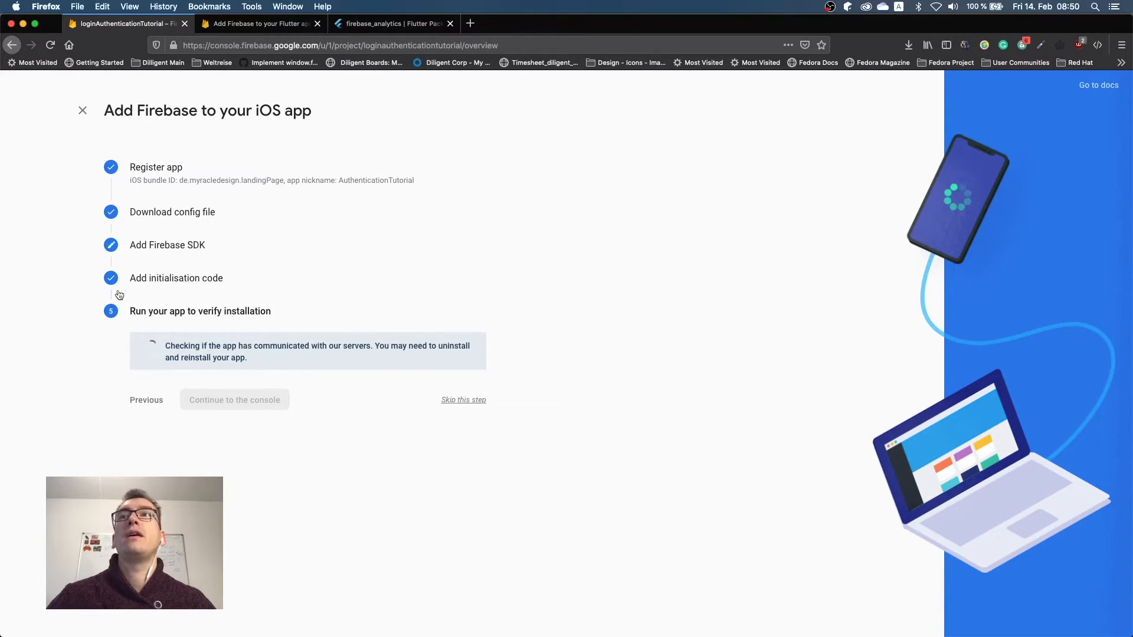
pyautogui.moveTo(213, 321)
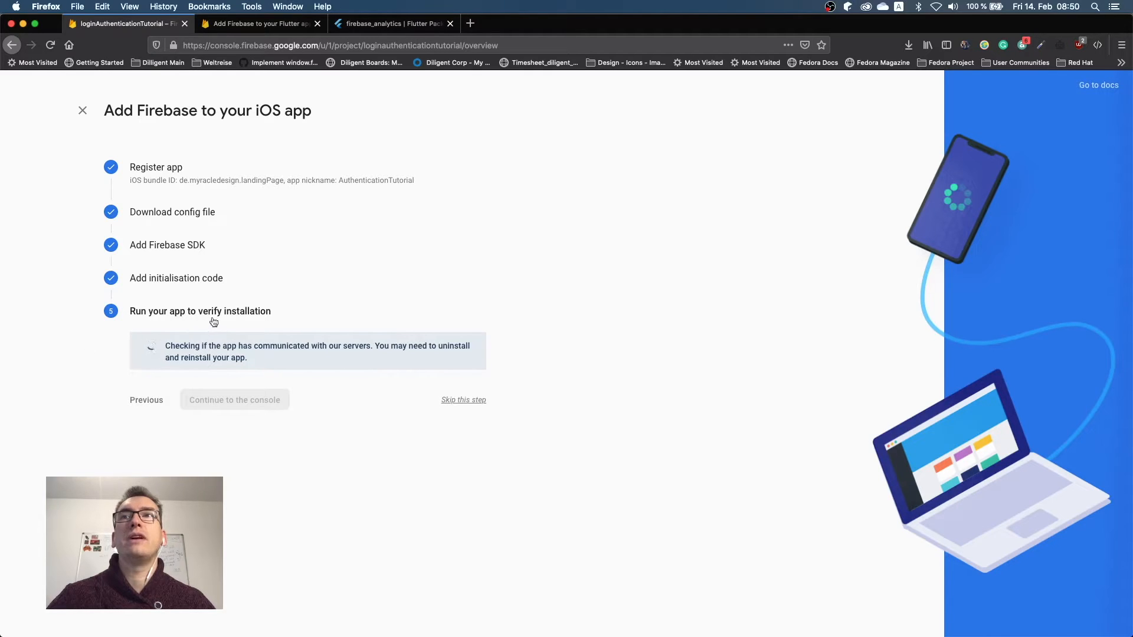
pyautogui.moveTo(457, 407)
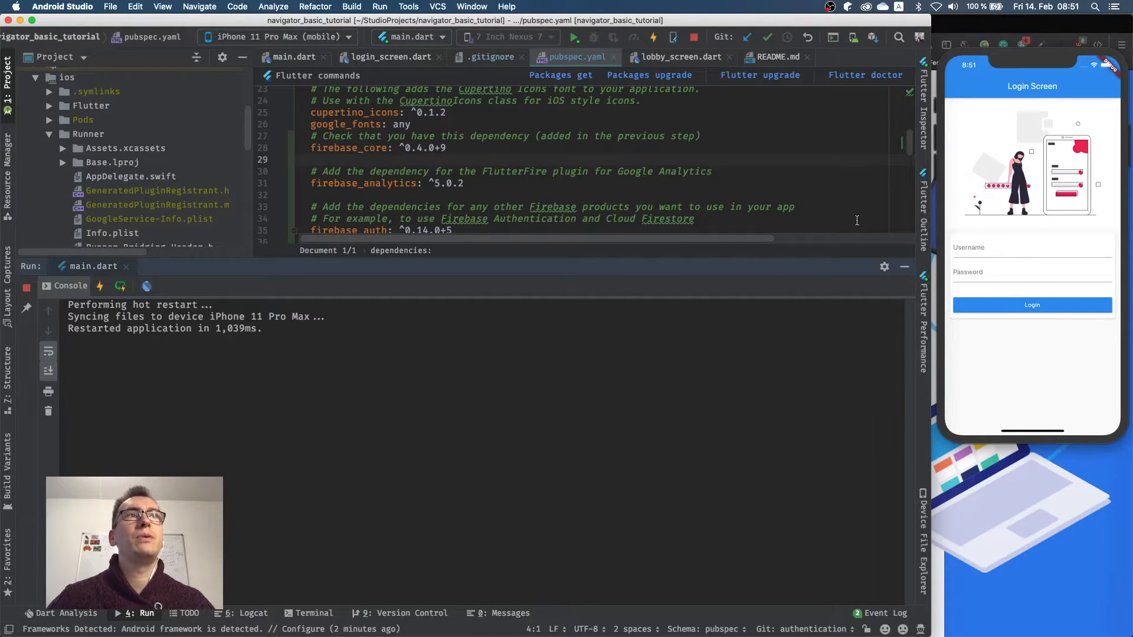
pyautogui.moveTo(903, 266)
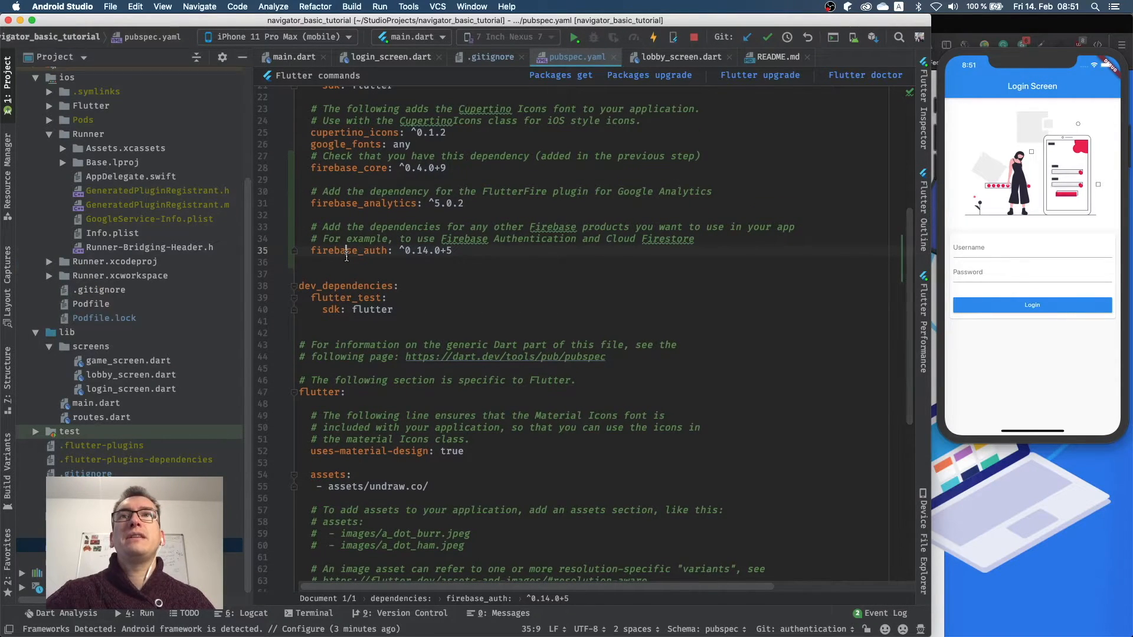
# Step: Open lib/screens/login_screen.dart and insert blank lines in onPressed above Navigator.push
pyautogui.click(361, 253)
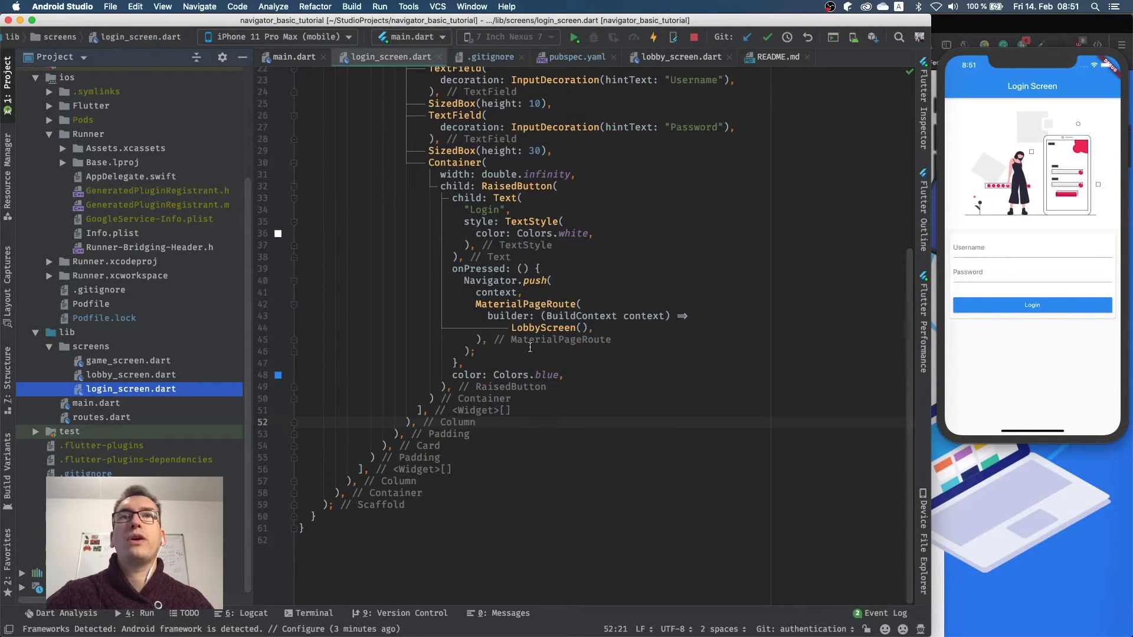
pyautogui.click(562, 281)
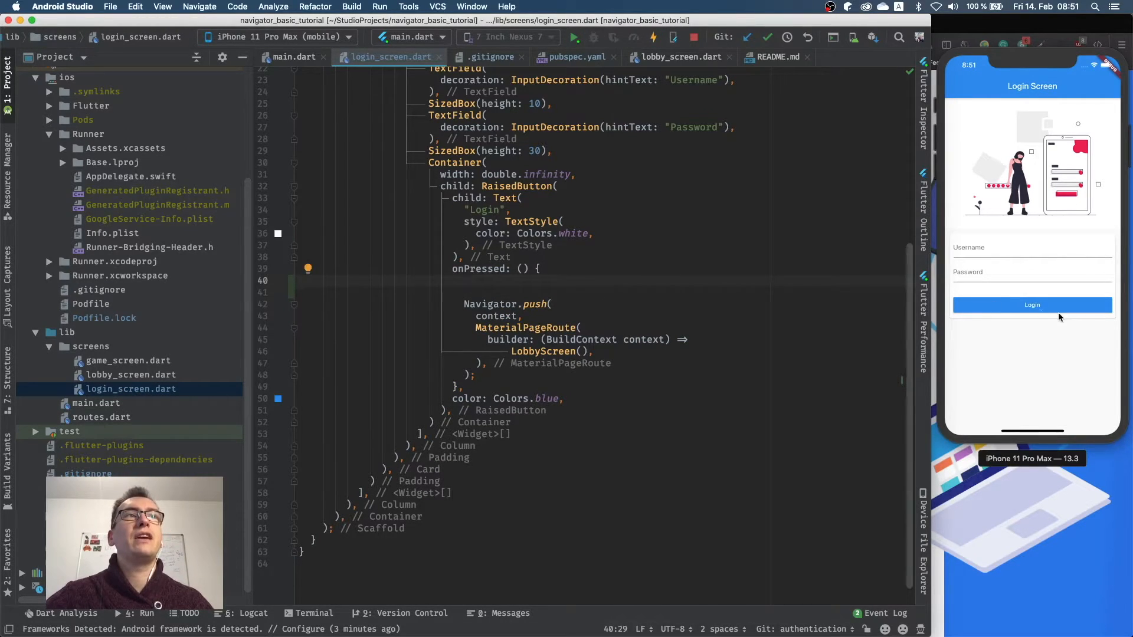
pyautogui.click(1031, 304)
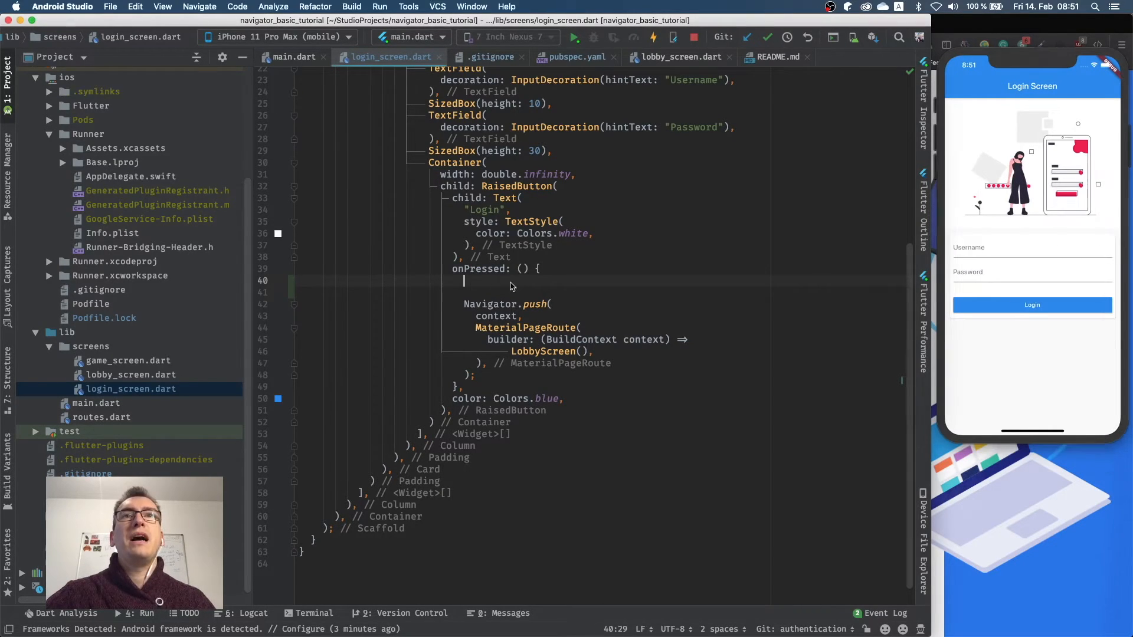
pyautogui.scroll(3)
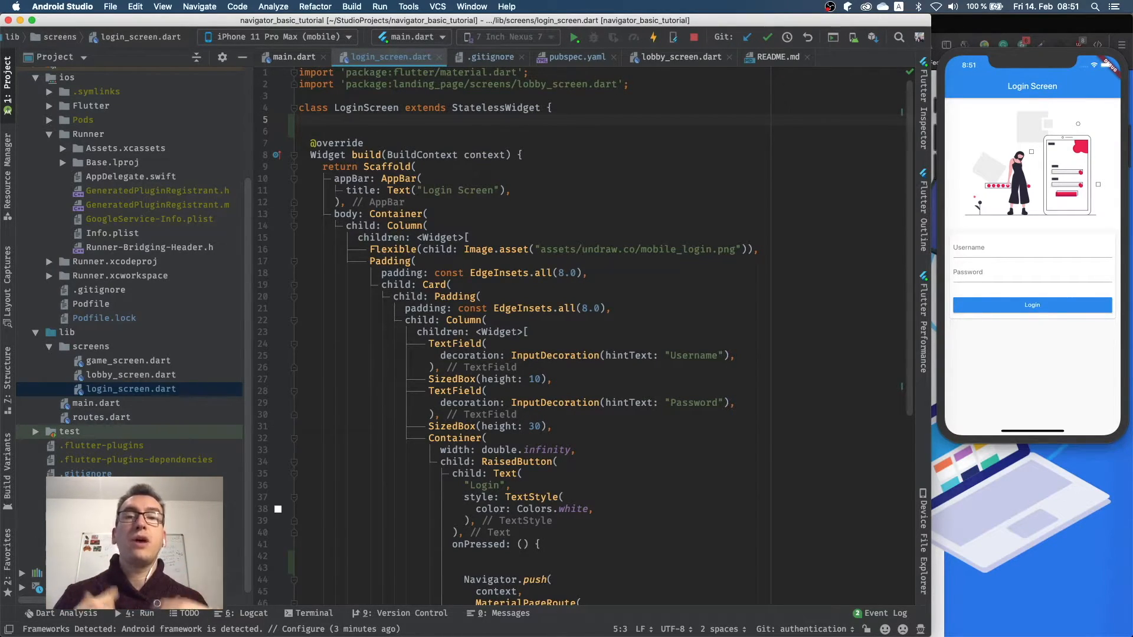
# Step: Declare 'FirebaseAuth _firebaseAuth = FirebaseAuth.instance;' in the LoginScreen class
pyautogui.write('F')
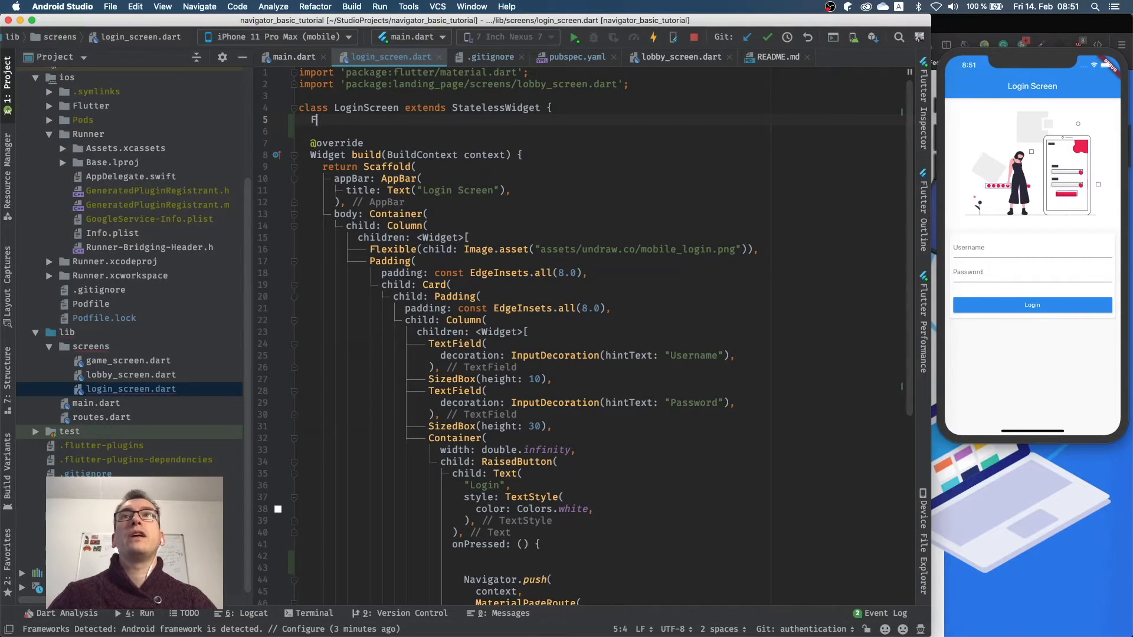
pyautogui.write('FirebaseAuth')
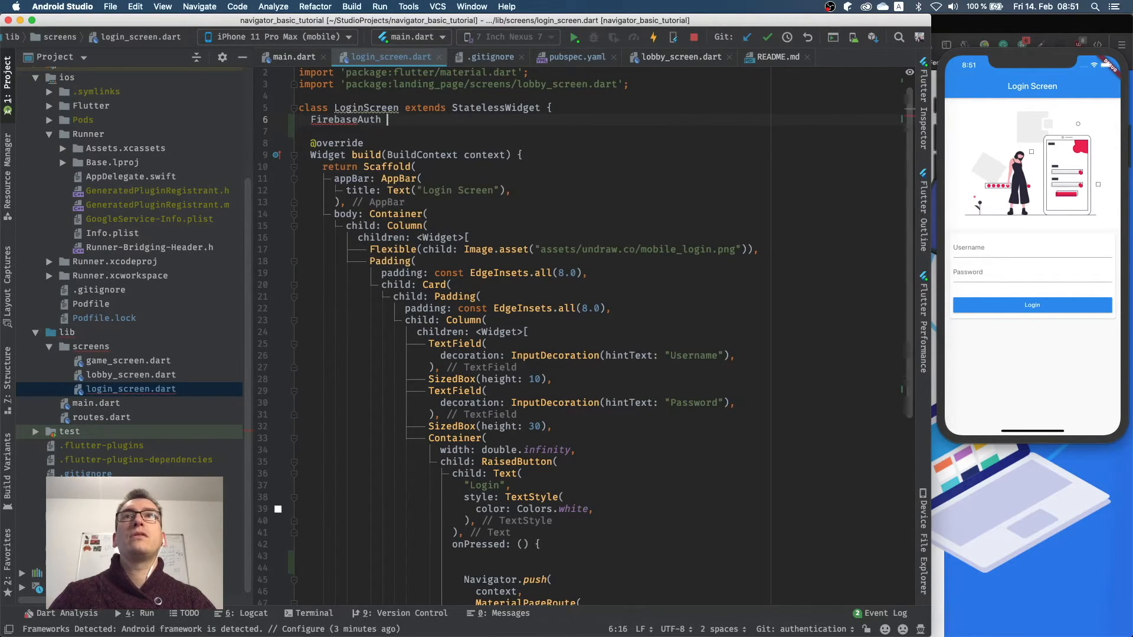
pyautogui.write('firebaseAuth =')
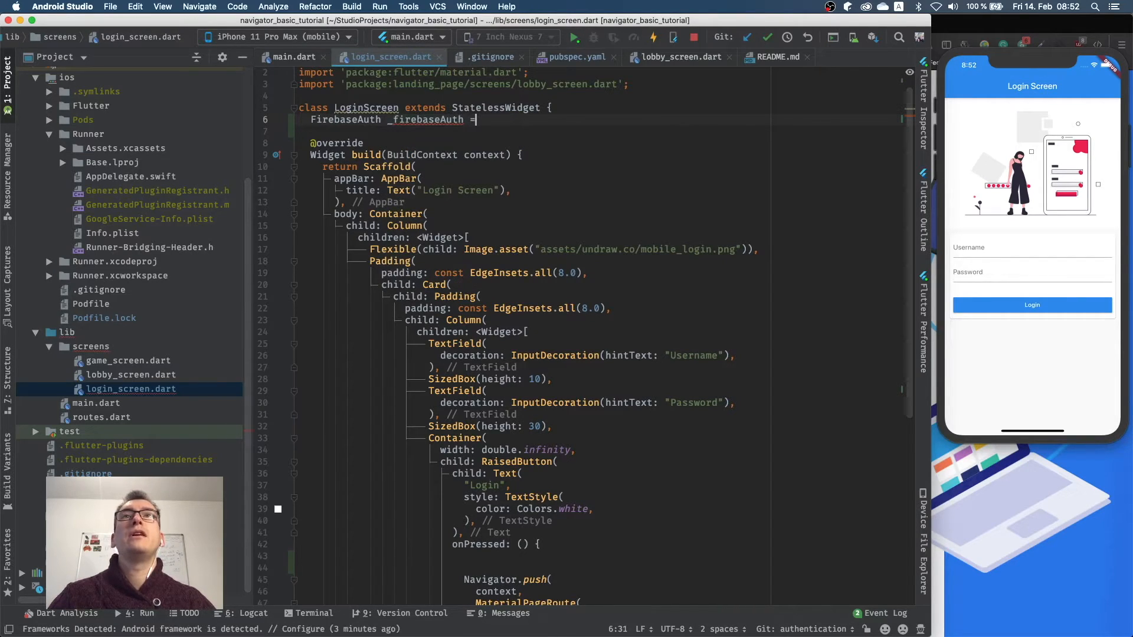
pyautogui.write('FirebaseAuth.instance;')
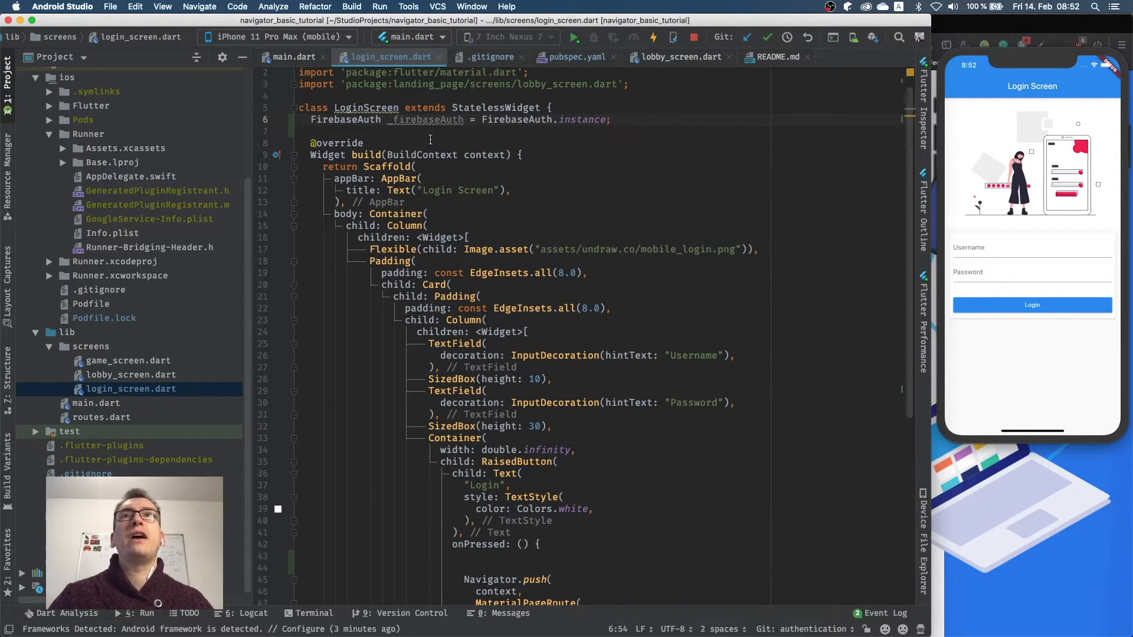
# Step: Start calling _firebaseAuth.signInWithEmailAndPassword inside the Login onPressed handler
pyautogui.scroll(-3)
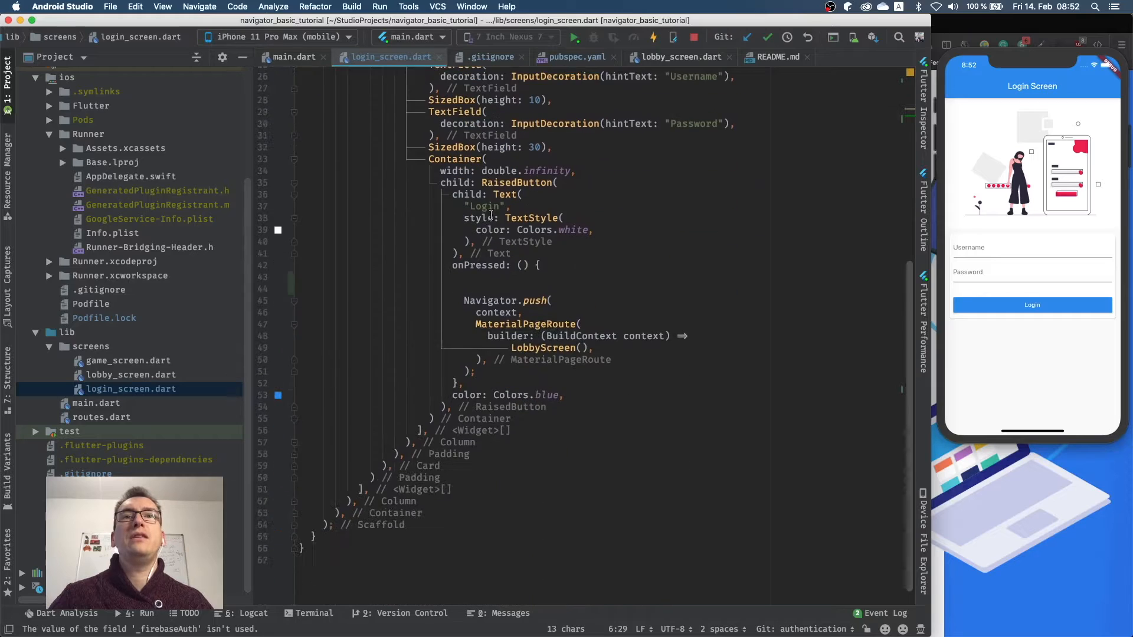
pyautogui.write('_firebaseAuth')
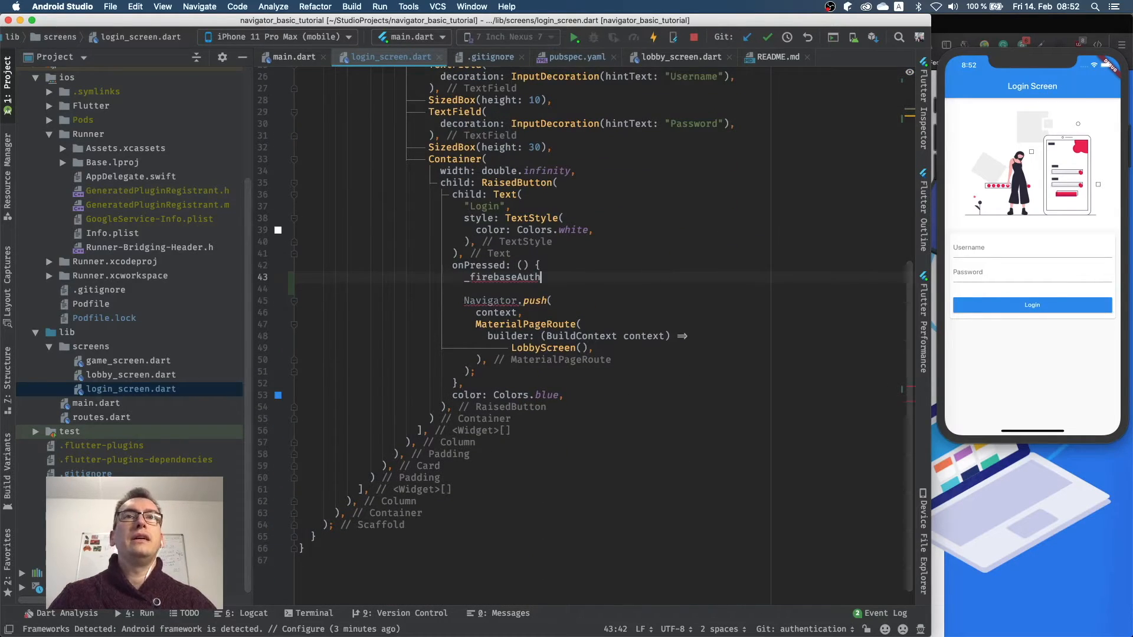
pyautogui.write('.')
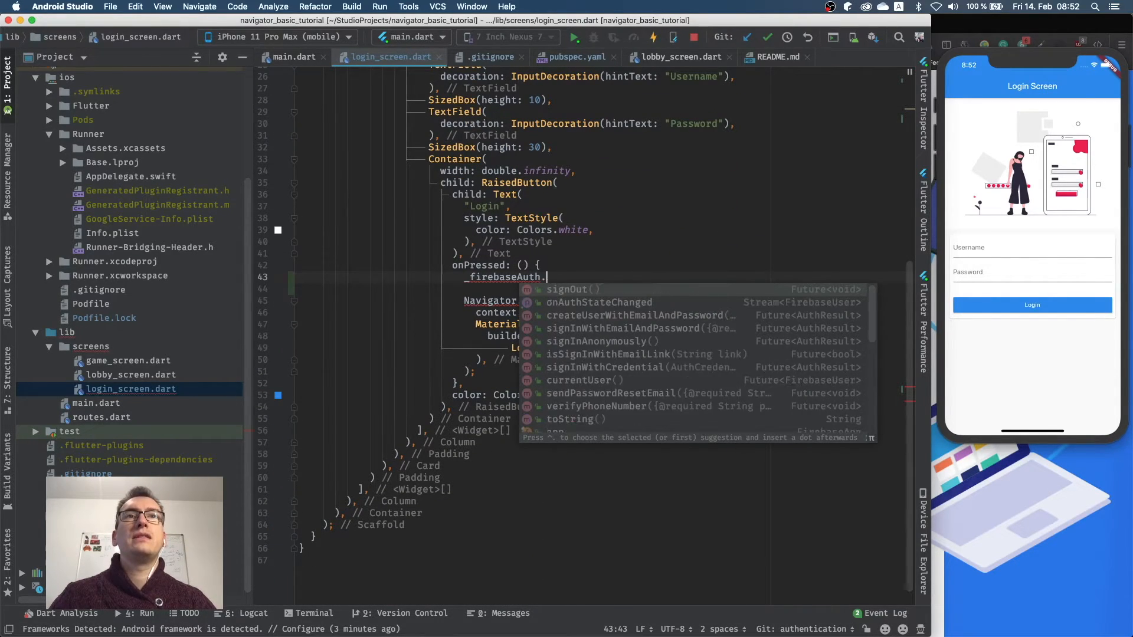
pyautogui.write('signInWithEmailAndPassword(')
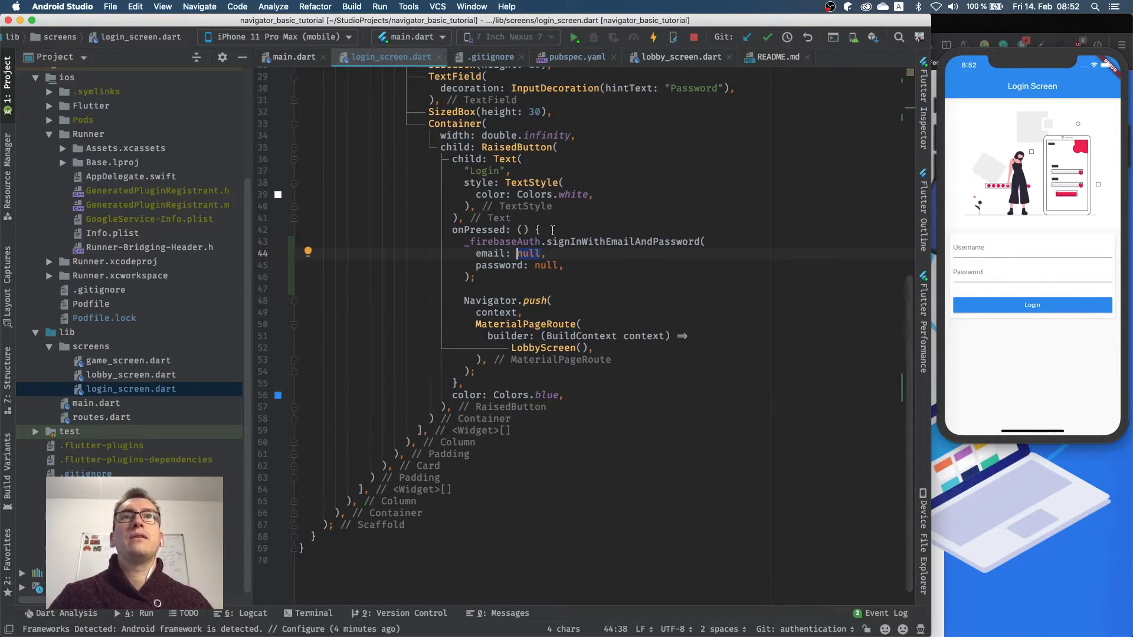
# Step: Add controller: _userNameController and _passwordController to the Username and Password TextFields, declared as TextEditingController fields
pyautogui.scroll(3)
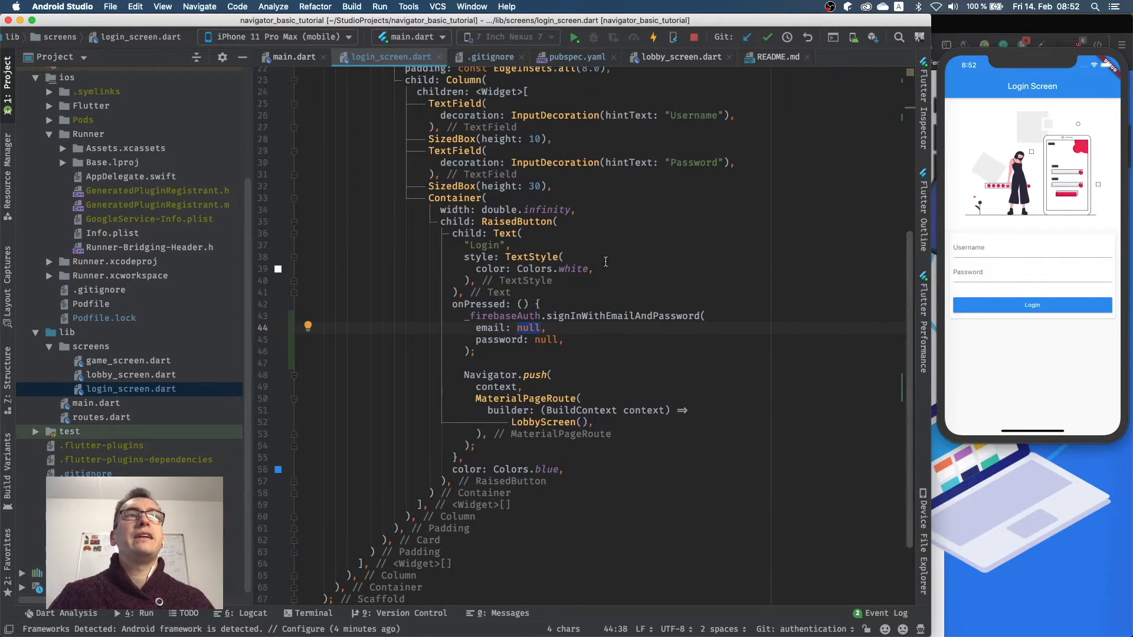
pyautogui.click(1025, 247)
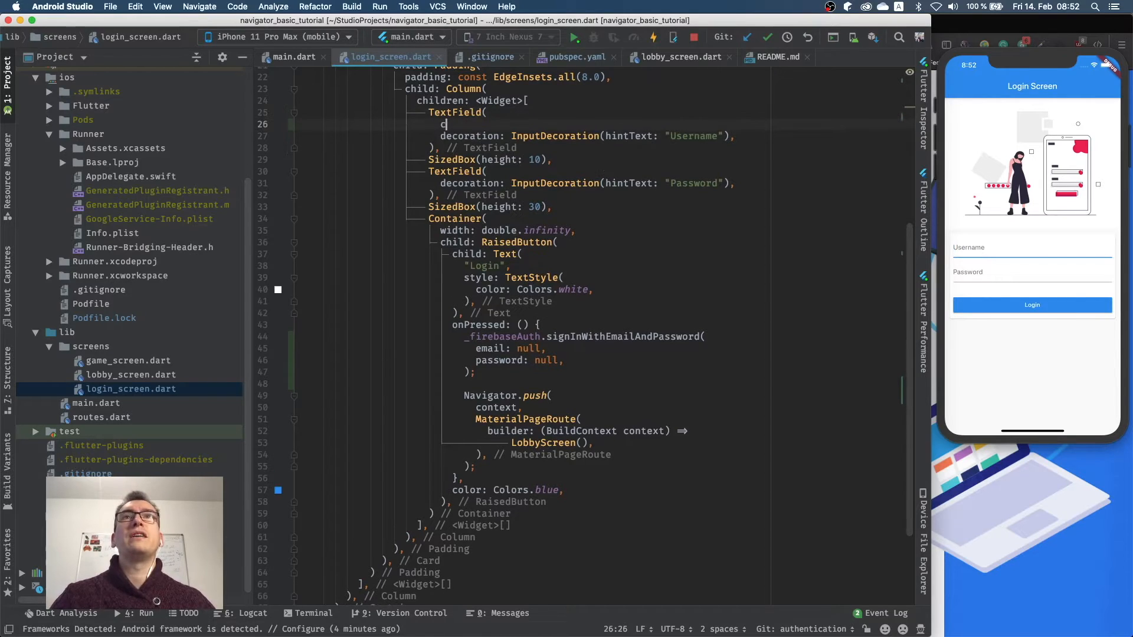
pyautogui.write('controller: ,')
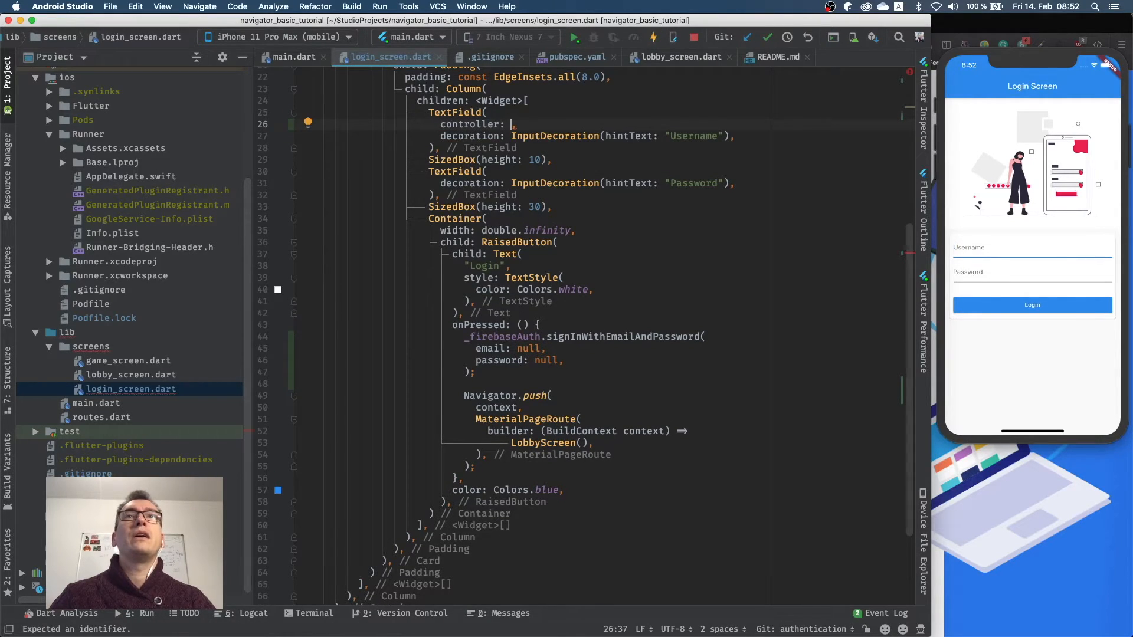
pyautogui.write('userNameController')
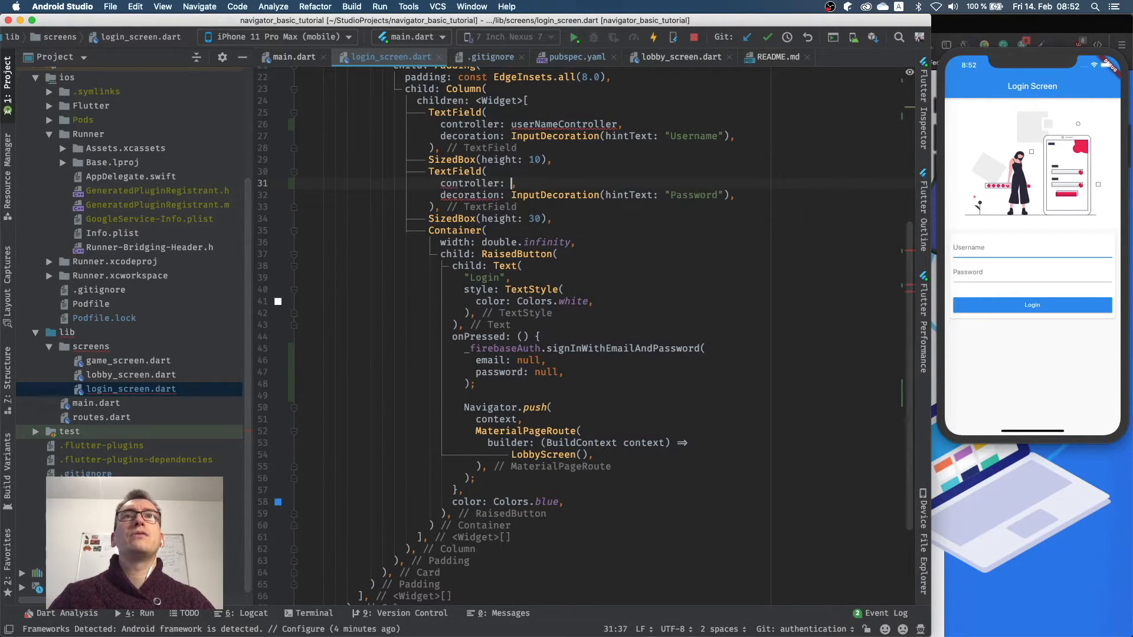
pyautogui.write('passwordController')
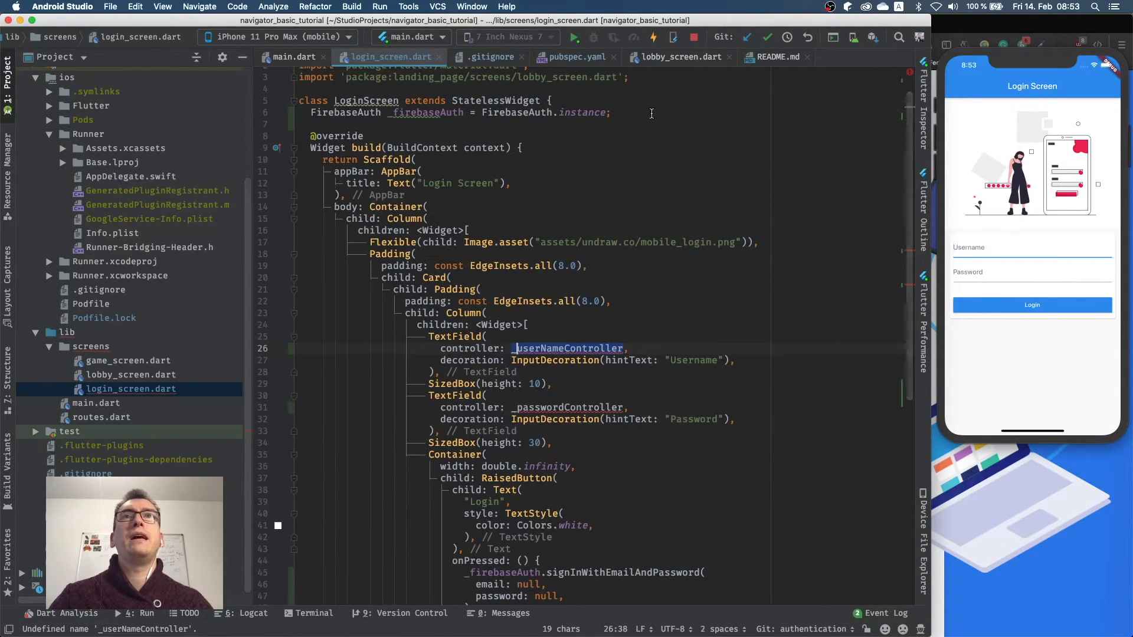
pyautogui.write('_userNameController = TextEditingController();')
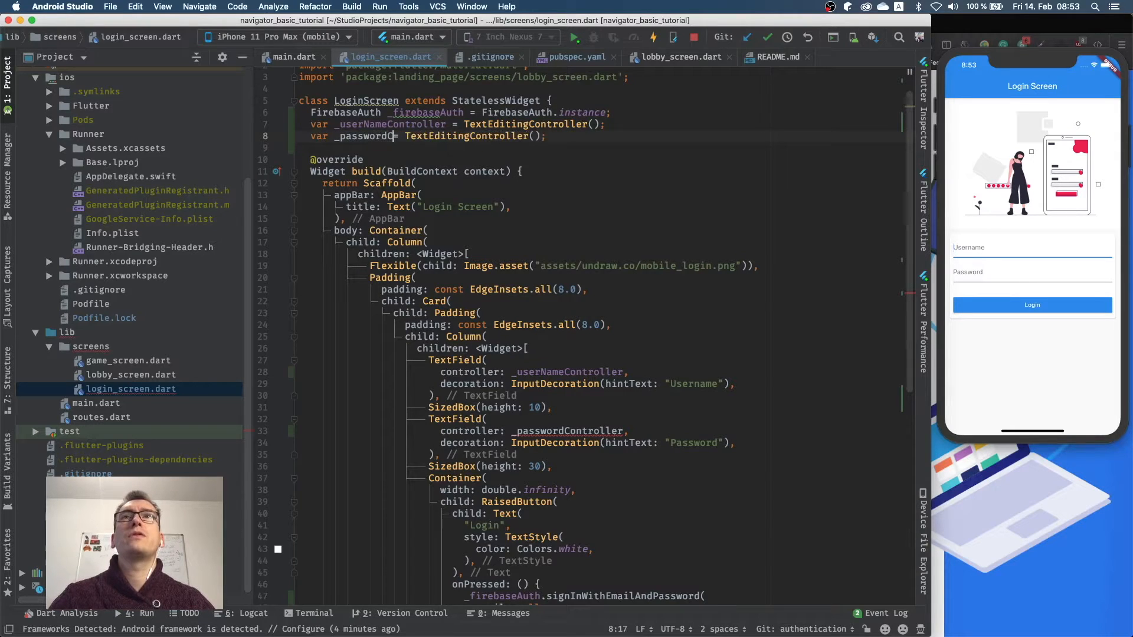
# Step: Rename the controller to _emailController and pass email: _emailController.text, password: _passwordController.text to sign-in
pyautogui.scroll(-3)
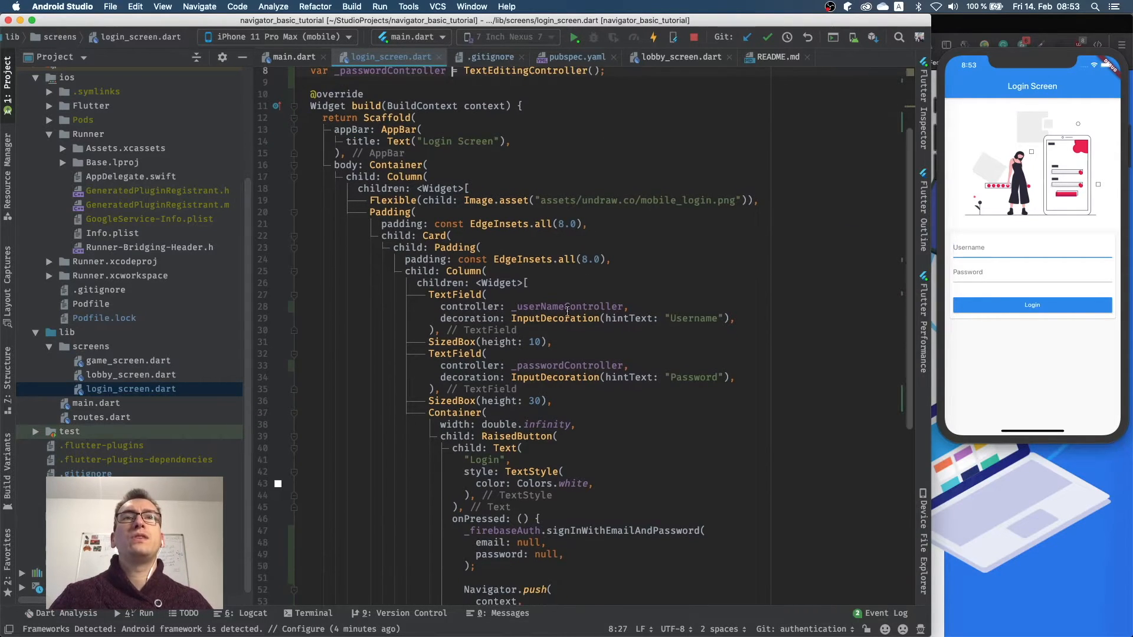
pyautogui.scroll(-3)
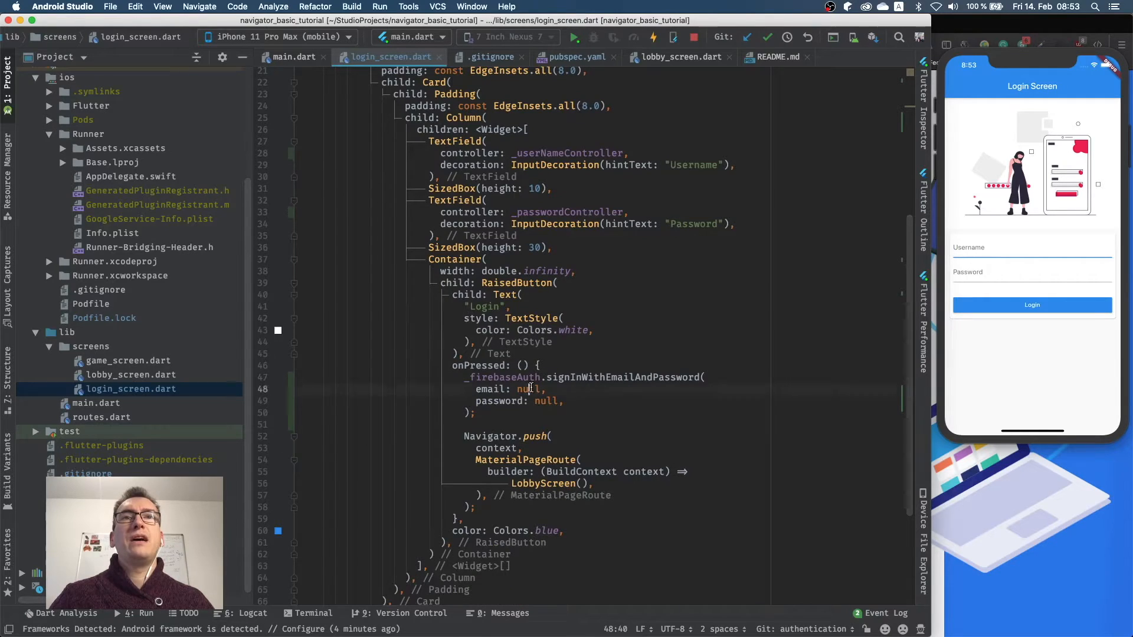
pyautogui.write('_userNameController')
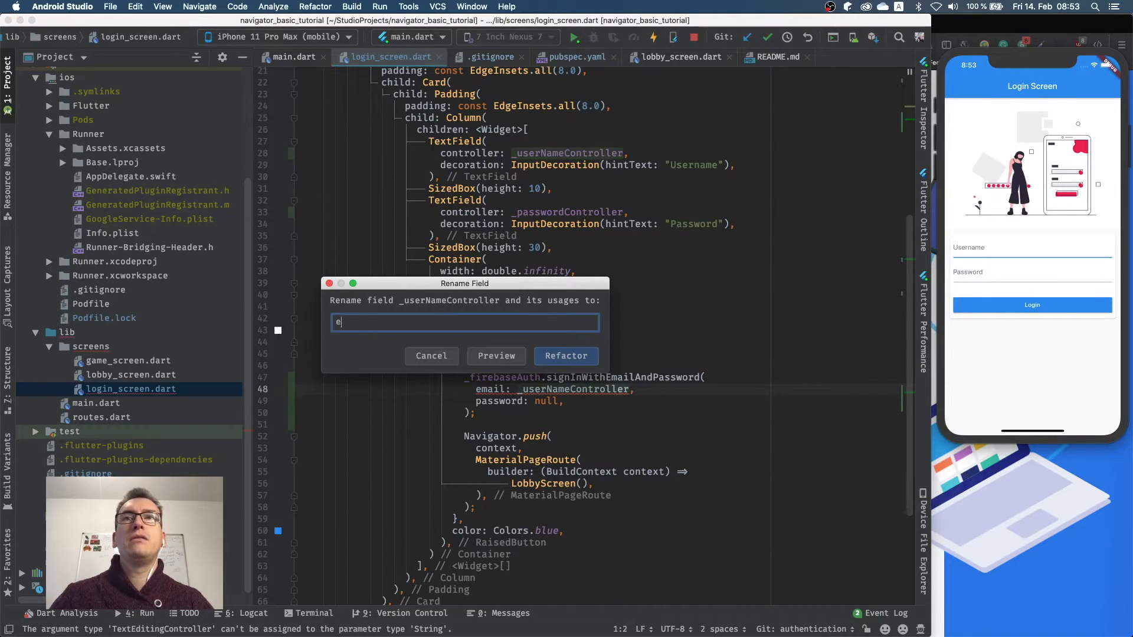
pyautogui.click(565, 355)
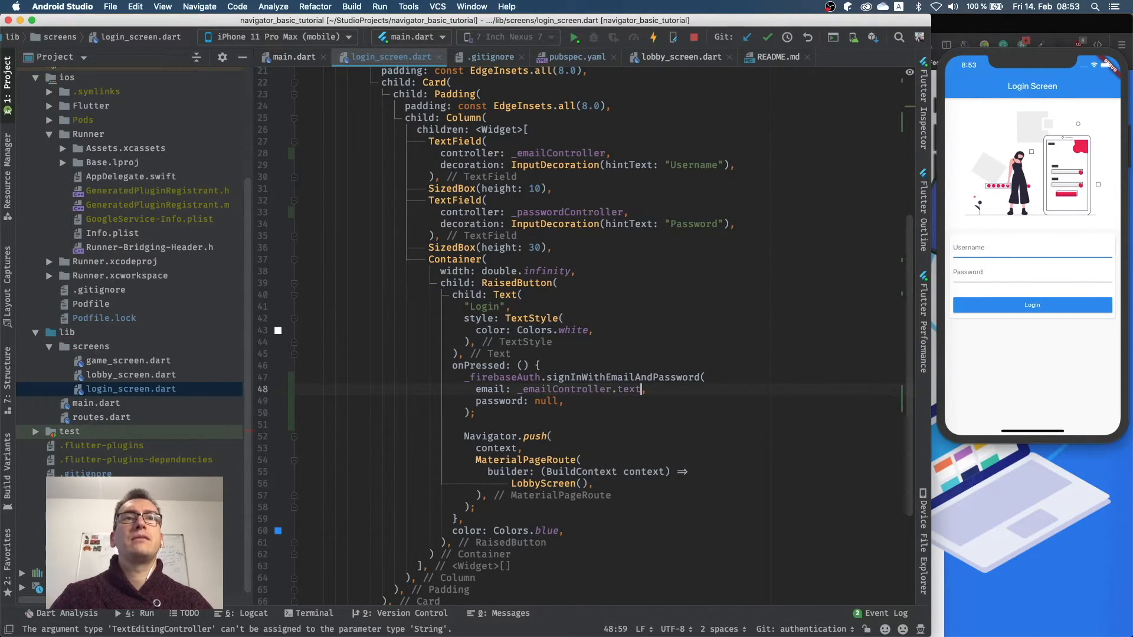
pyautogui.click(517, 401)
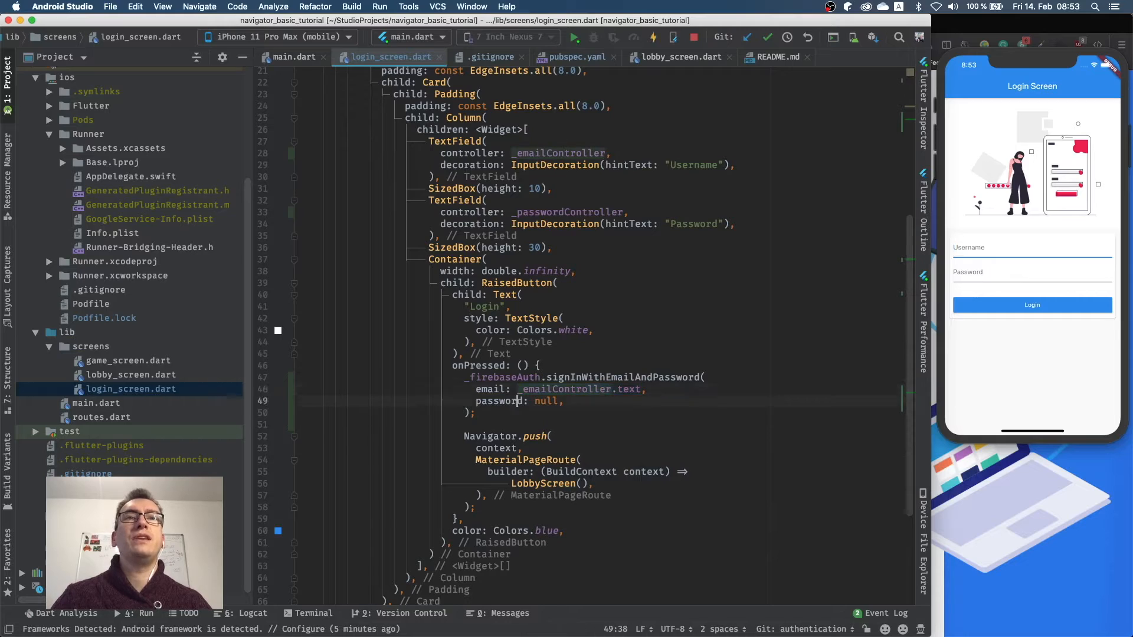
pyautogui.write('_passwordController.text')
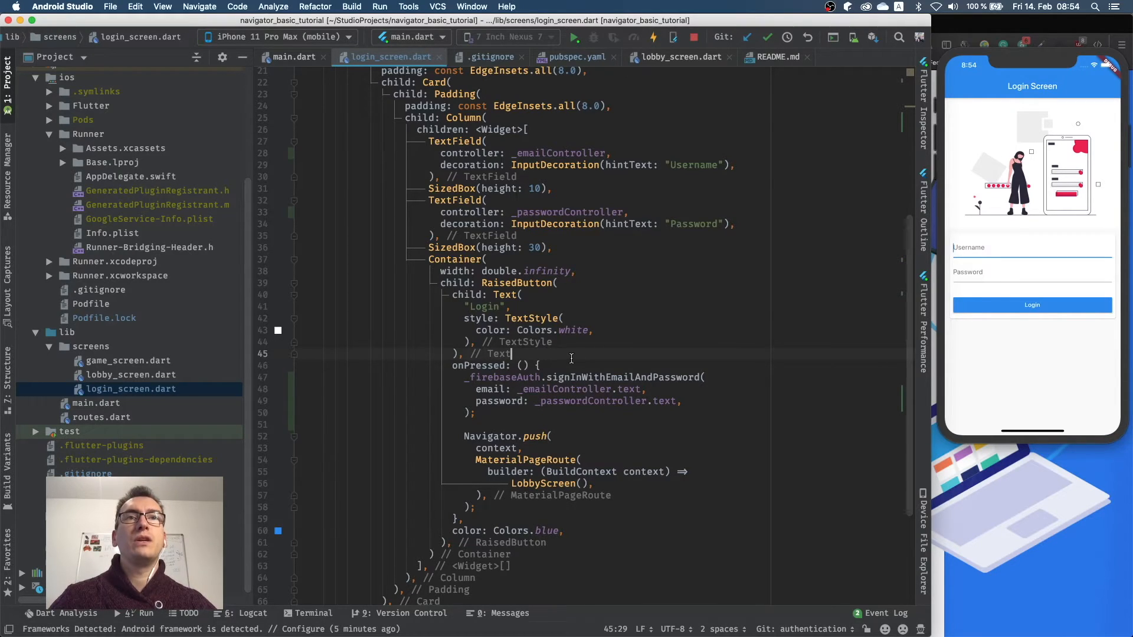
# Step: Inspect the sign-in method, then surround the call and navigation with try { } catch (e) { print(e); }
pyautogui.click(466, 378)
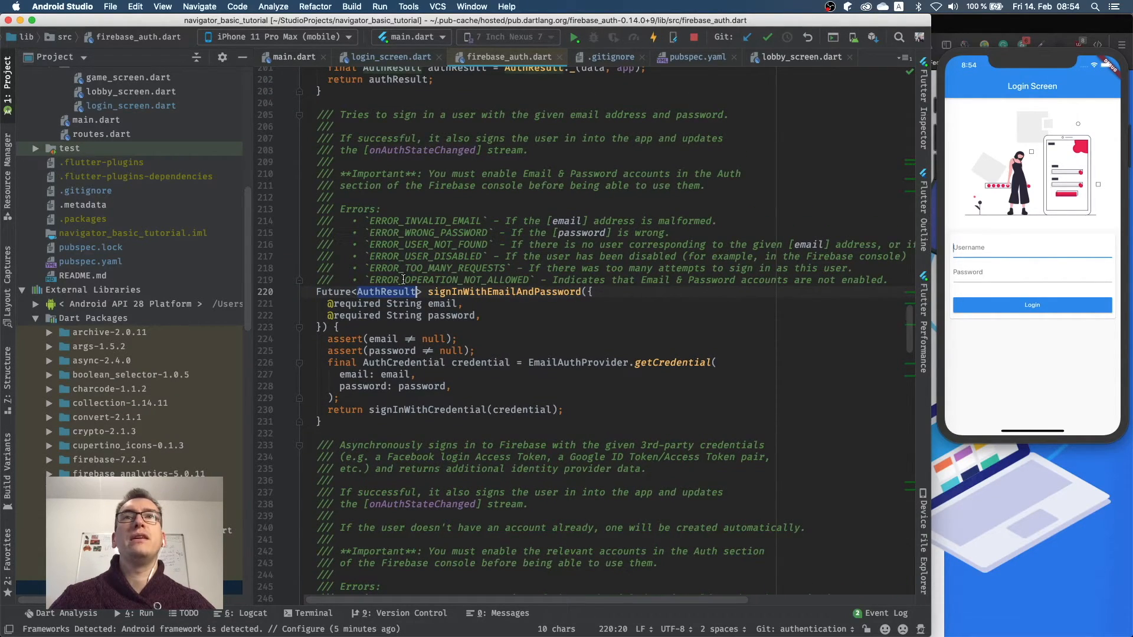
pyautogui.click(388, 56)
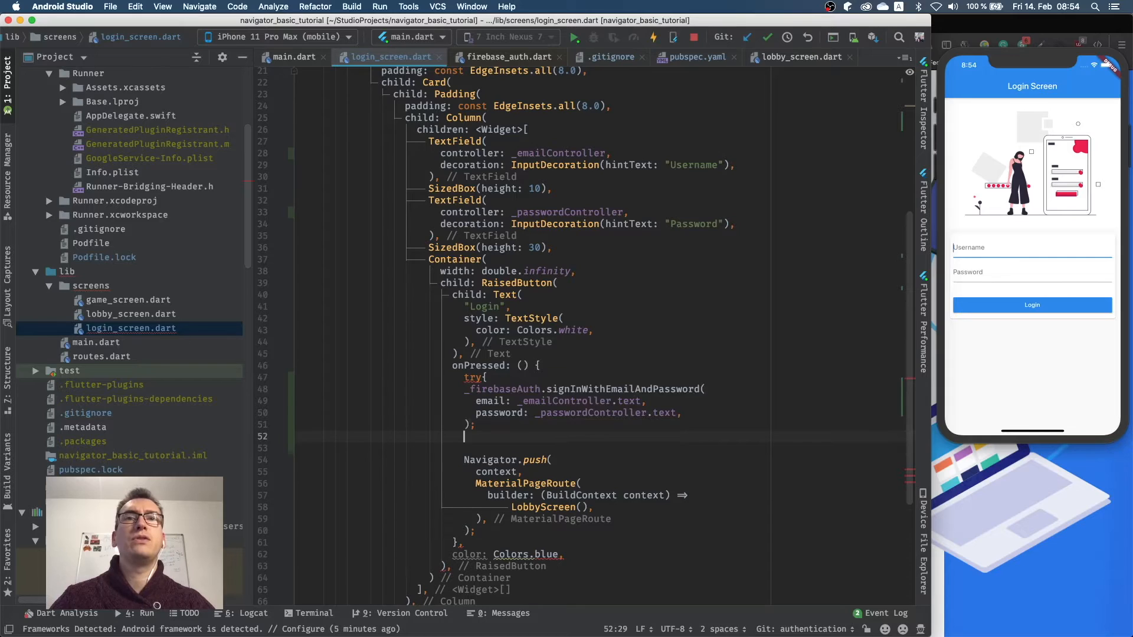
pyautogui.write('catch(e){')
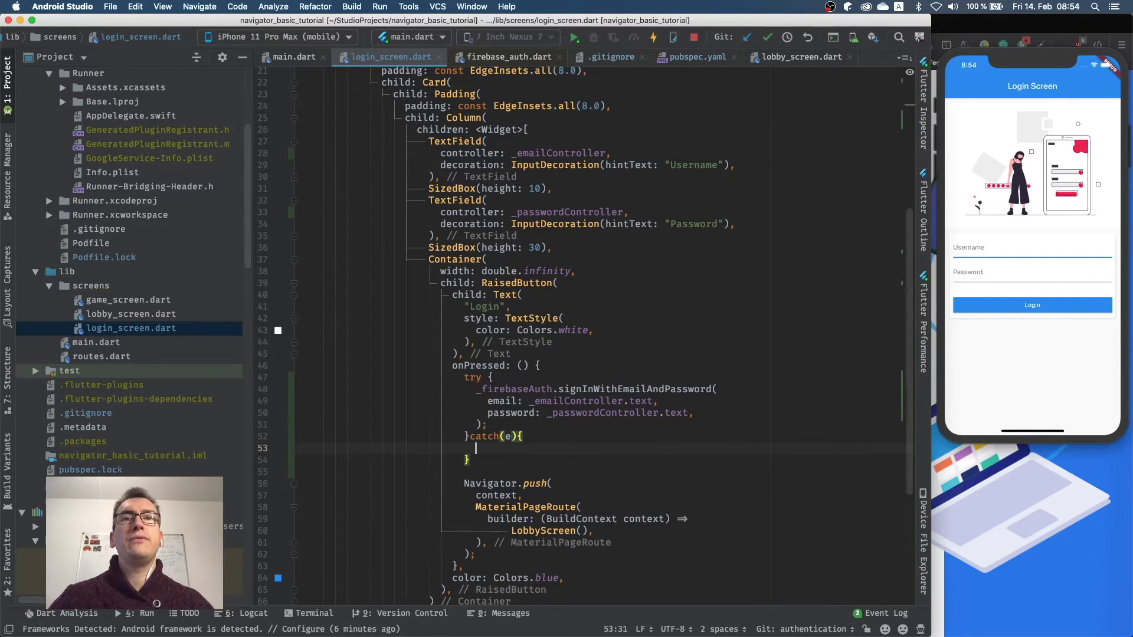
pyautogui.write('print(e);')
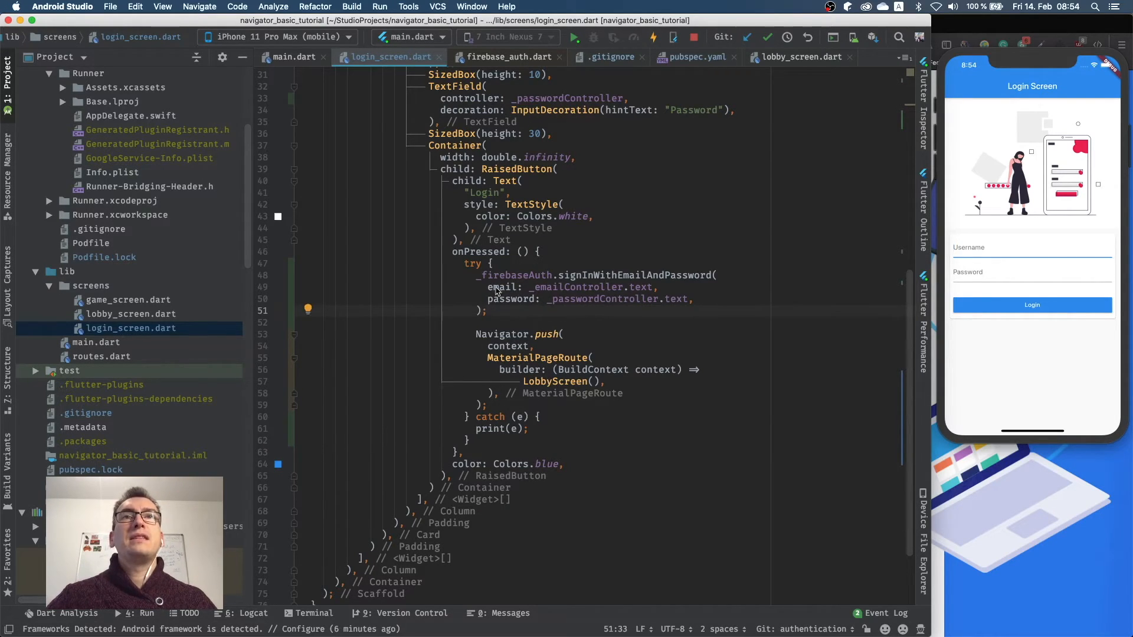
pyautogui.moveTo(674, 280)
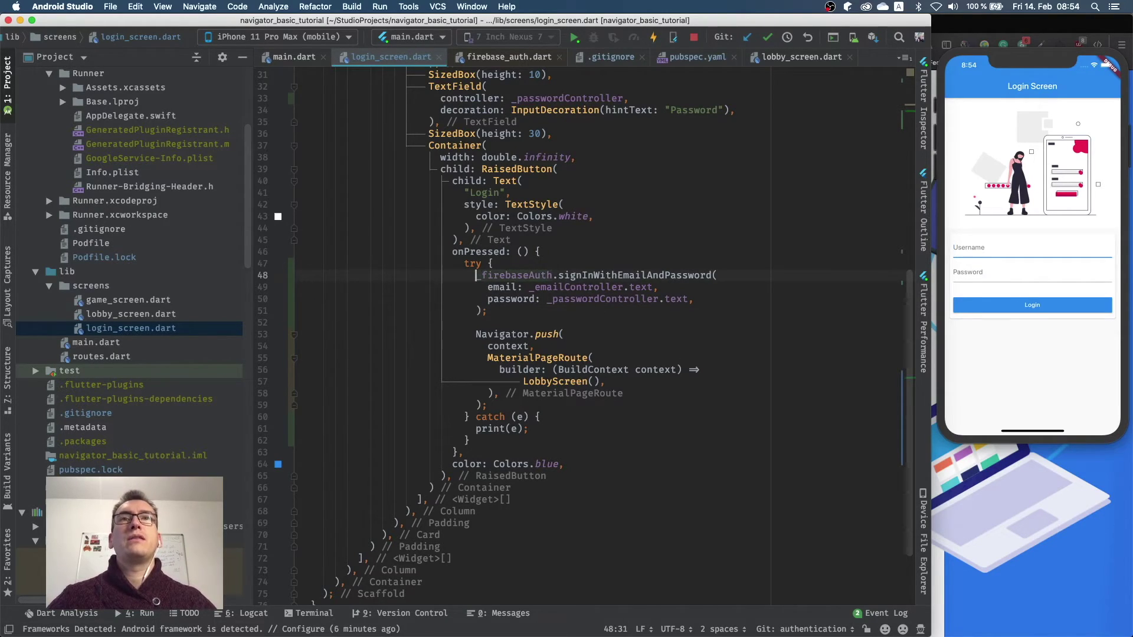
# Step: Await the sign-in into an AuthResult with an async handler and push the lobby only if result.user != null
pyautogui.write('await')
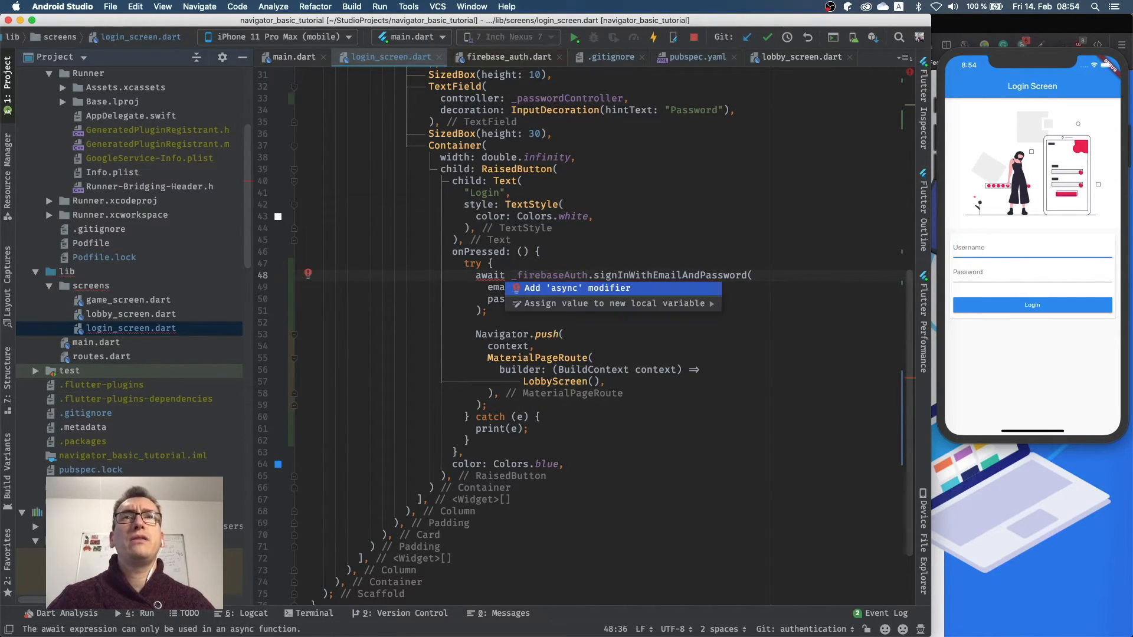
pyautogui.click(577, 287)
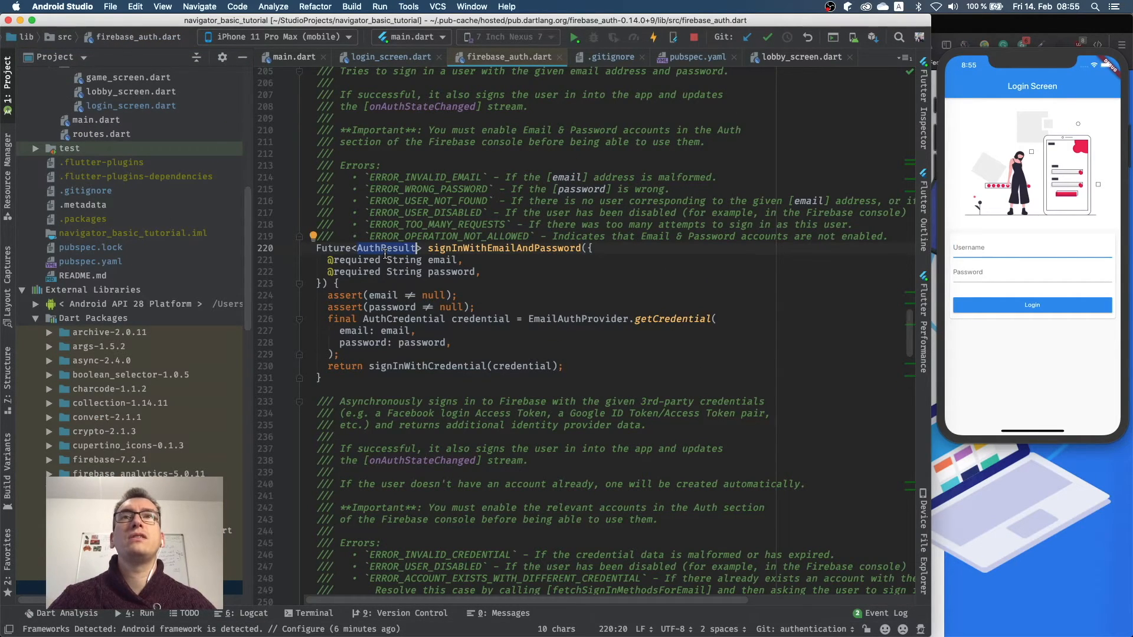
pyautogui.click(387, 57)
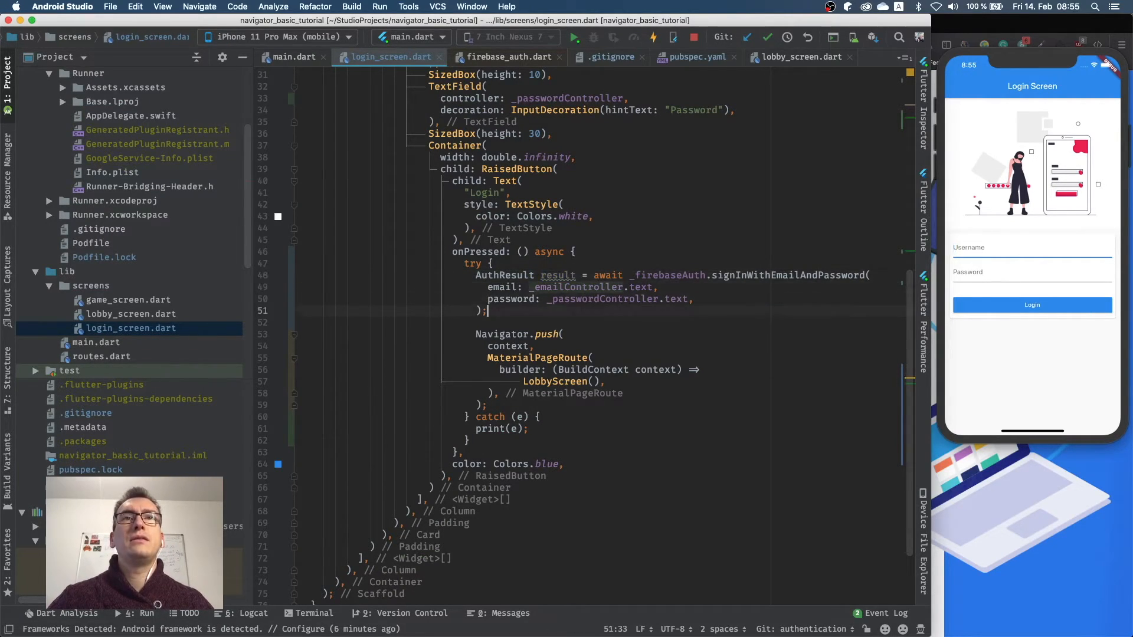
pyautogui.write('result.user != null) {')
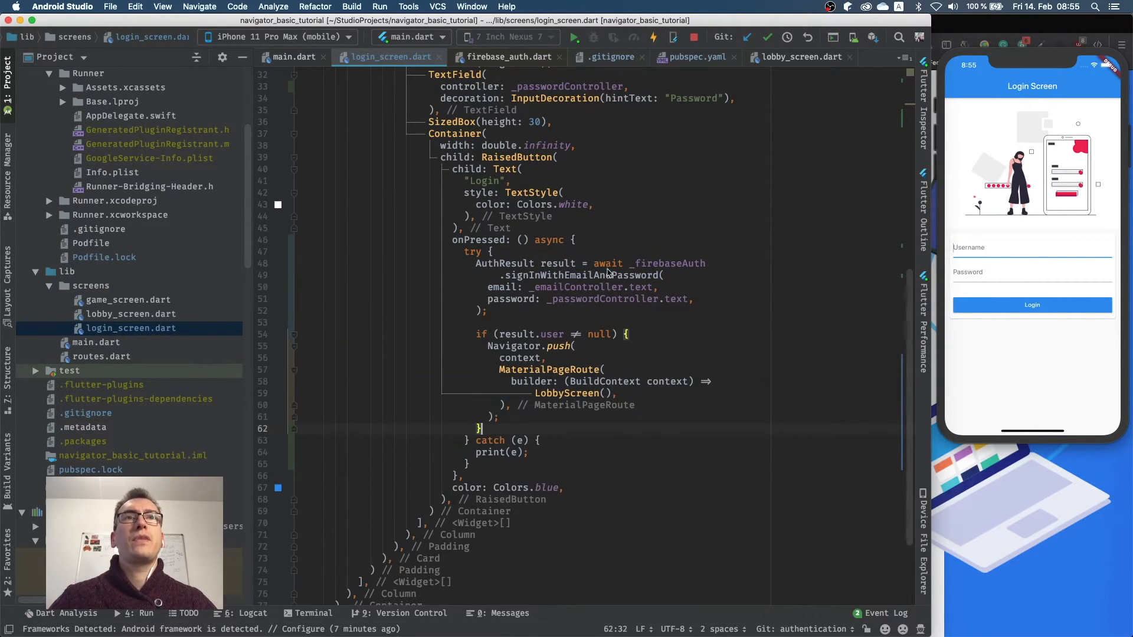
pyautogui.doubleClick(580, 275)
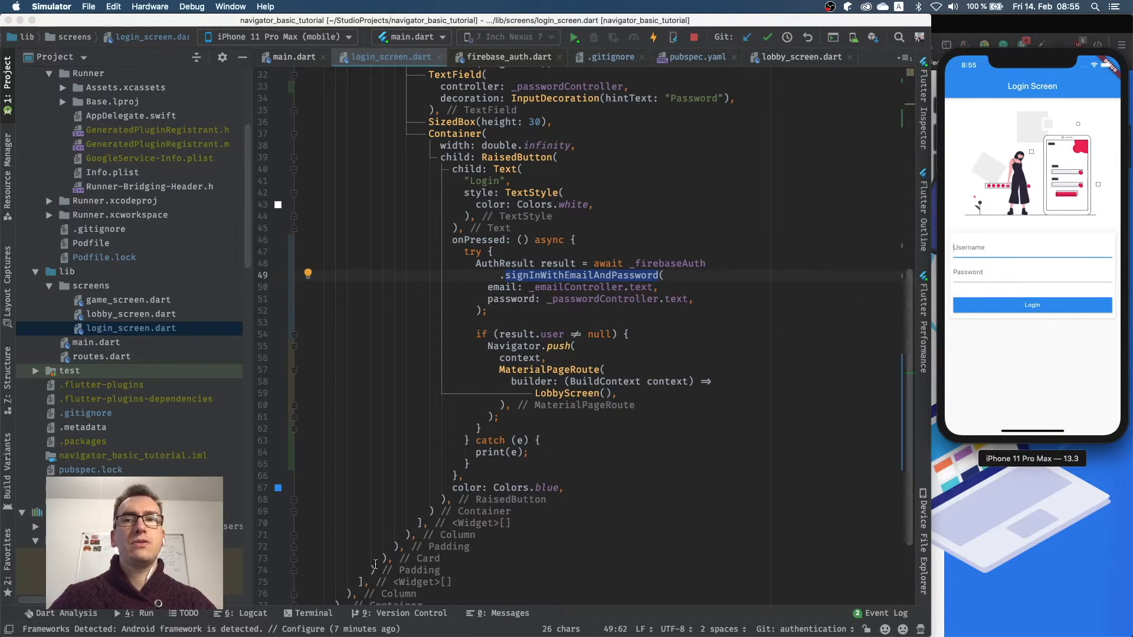
# Step: Log in with an unregistered 'weber' account and read the ERROR_USER_NOT_FOUND PlatformException in the Run console
pyautogui.write('weber')
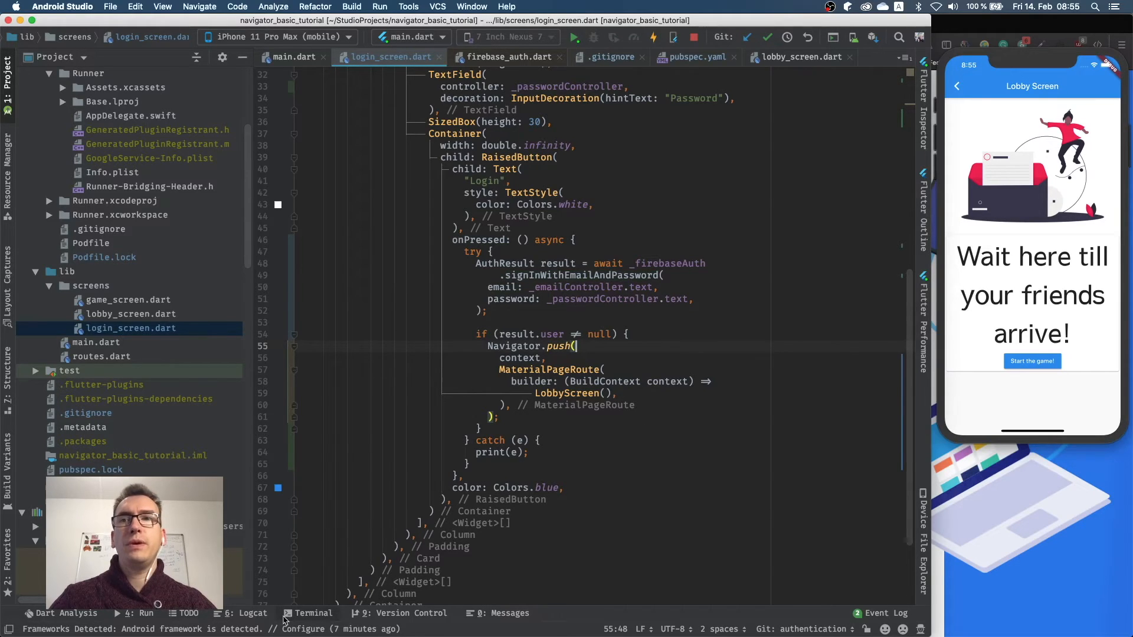
pyautogui.click(145, 612)
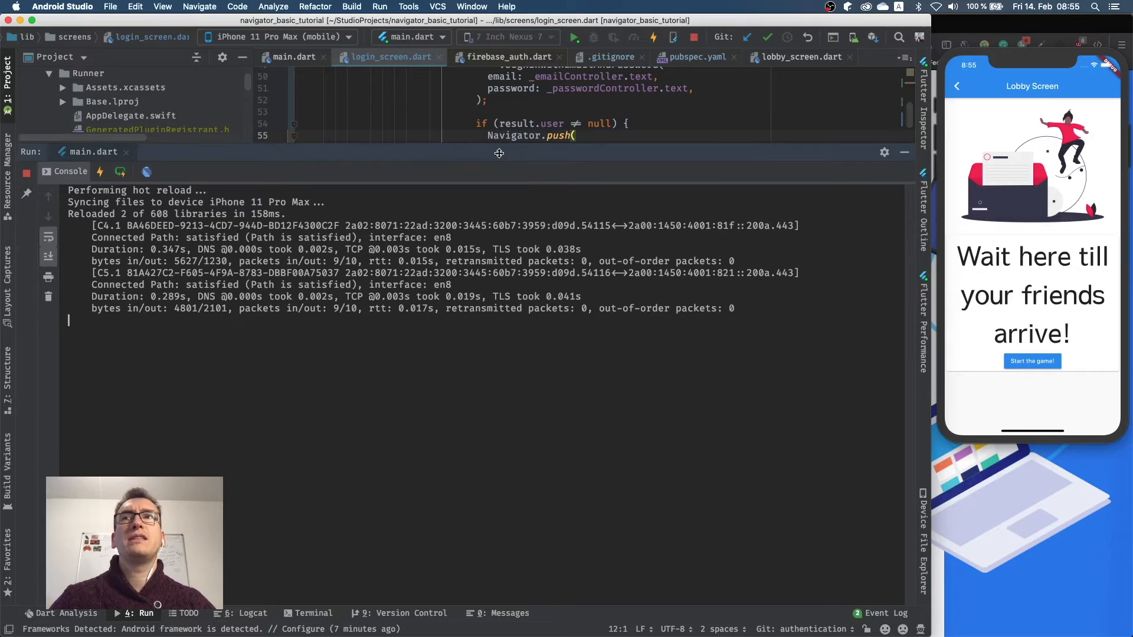
pyautogui.moveTo(457, 210)
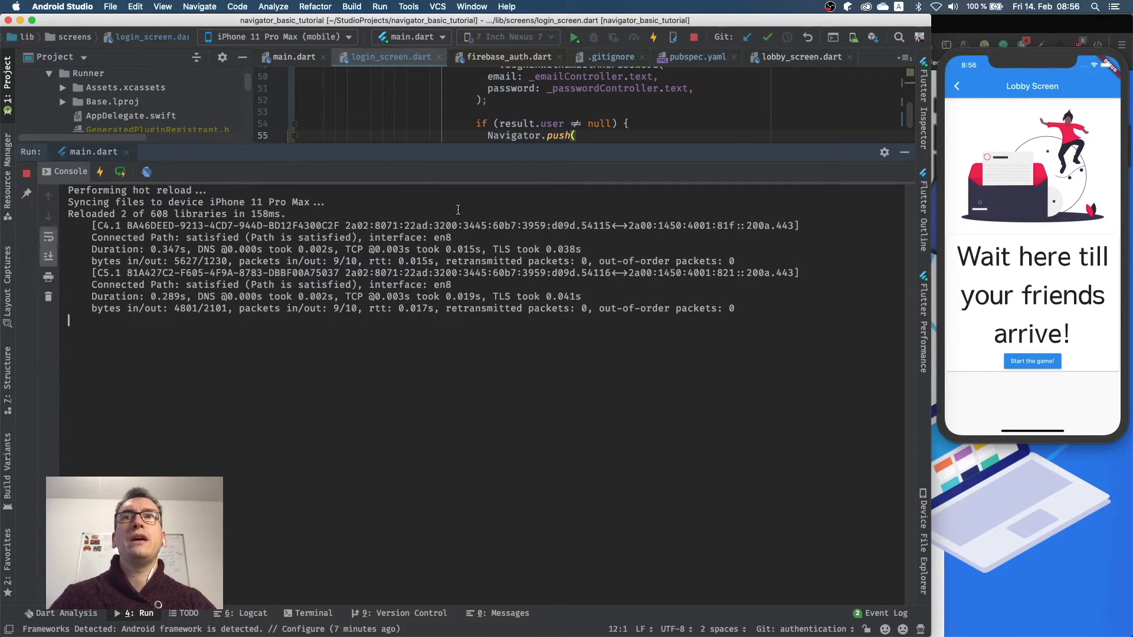
pyautogui.moveTo(814, 208)
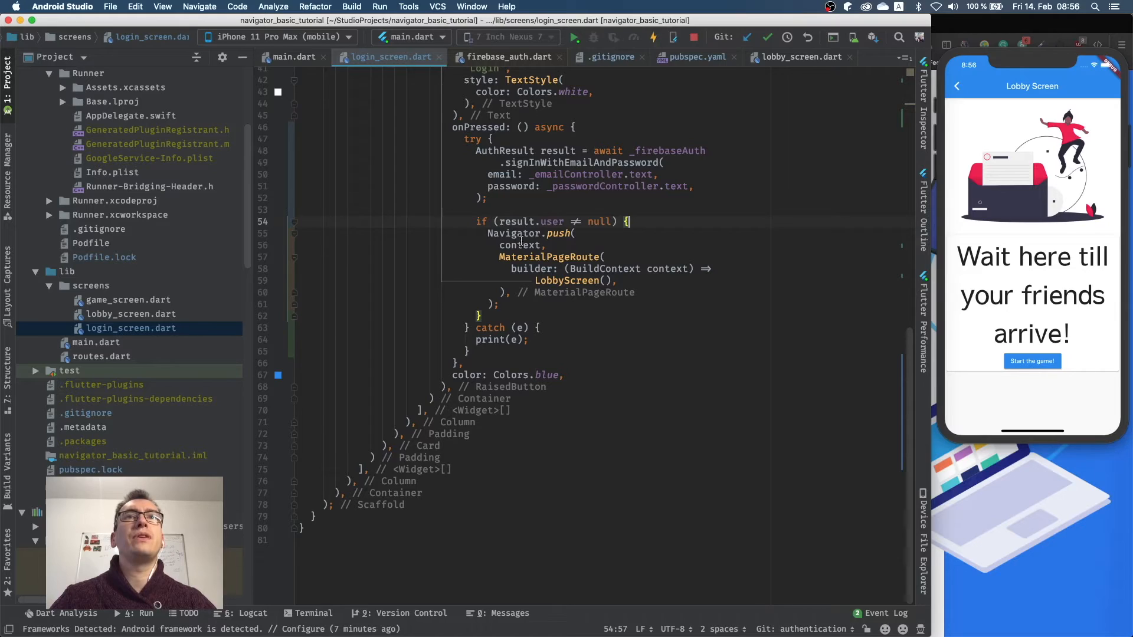
pyautogui.moveTo(999, 107)
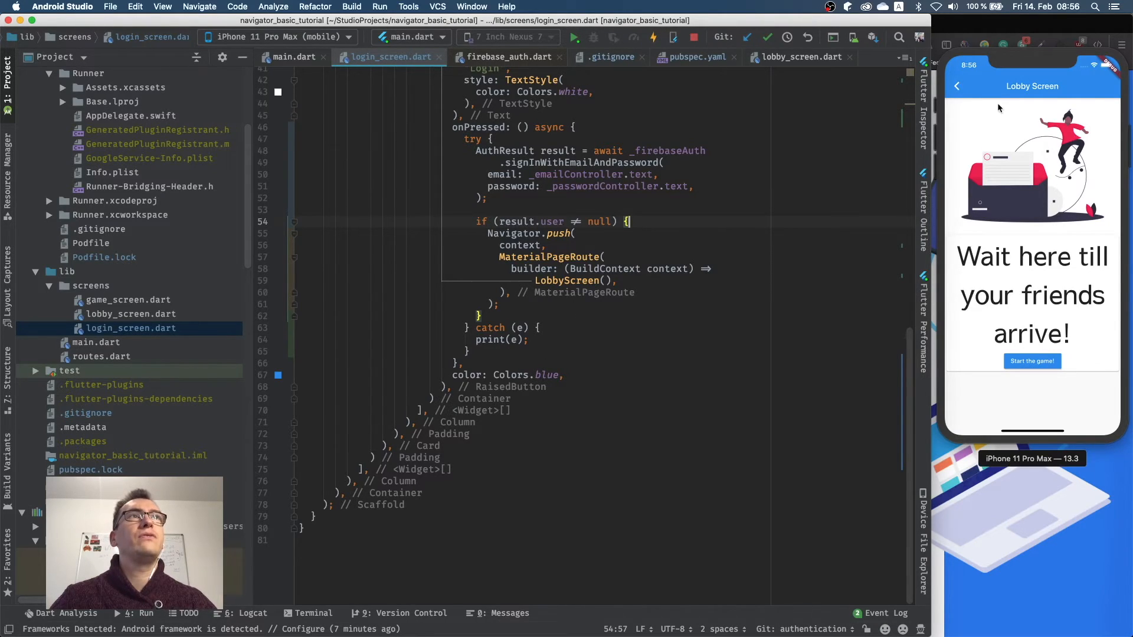
pyautogui.click(957, 86)
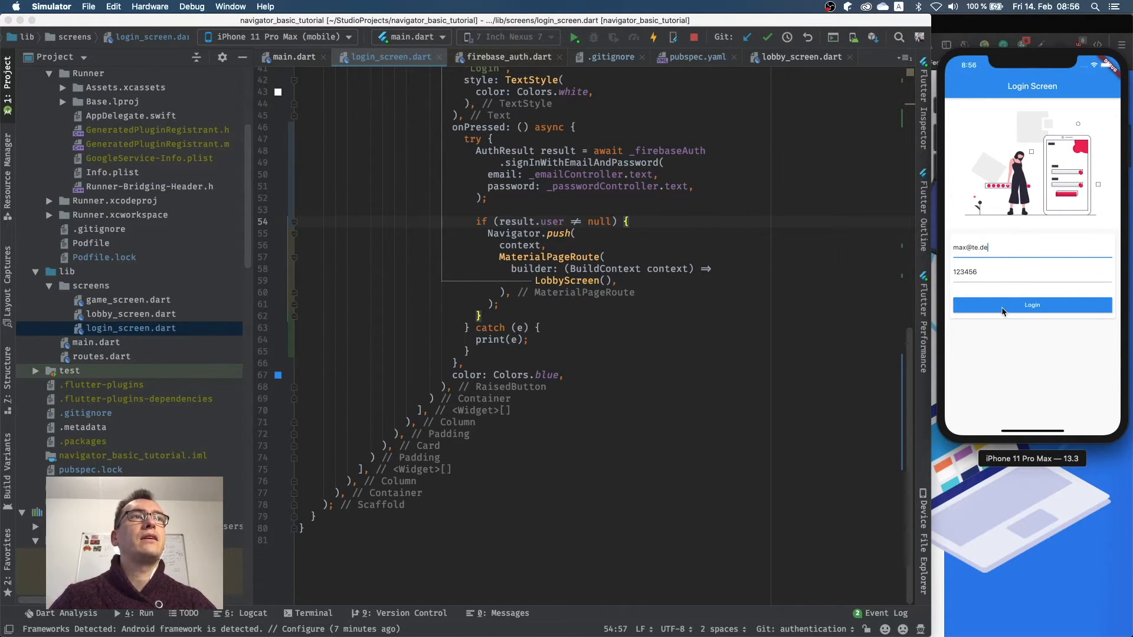
pyautogui.moveTo(282, 614)
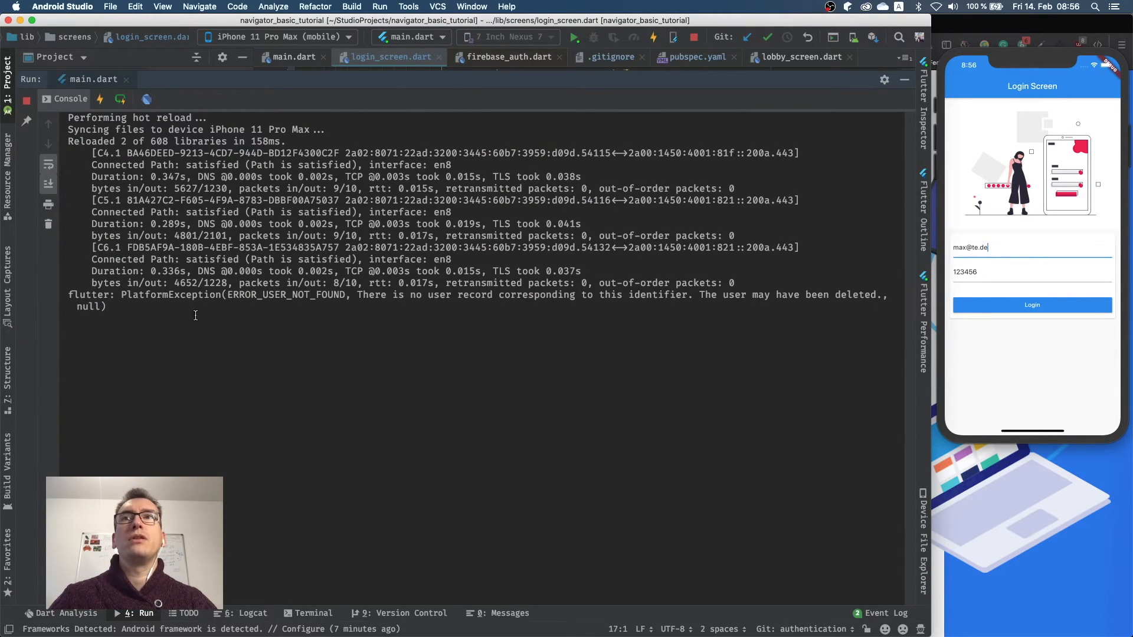
pyautogui.doubleClick(285, 295)
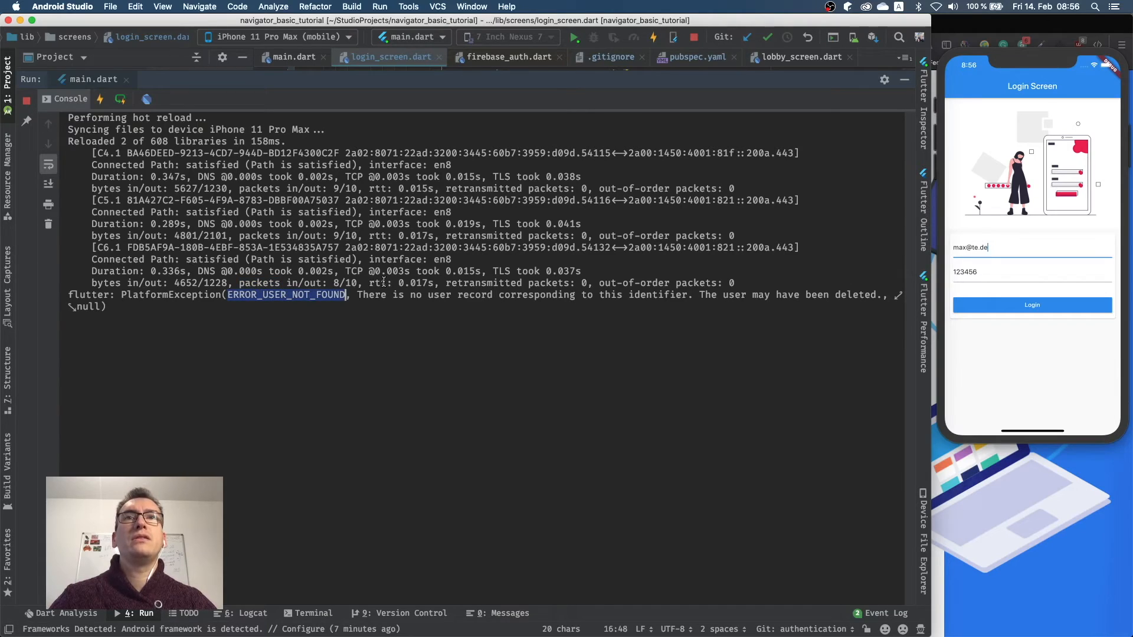
pyautogui.click(662, 295)
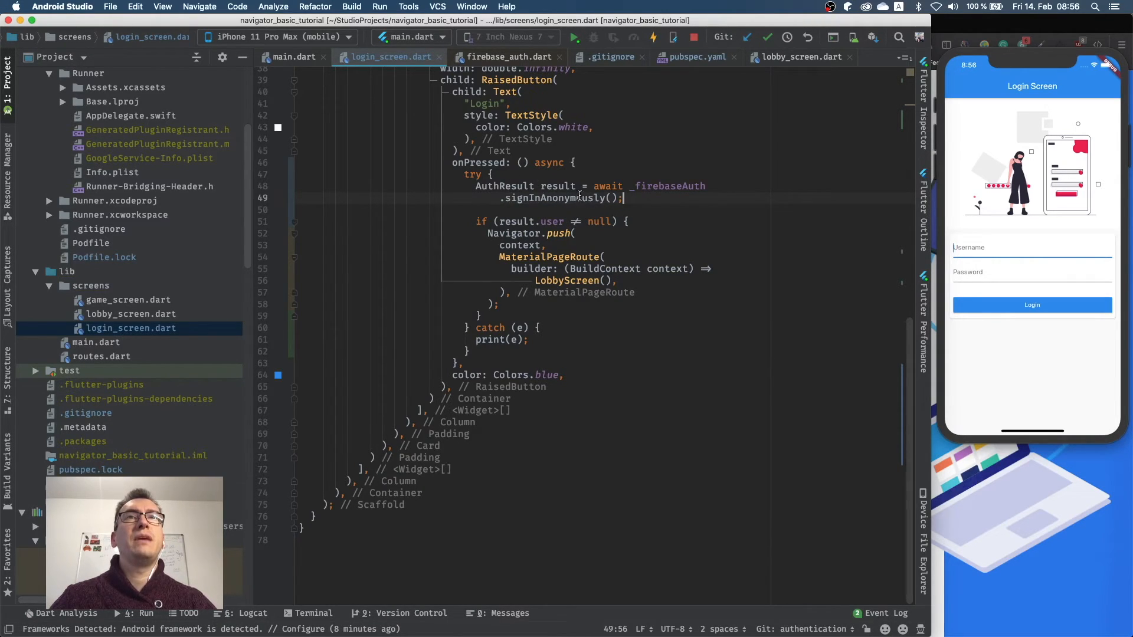
# Step: Replace signInWithEmailAndPassword(...) with signInAnonymously() in the Login onPressed handler
pyautogui.doubleClick(555, 198)
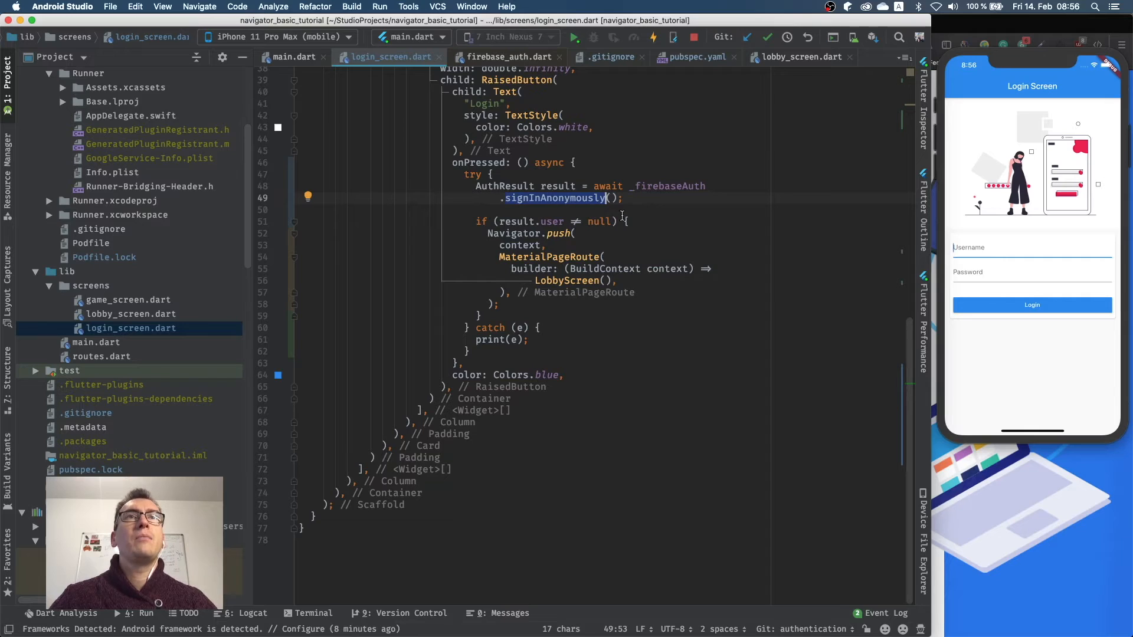
pyautogui.click(1031, 304)
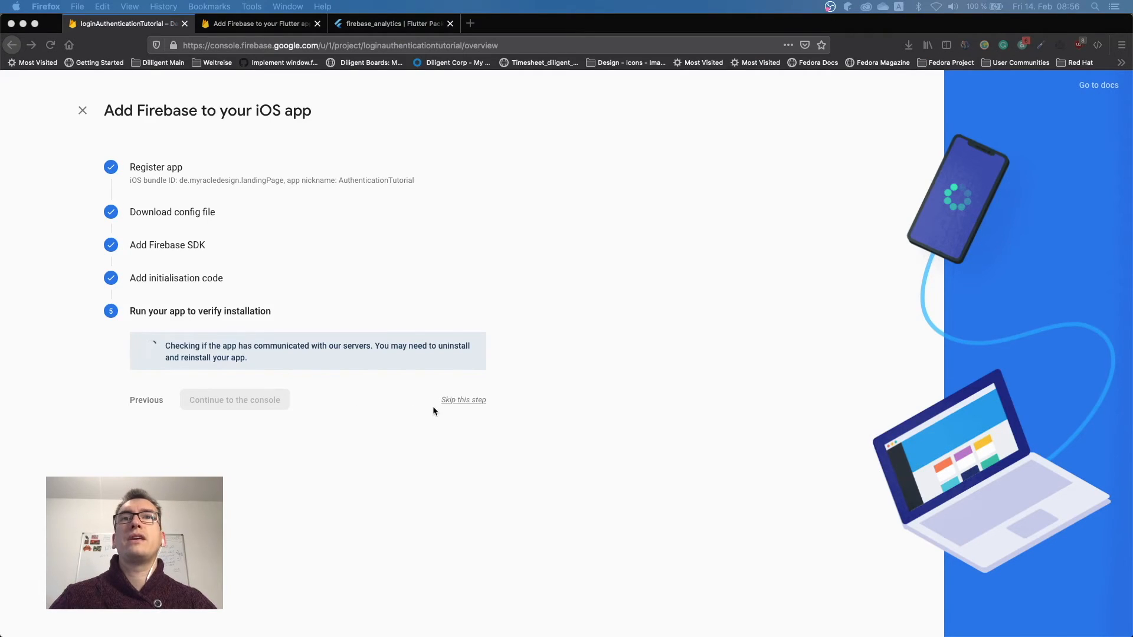
# Step: Skip the iOS setup check and show the Authentication Users tab listing the new anonymous user
pyautogui.click(463, 400)
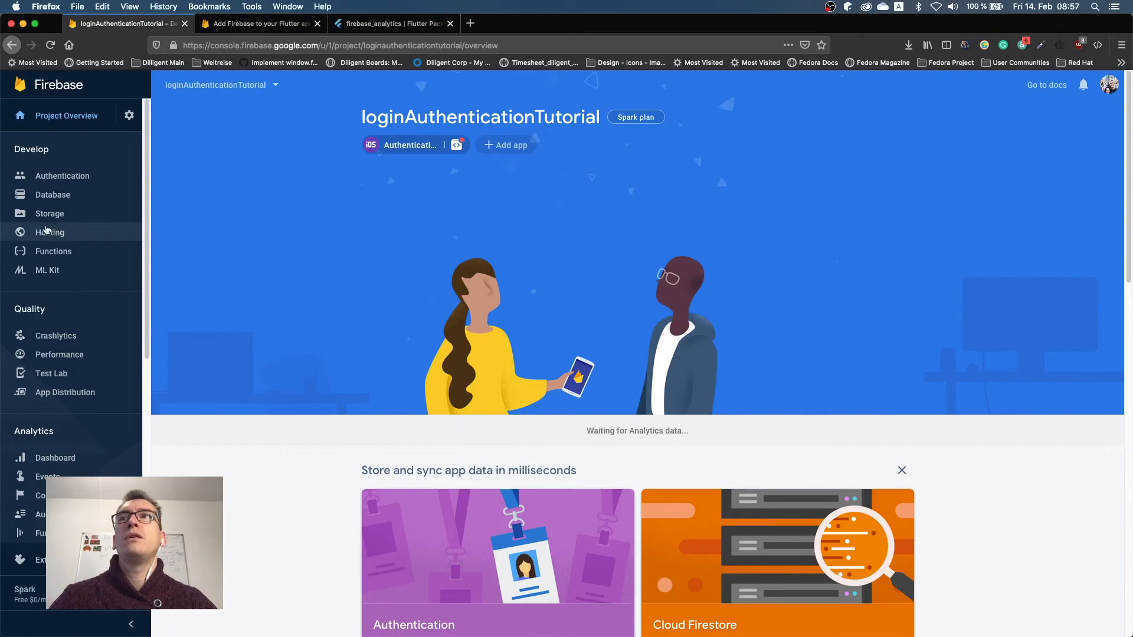
pyautogui.click(63, 176)
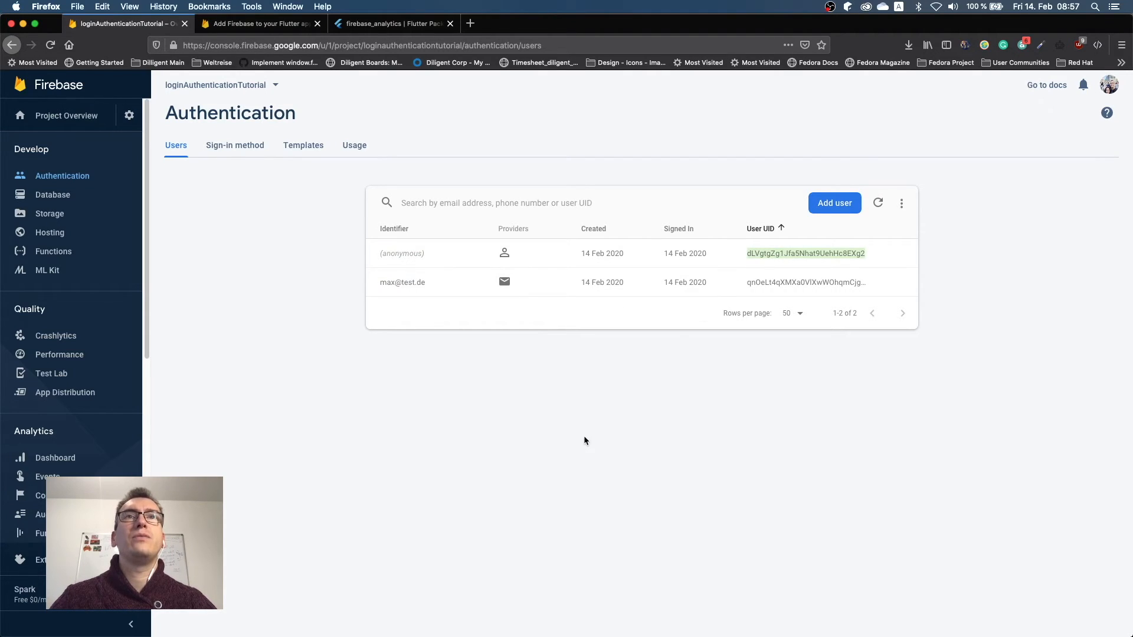
pyautogui.moveTo(156, 453)
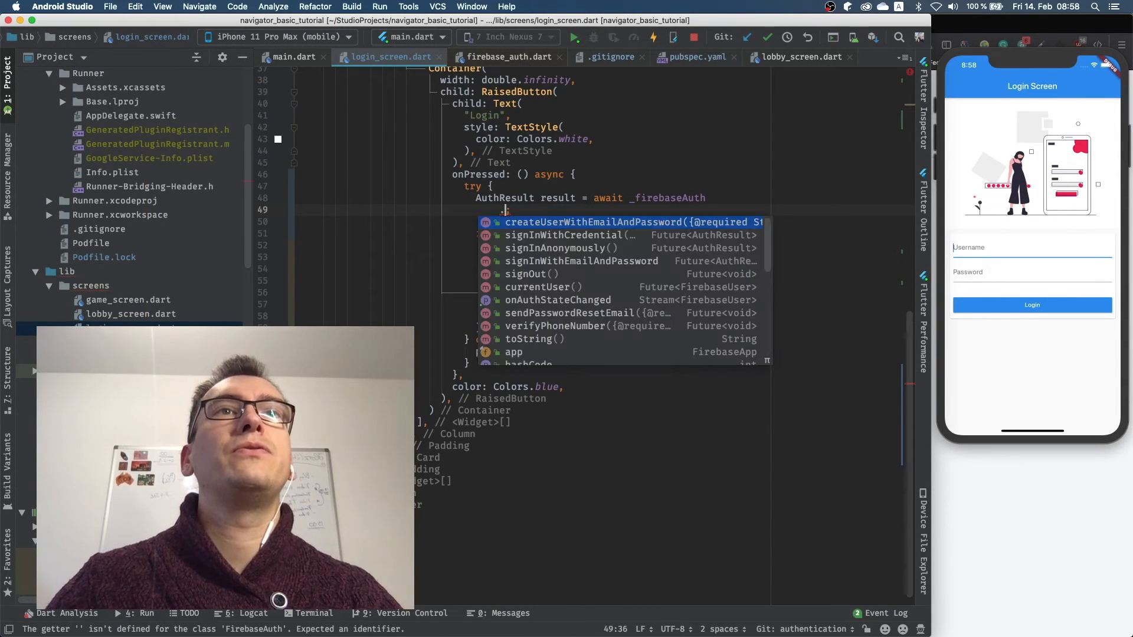
pyautogui.write('.si')
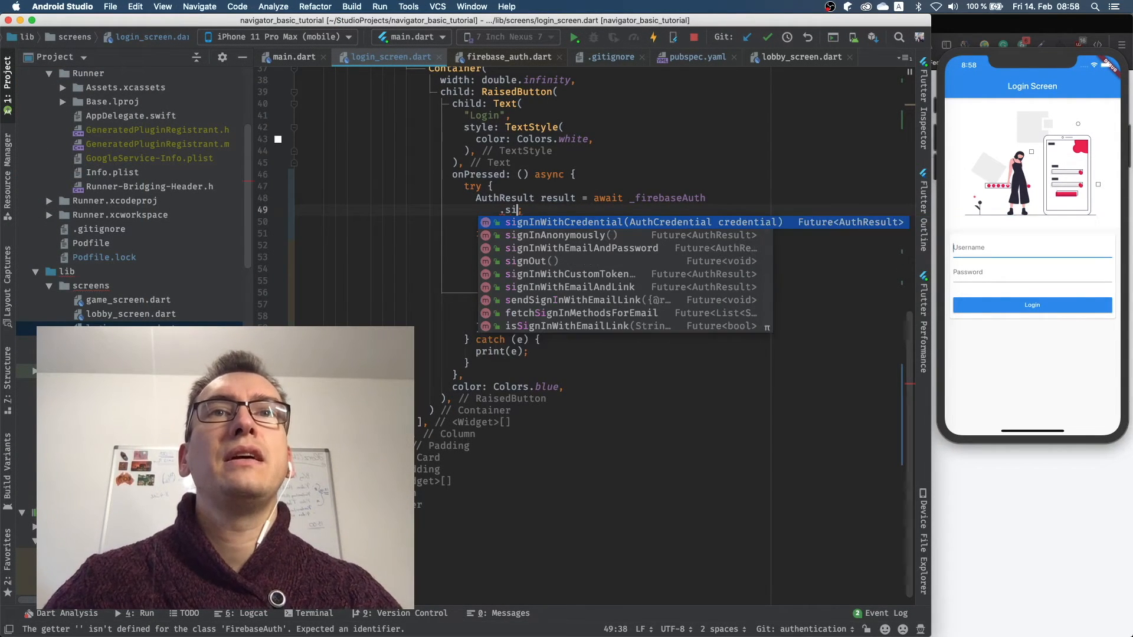